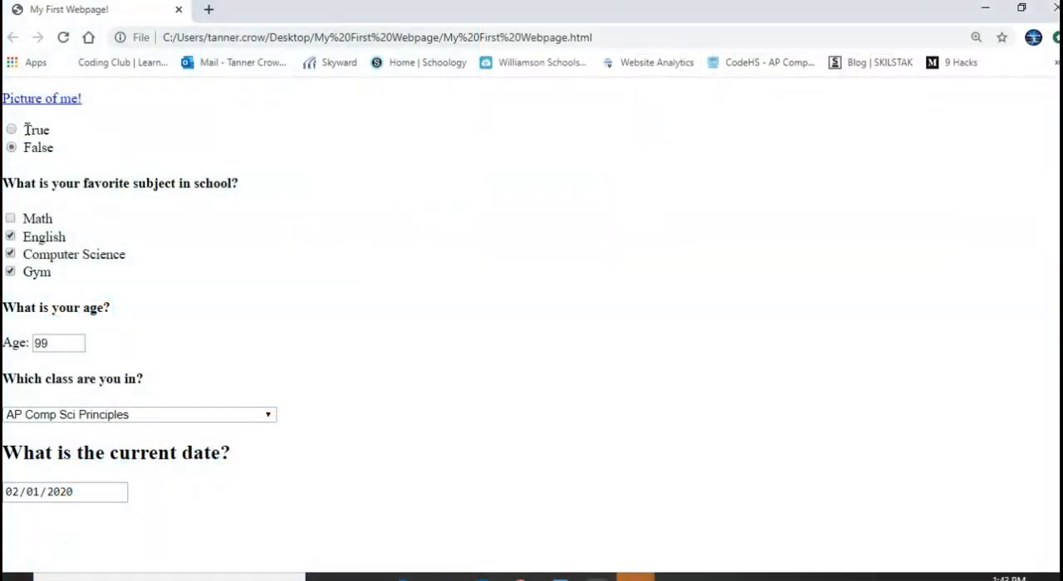
Step: Try the True/False radios, leaving False chosen, and tick Math as a favourite subject
{"action": "left_click", "coordinate": [12, 130]}
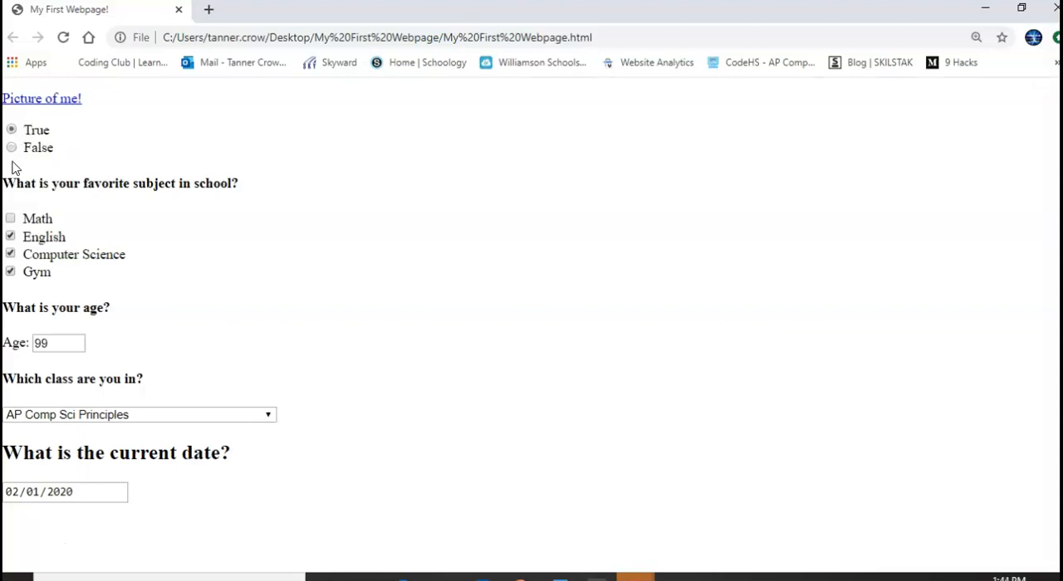
{"action": "left_click", "coordinate": [10, 146]}
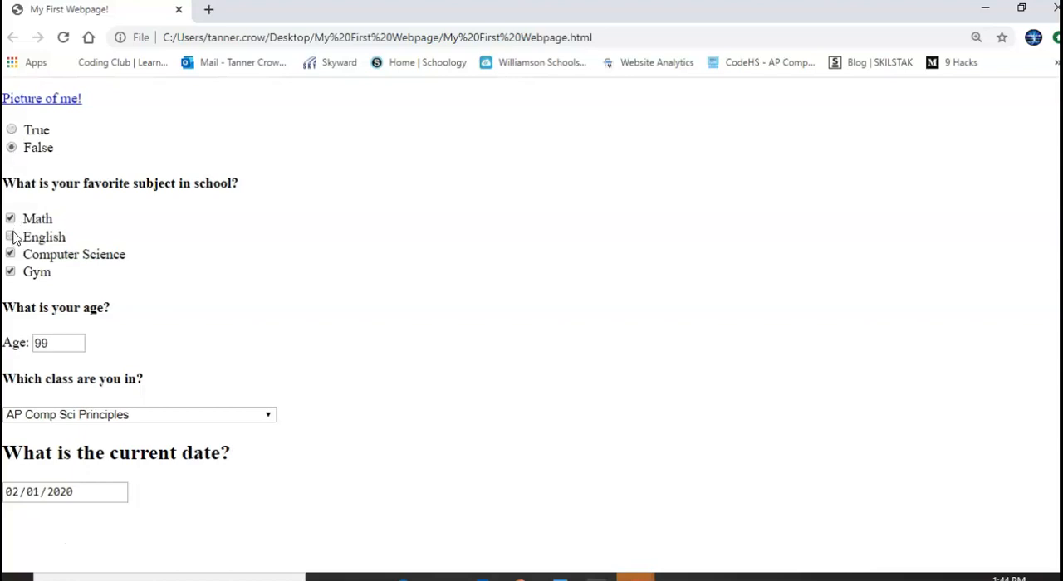
{"action": "left_click", "coordinate": [10, 273]}
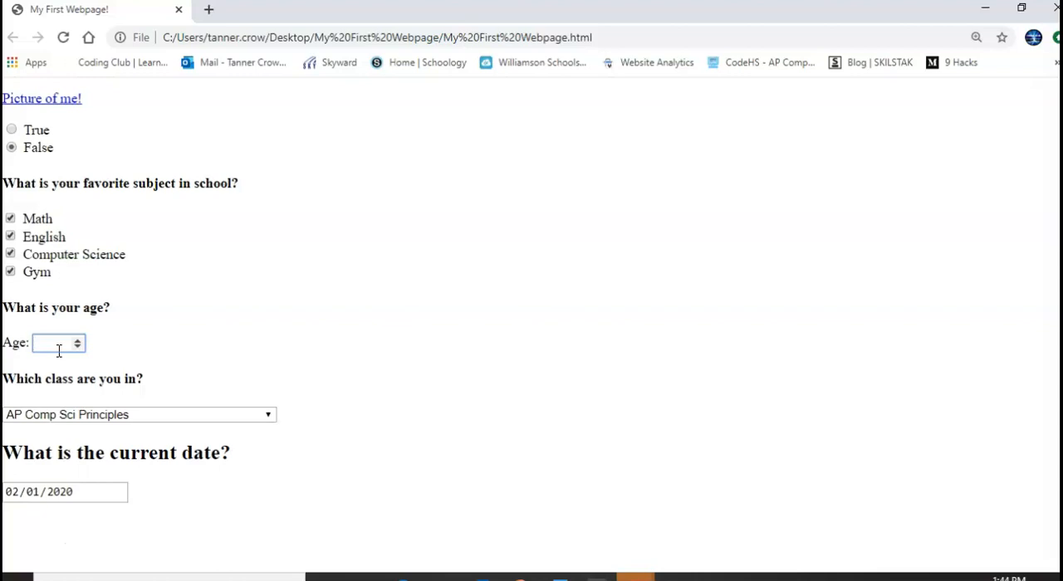
Step: Enter 99 as the age in the number field
{"action": "left_click", "coordinate": [53, 342]}
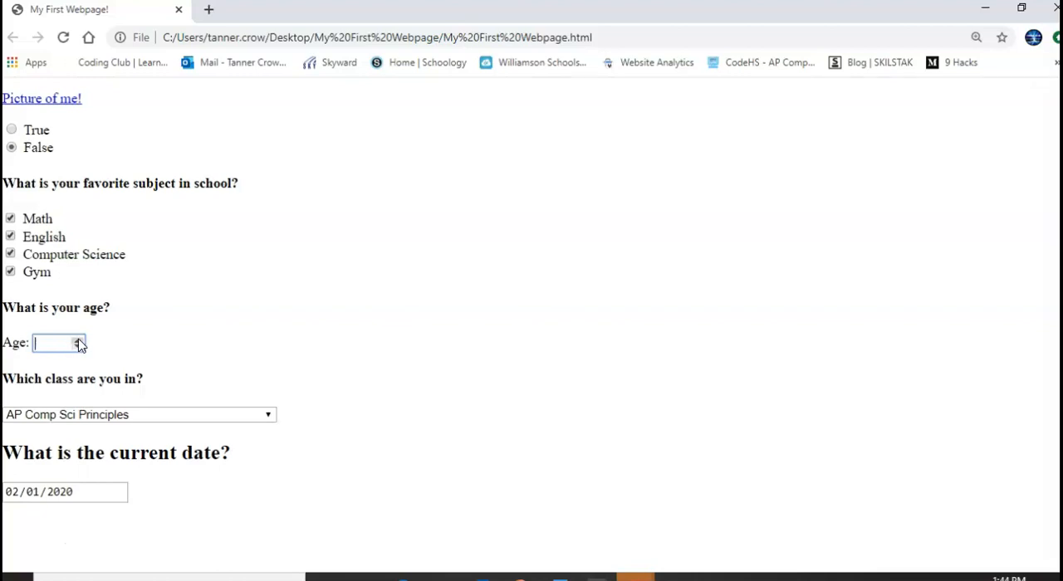
{"action": "type", "text": "35"}
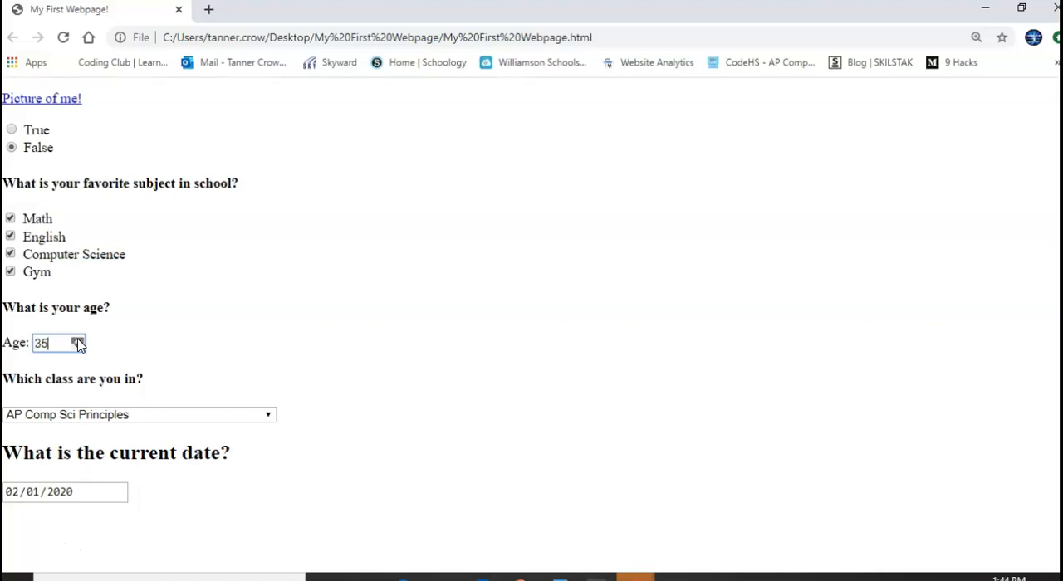
{"action": "type", "text": "75"}
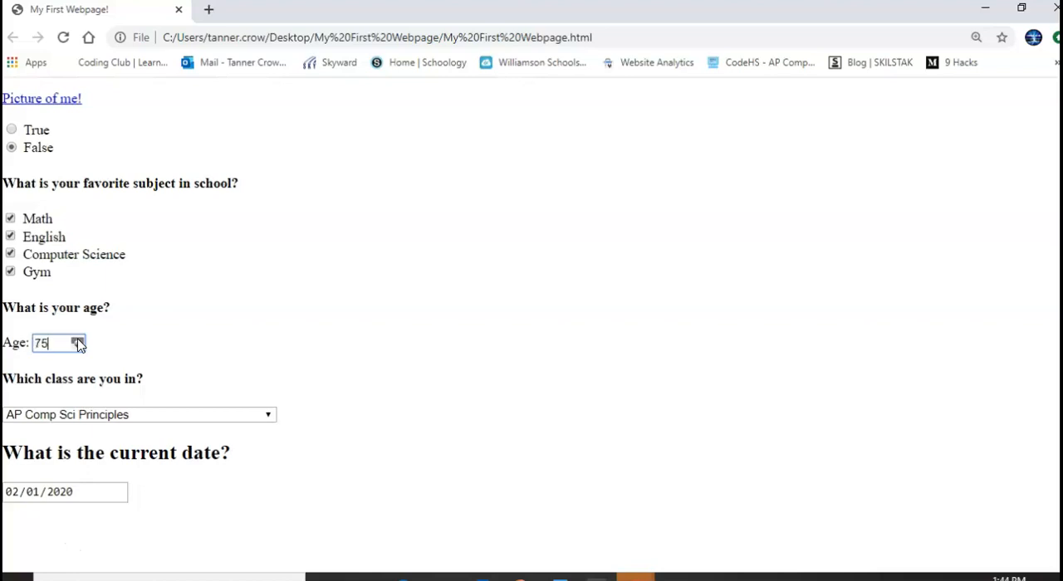
{"action": "type", "text": "99"}
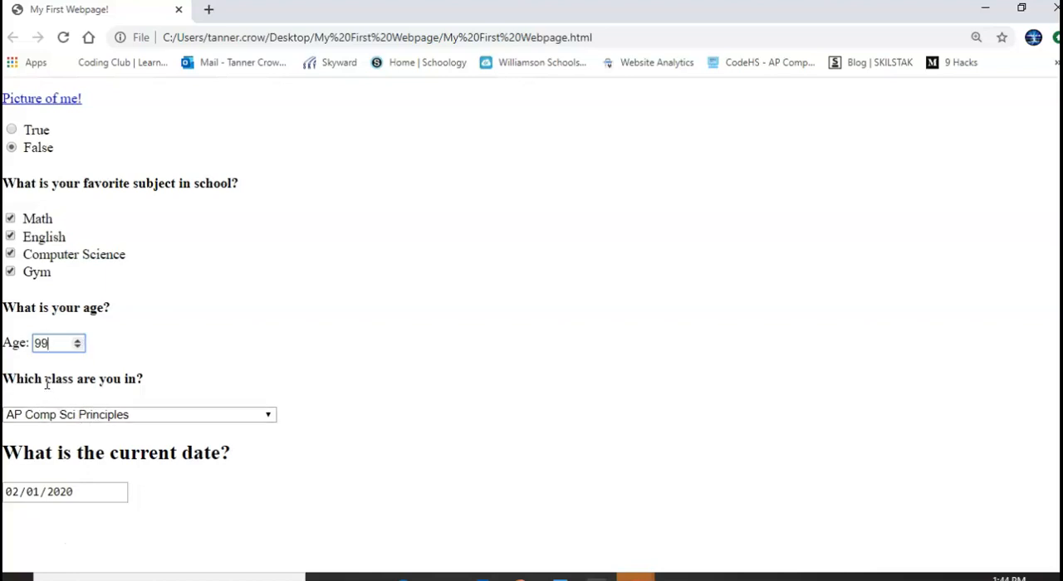
Step: Choose Coding 1 with Greenfoot from the class dropdown and move to the date field
{"action": "left_click", "coordinate": [139, 415]}
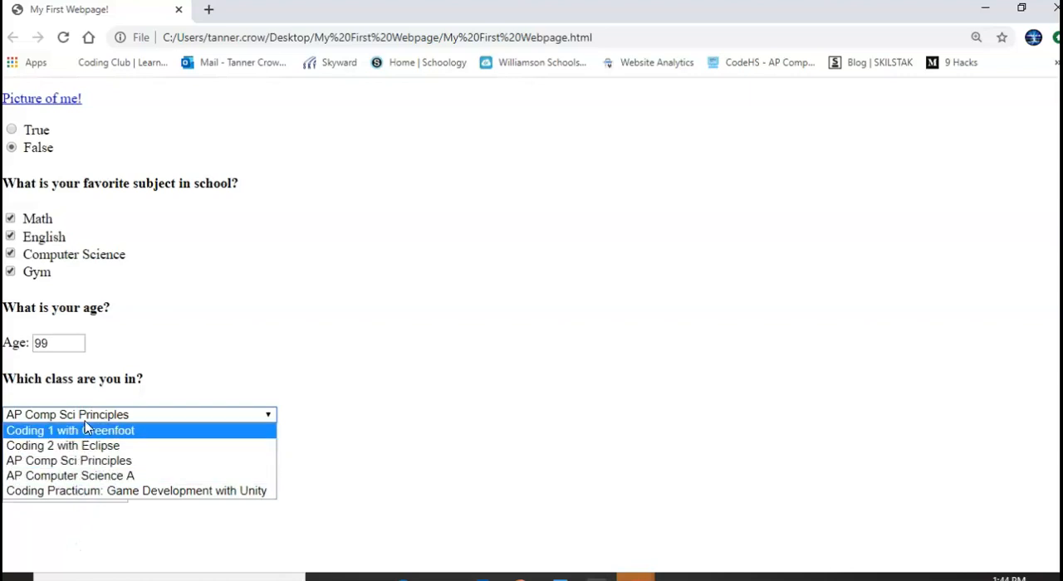
{"action": "left_click", "coordinate": [70, 431]}
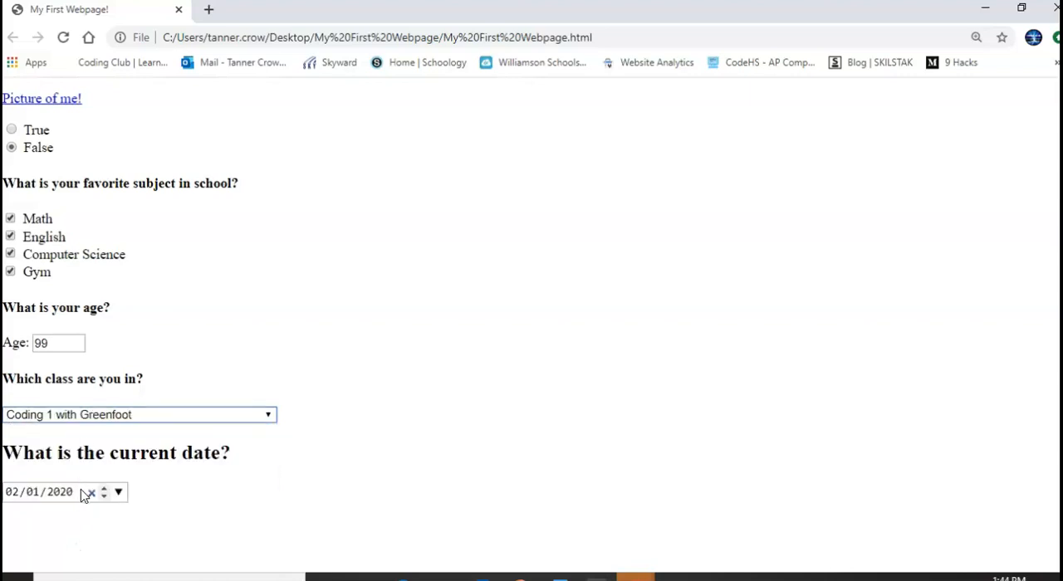
{"action": "left_click", "coordinate": [103, 488]}
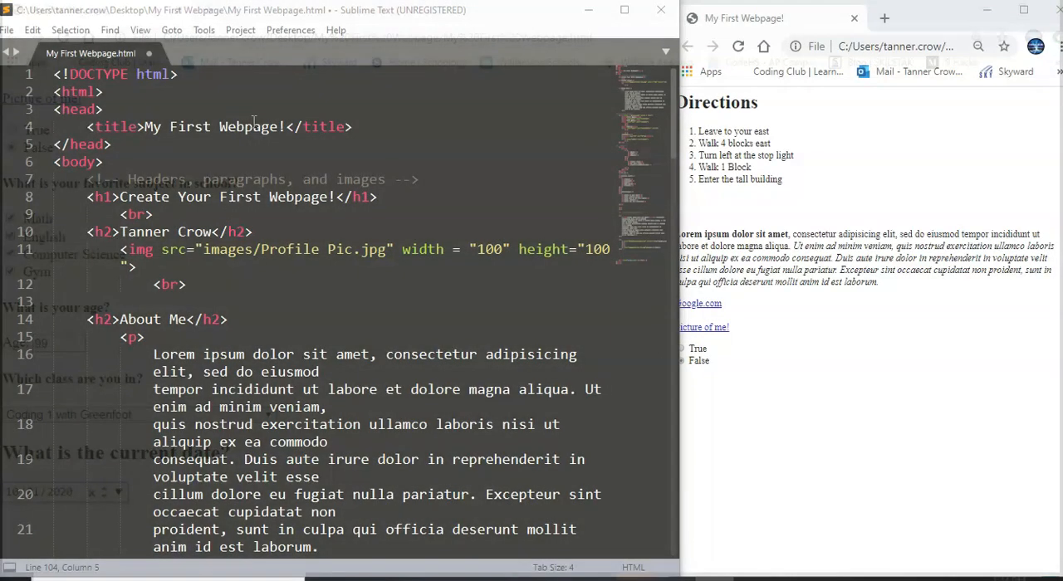
{"action": "scroll", "scroll_direction": "down", "scroll_amount": 3}
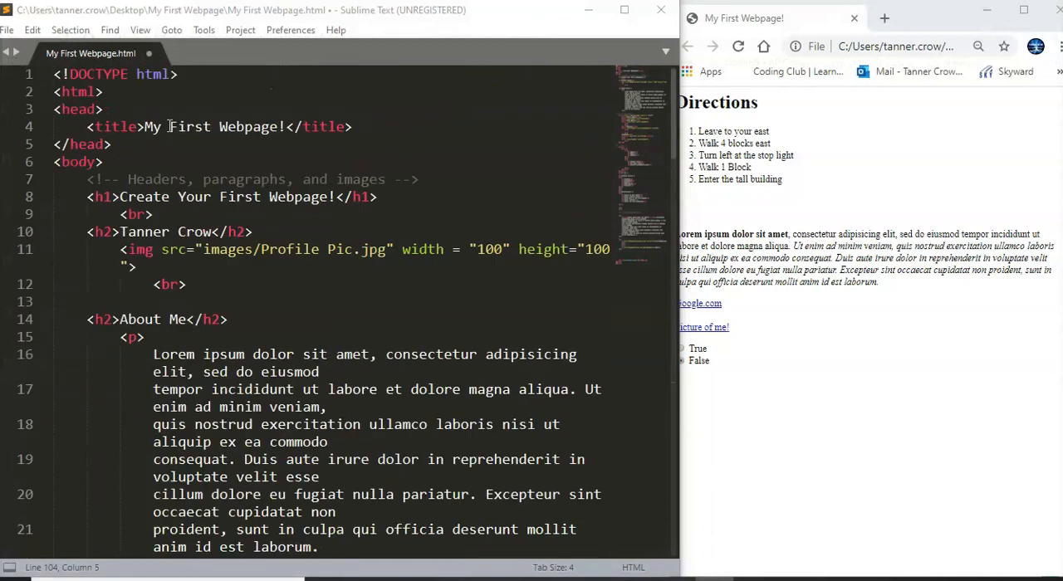
{"action": "scroll", "scroll_direction": "down", "scroll_amount": 3}
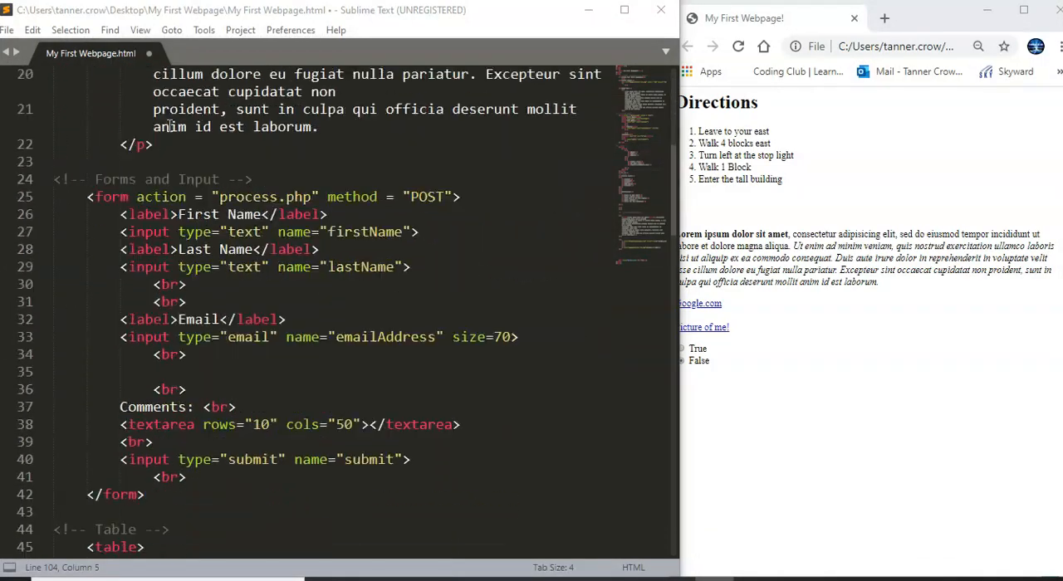
{"action": "scroll", "scroll_direction": "down", "scroll_amount": 3}
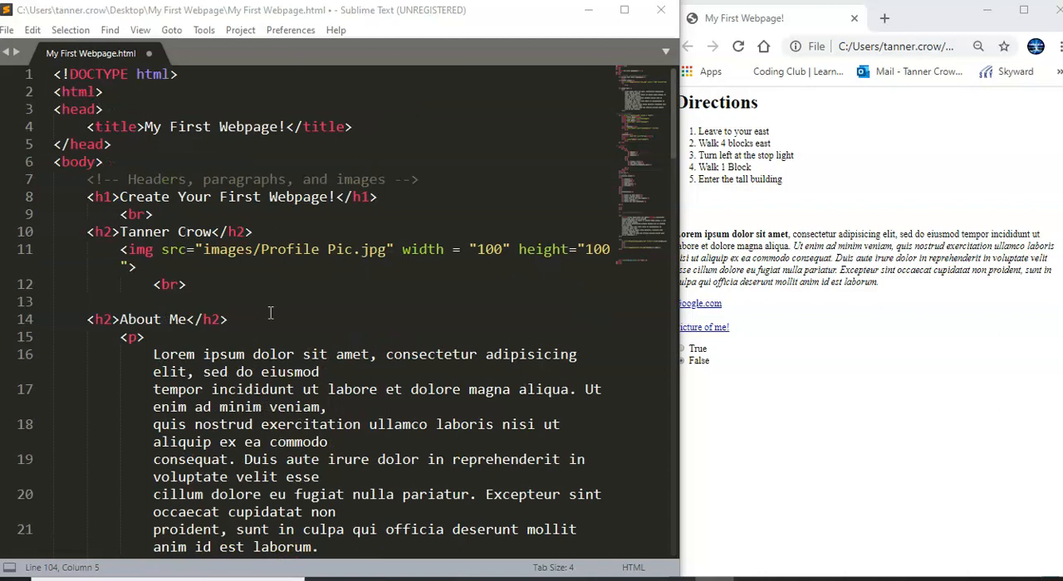
{"action": "scroll", "scroll_direction": "down", "scroll_amount": 3}
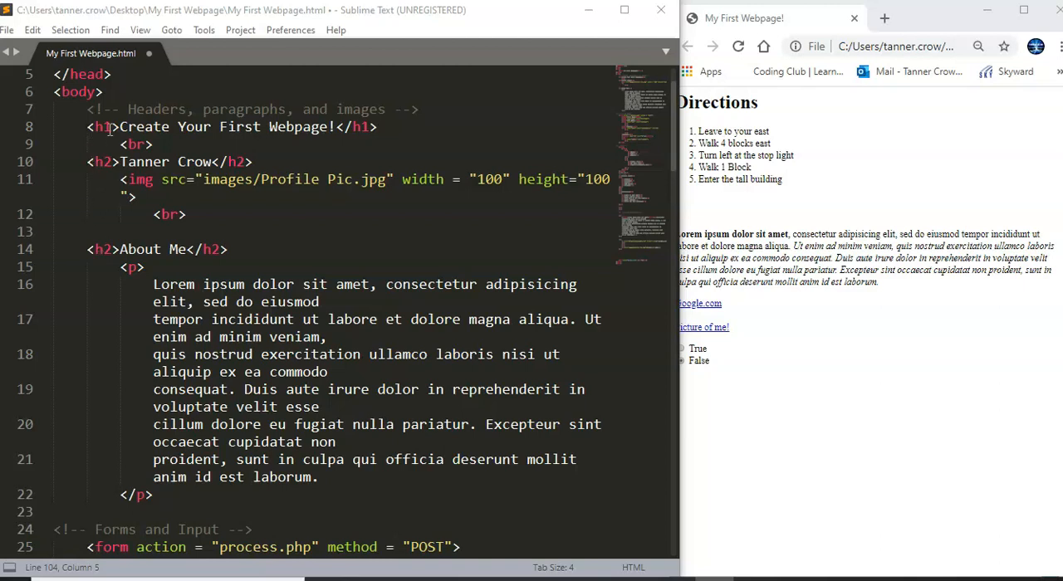
{"action": "scroll", "scroll_direction": "down", "scroll_amount": 3}
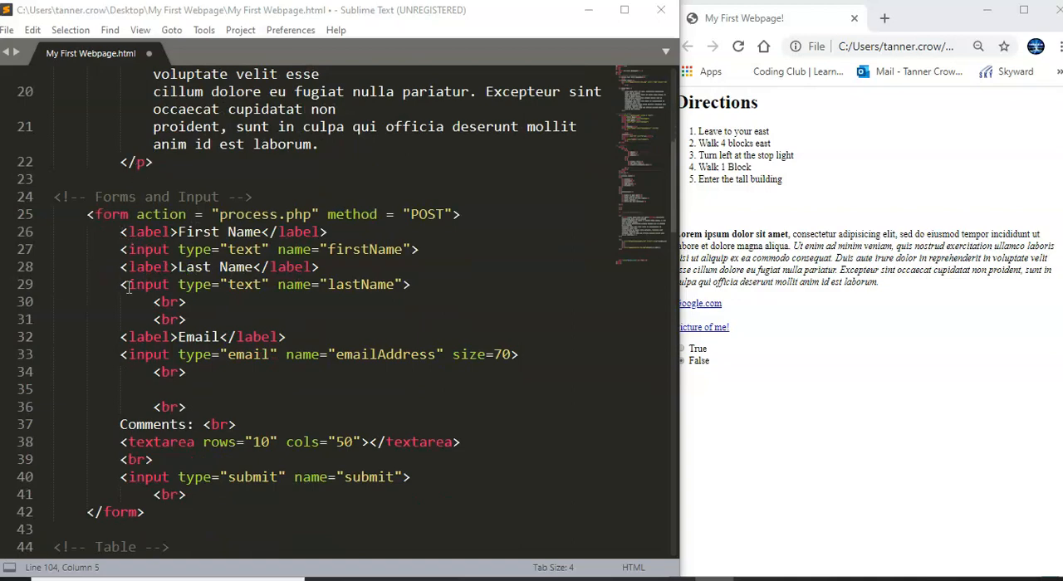
{"action": "scroll", "scroll_direction": "down", "scroll_amount": 3}
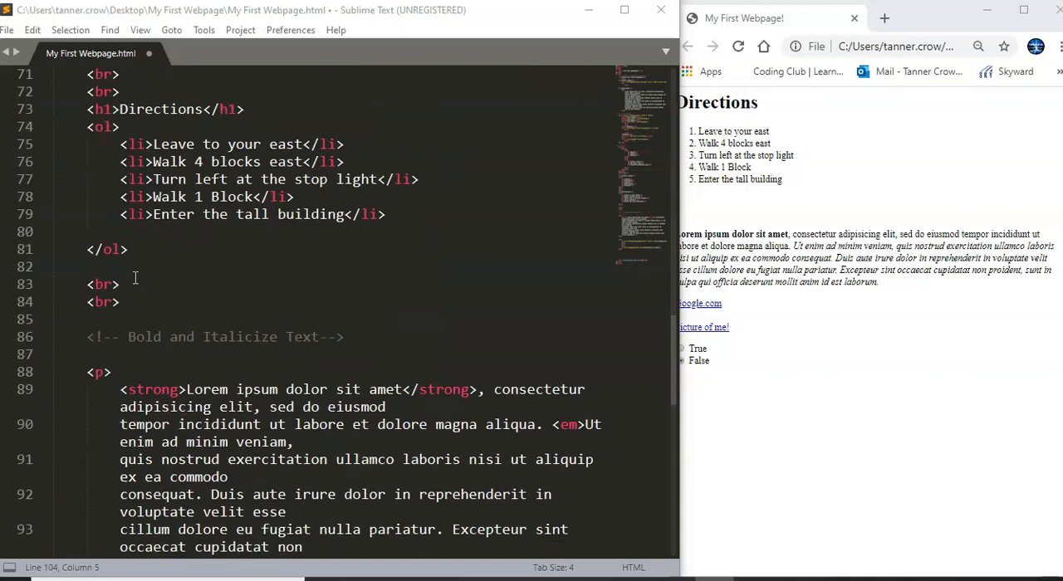
{"action": "scroll", "scroll_direction": "down", "scroll_amount": 3}
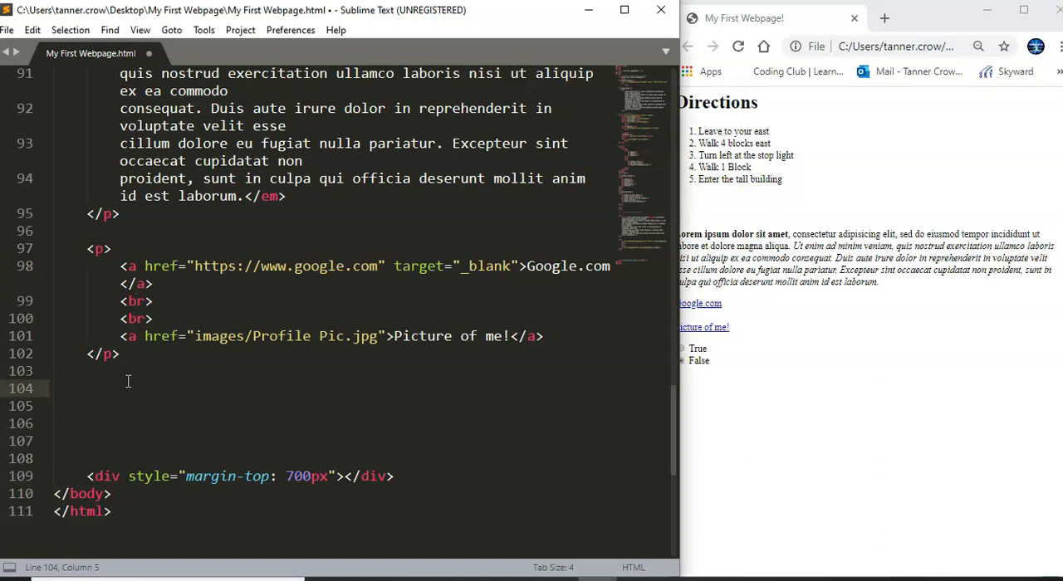
Step: Write the <!-- Radio Button --> comment below the links paragraph
{"action": "type", "text": "<!"}
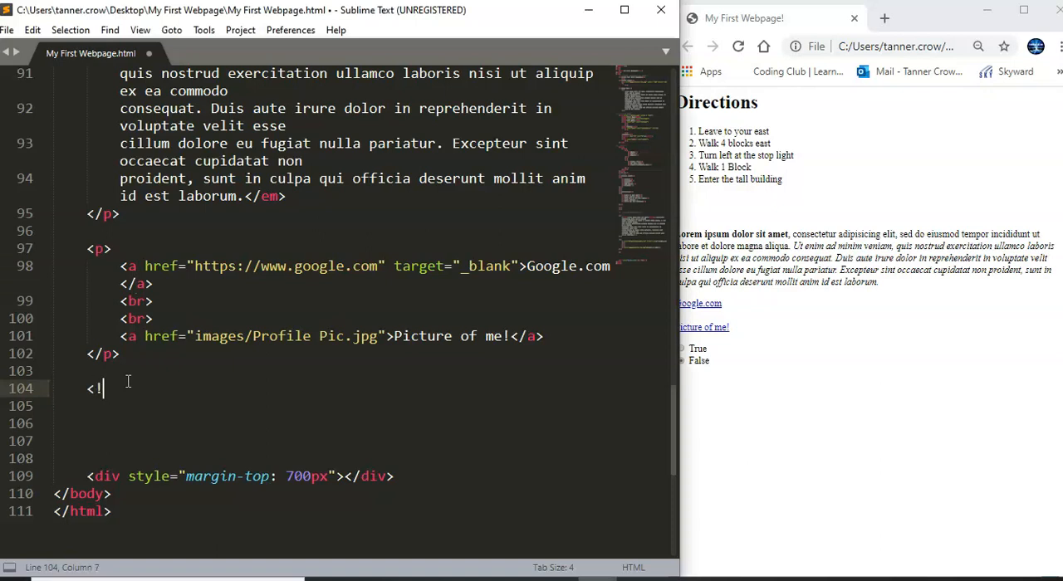
{"action": "type", "text": "-- Radio Button"}
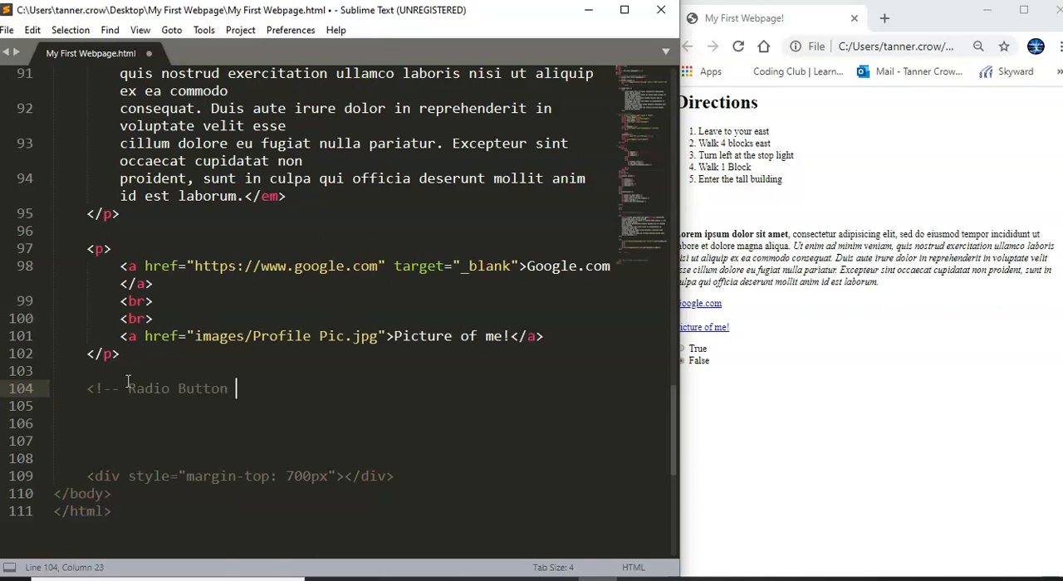
{"action": "type", "text": "-->"}
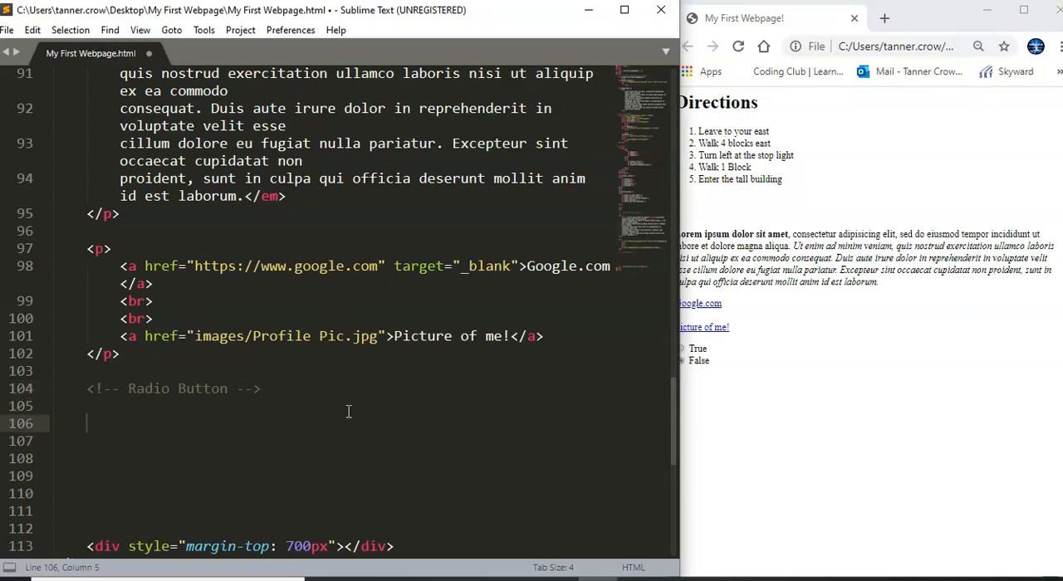
Step: Write <input type="Radio" name="TrueOrFalse" value=""> True <br> under the comment
{"action": "type", "text": "<input"}
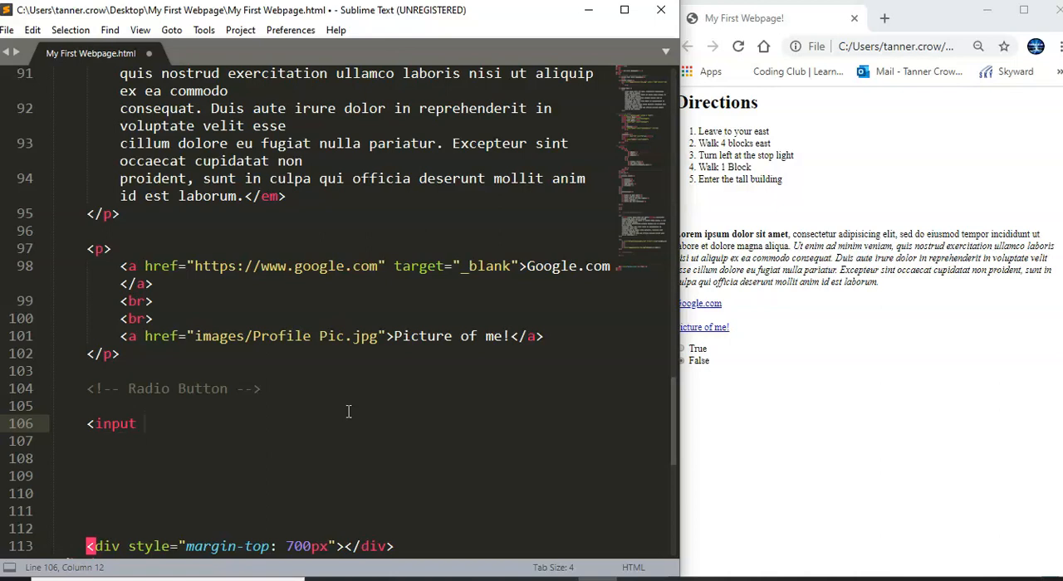
{"action": "type", "text": "type"}
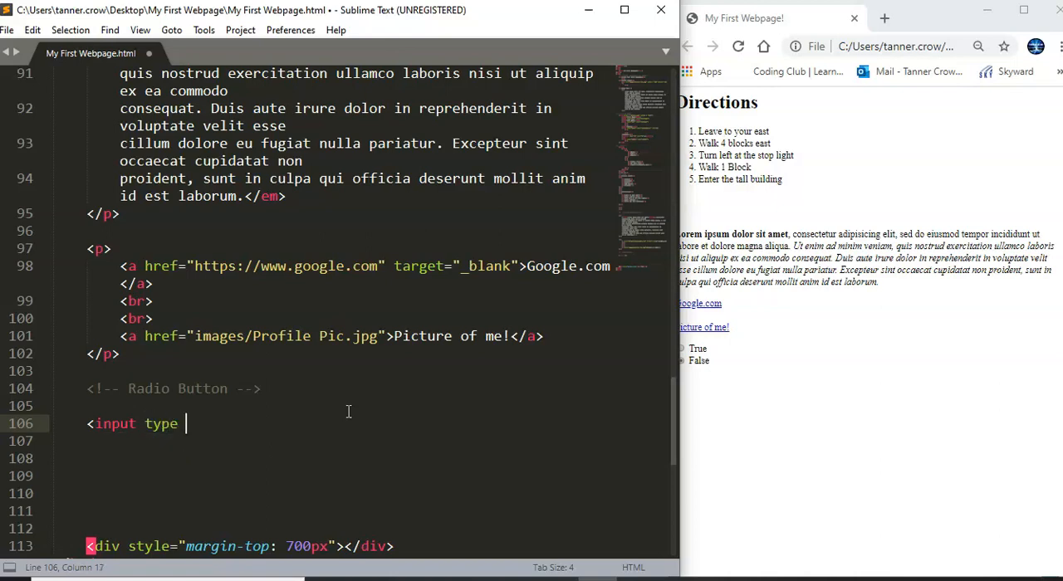
{"action": "type", "text": "= \"rad"}
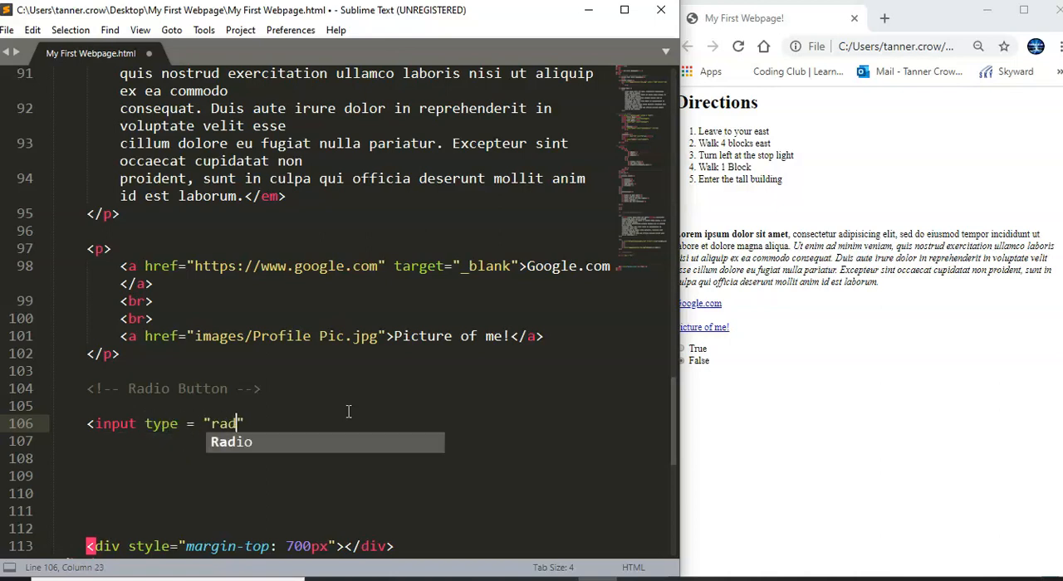
{"action": "type", "text": "io"}
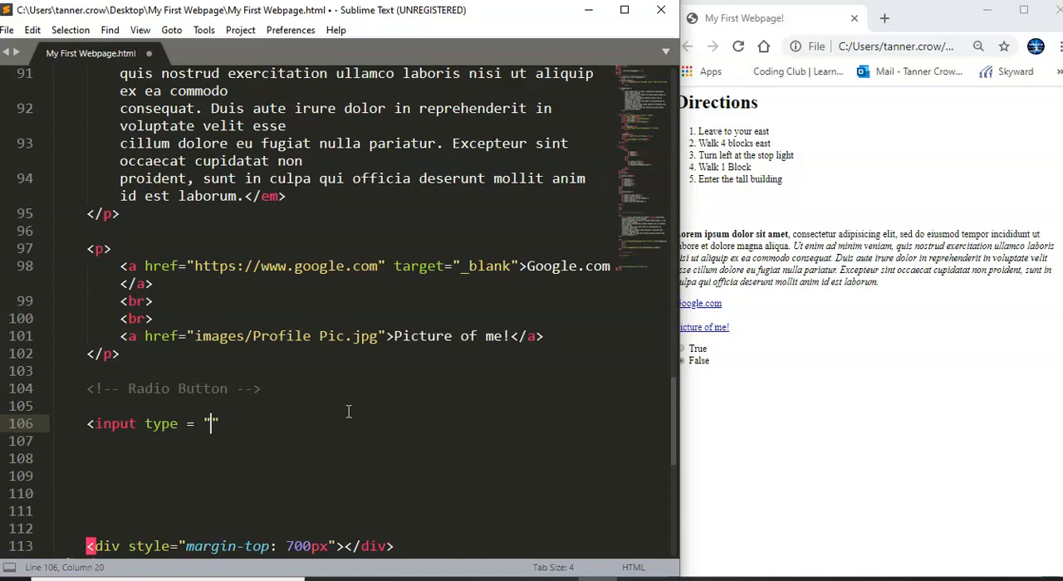
{"action": "type", "text": "Radio"}
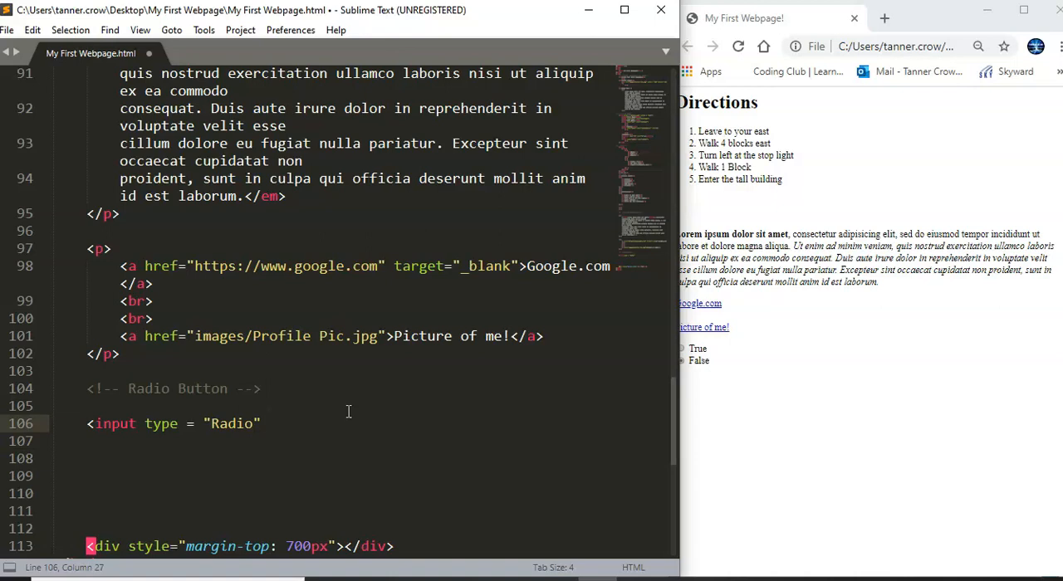
{"action": "type", "text": "name"}
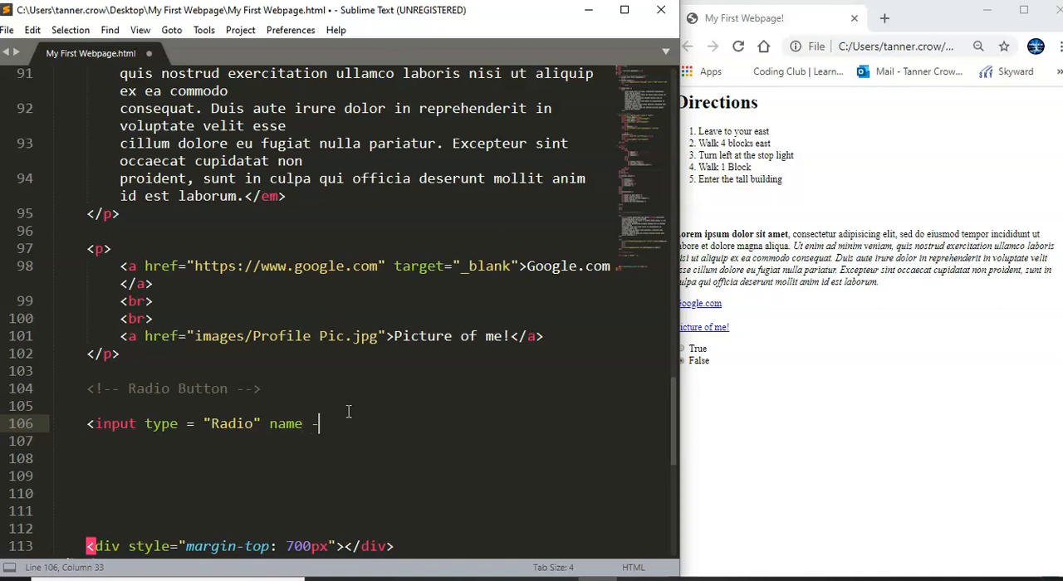
{"action": "type", "text": "= \"\""}
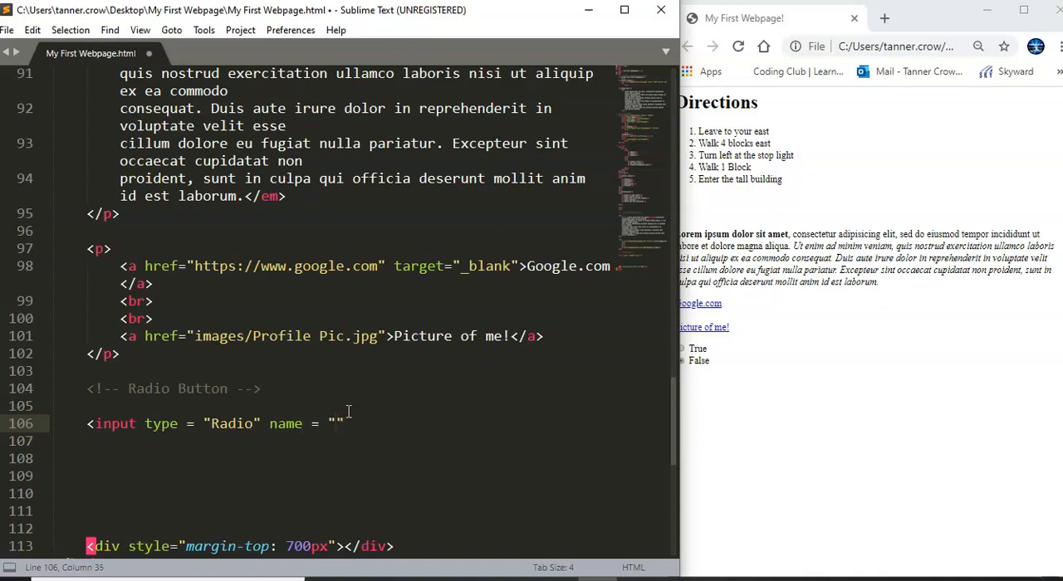
{"action": "type", "text": "TrueOr"}
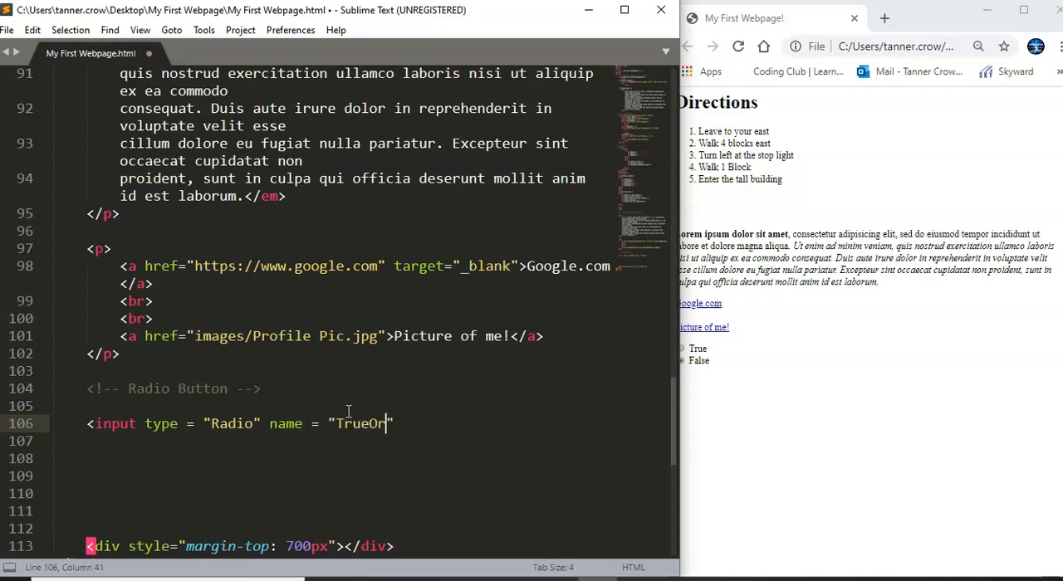
{"action": "type", "text": "False\""}
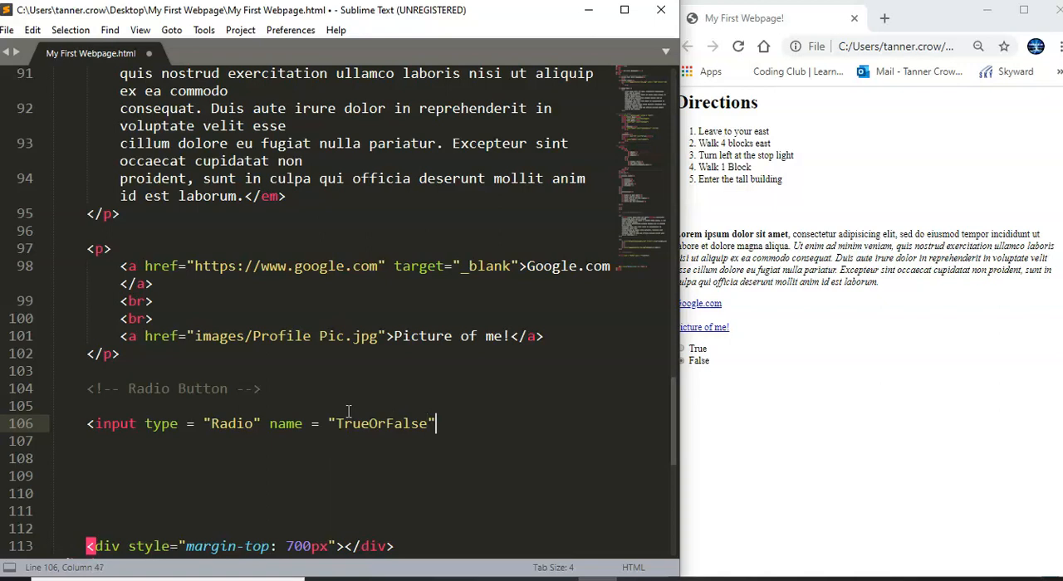
{"action": "type", "text": "value -"}
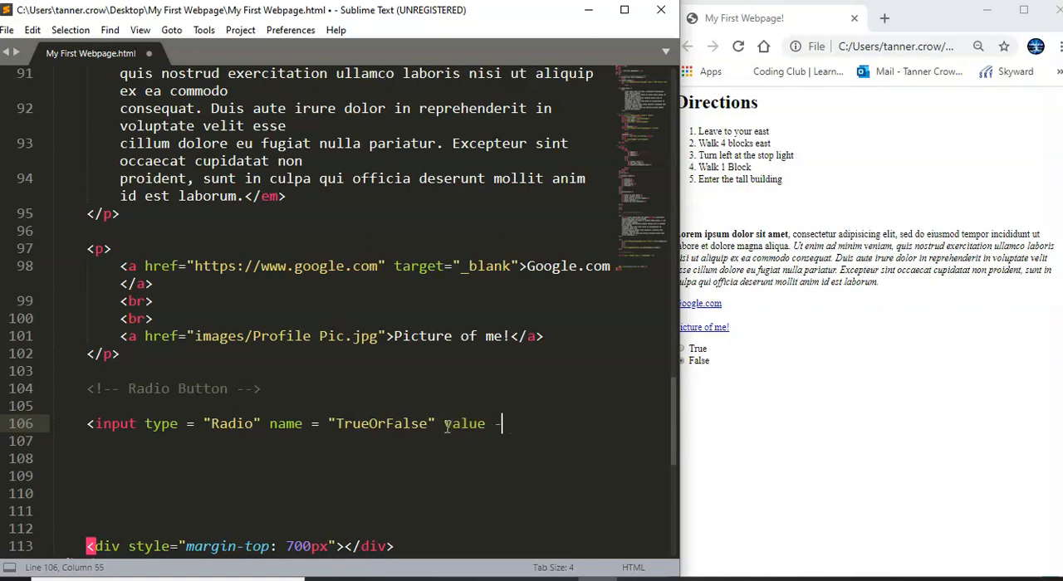
{"action": "type", "text": "= \"\"> T"}
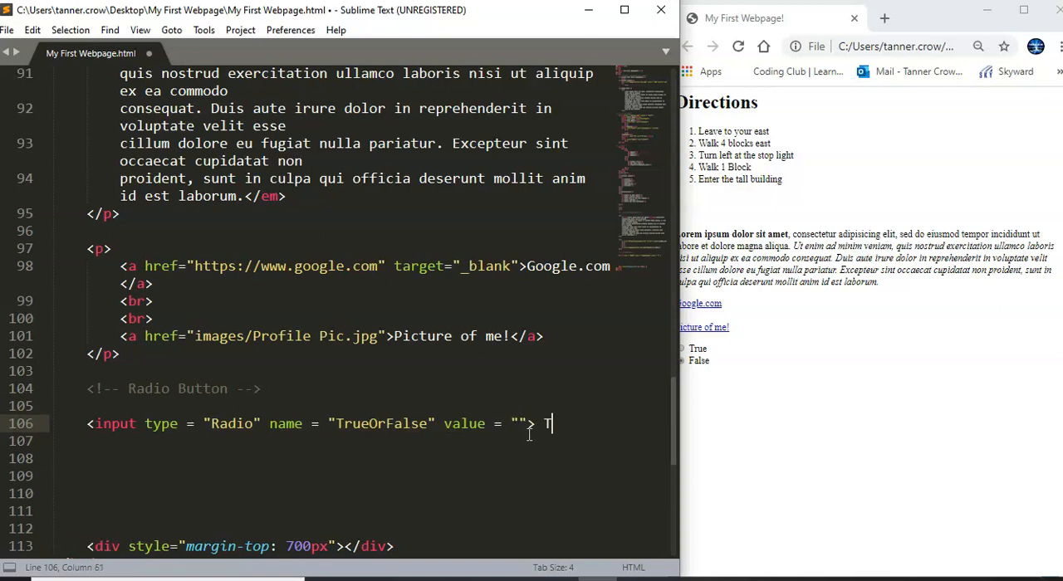
{"action": "type", "text": "rue"}
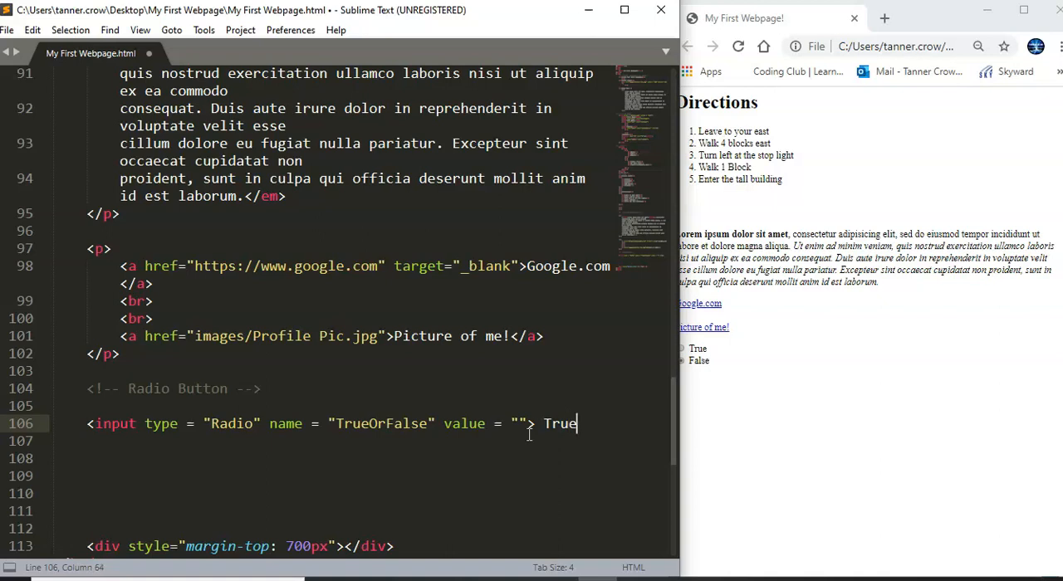
{"action": "type", "text": "<br>"}
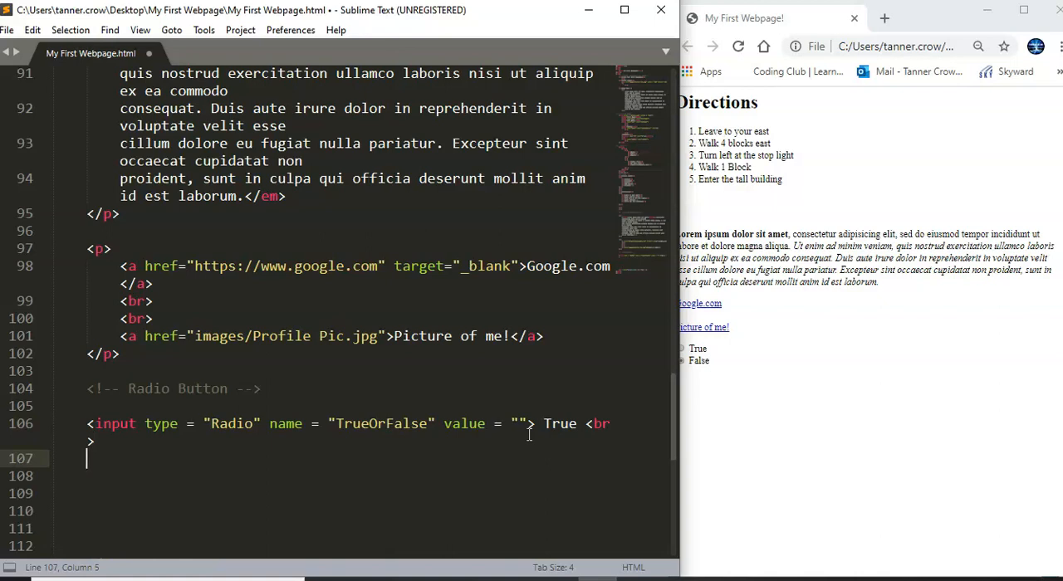
Step: Write a second TrueOrFalse radio input with empty value, labelled False
{"action": "type", "text": "<input ty"}
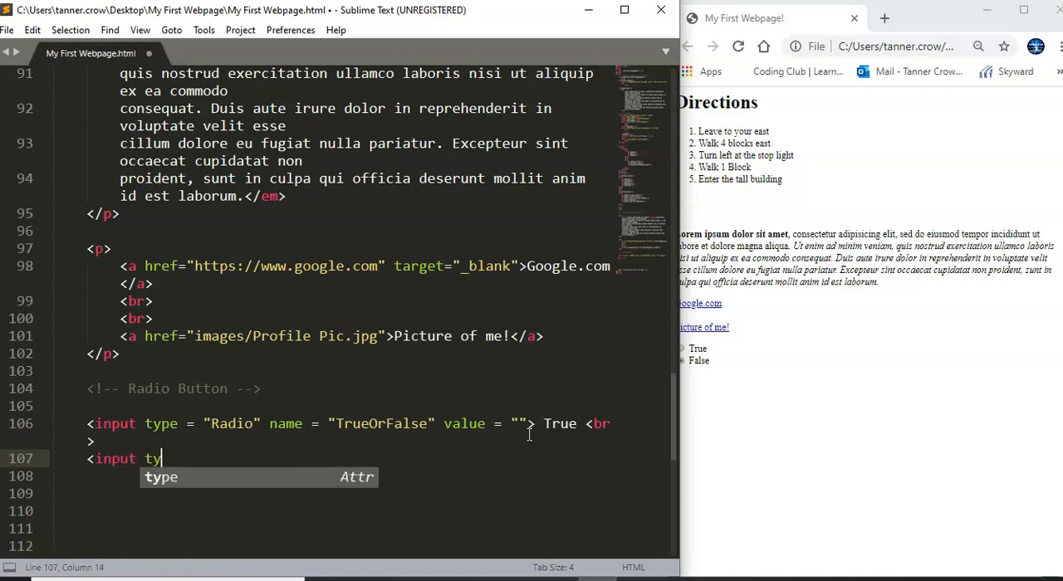
{"action": "type", "text": "pe = \"\""}
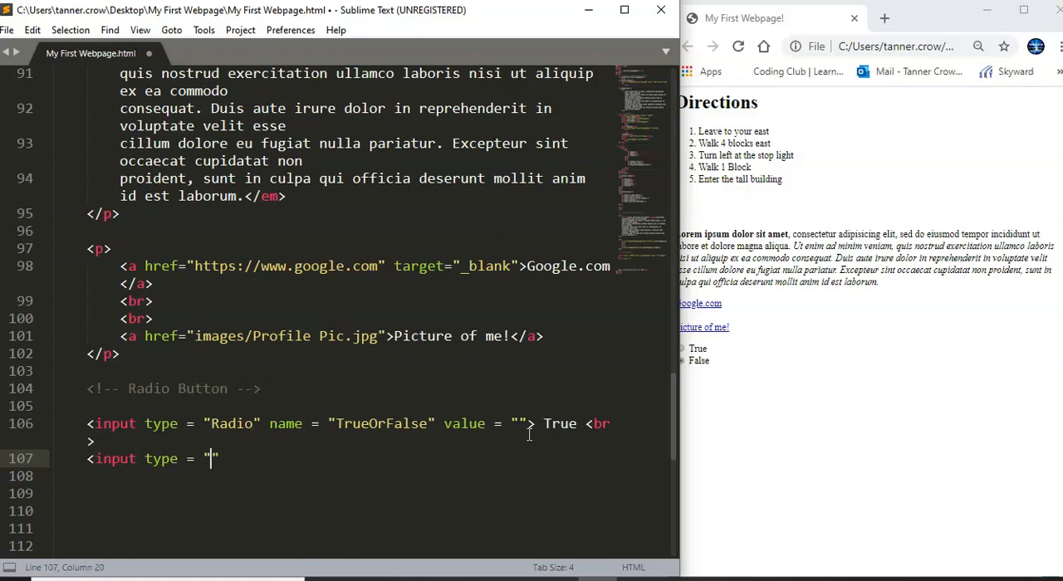
{"action": "type", "text": "Radio"}
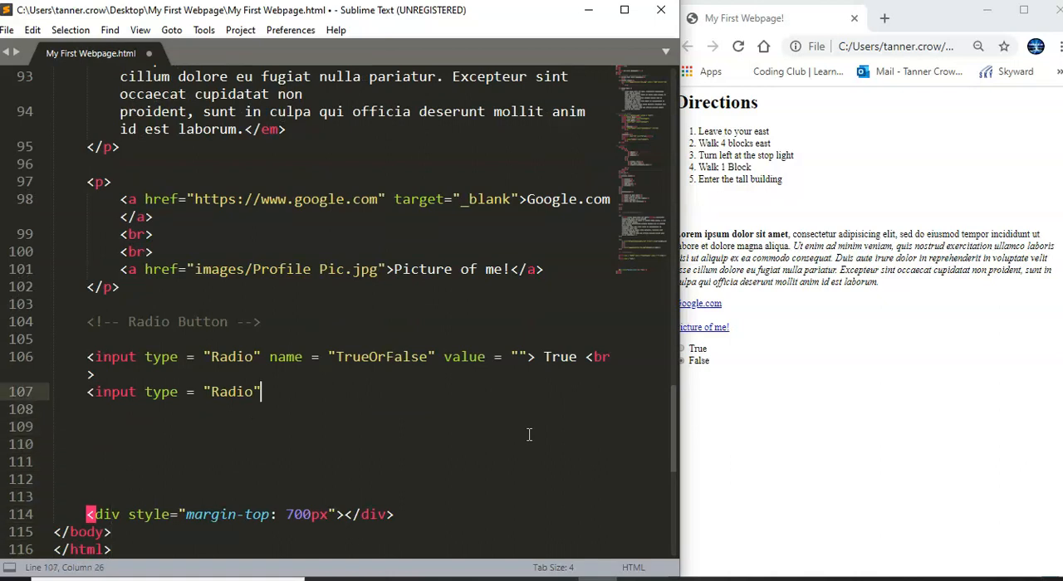
{"action": "type", "text": "name = \"\""}
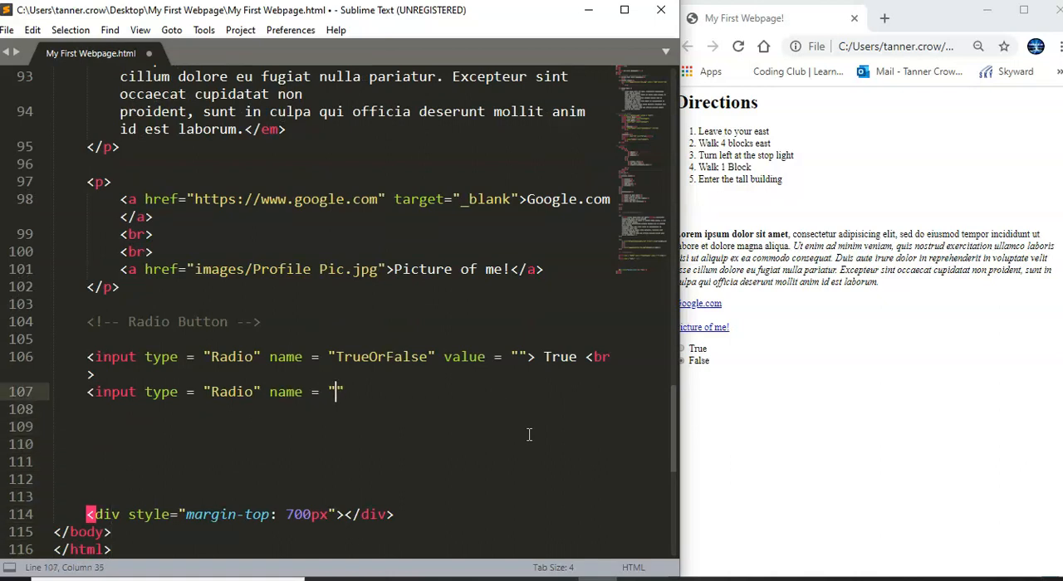
{"action": "type", "text": "TrueOrFalse"}
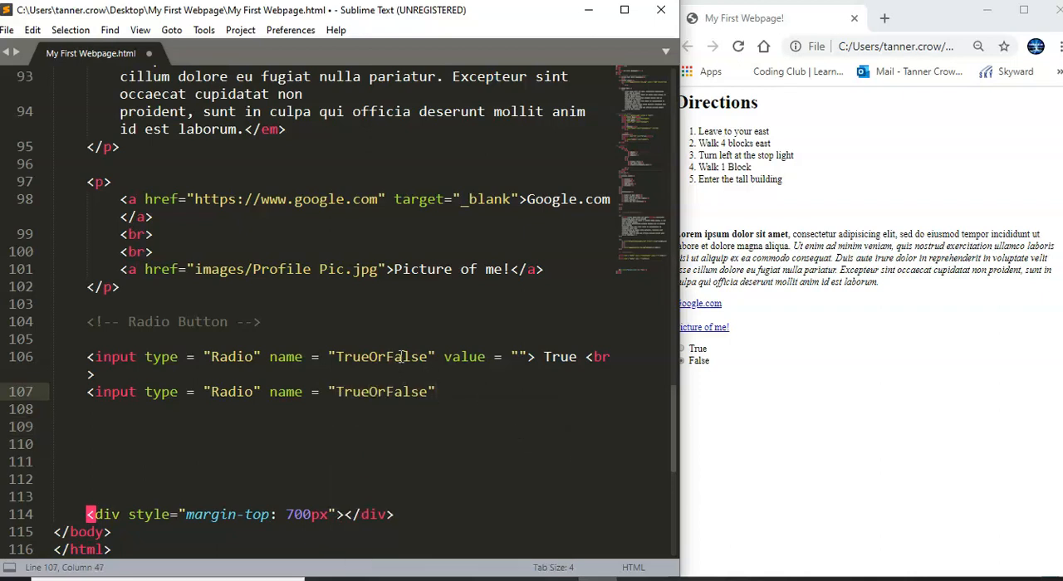
{"action": "type", "text": "value"}
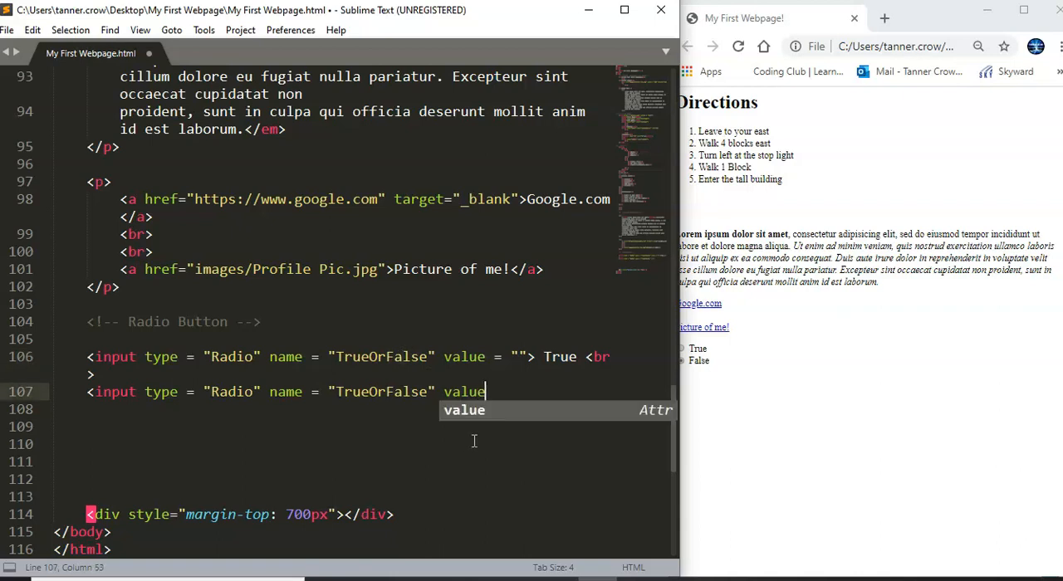
{"action": "type", "text": "= \"\""}
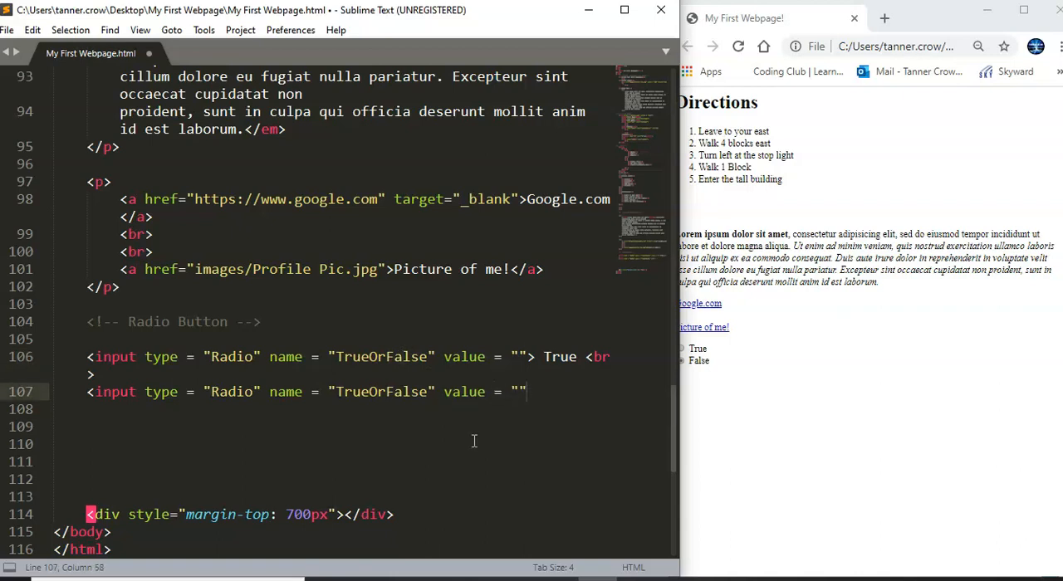
{"action": "type", "text": "Fal"}
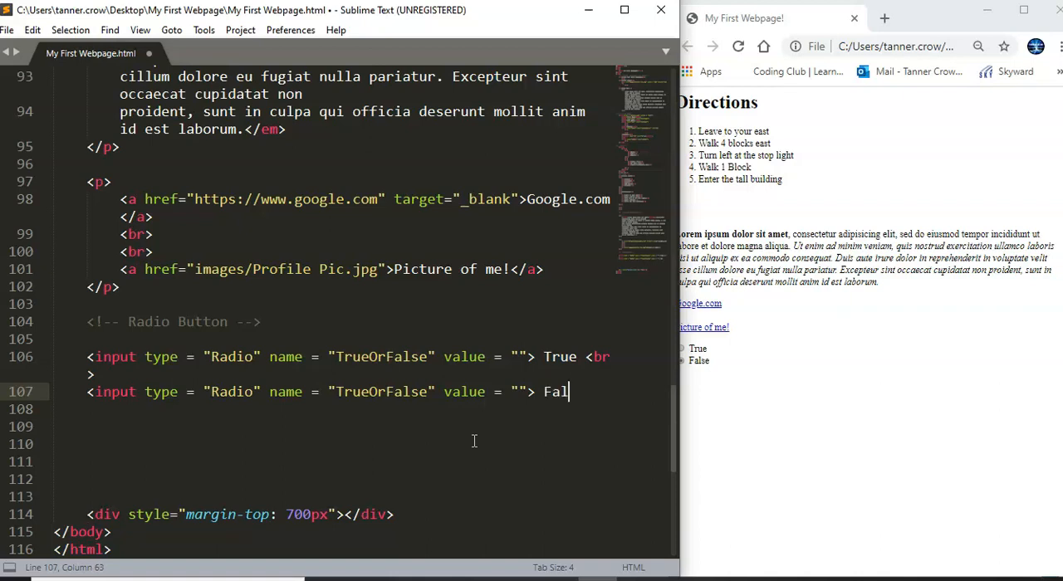
{"action": "type", "text": "se"}
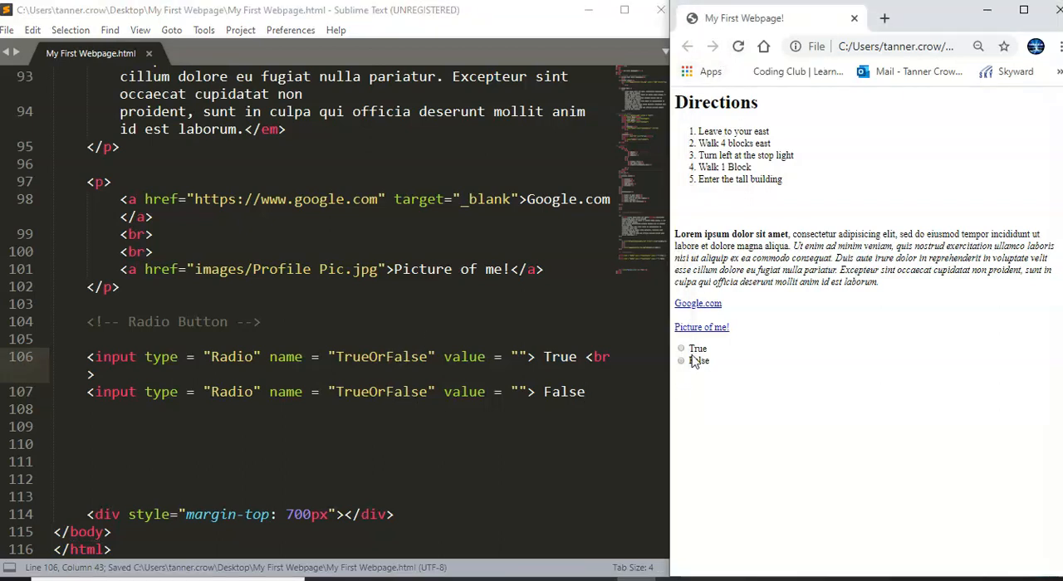
Step: Save the file, try the False radio in the Chrome preview and return to the code
{"action": "left_click", "coordinate": [681, 349]}
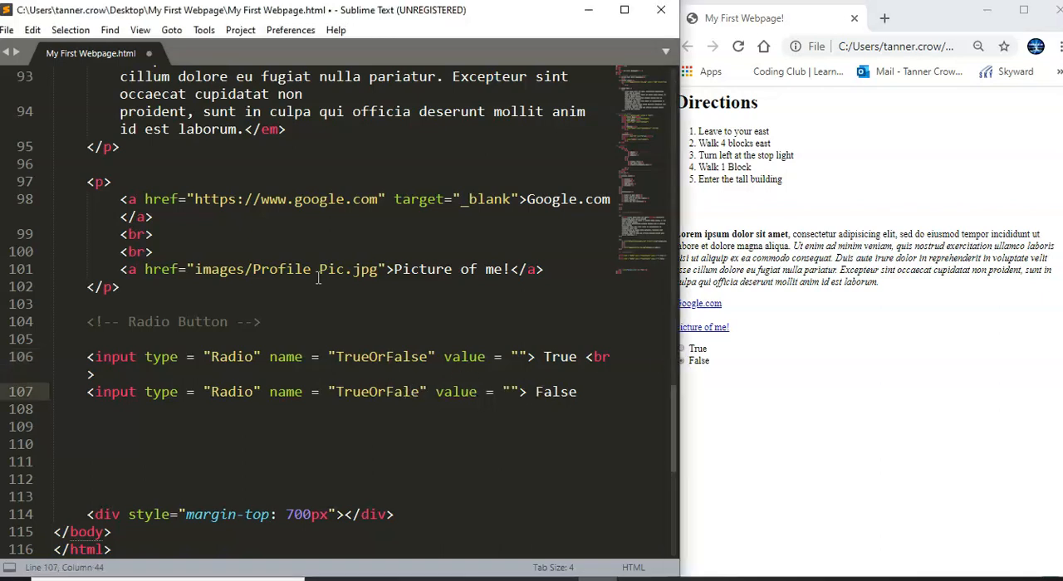
{"action": "key", "text": "ctrl+s"}
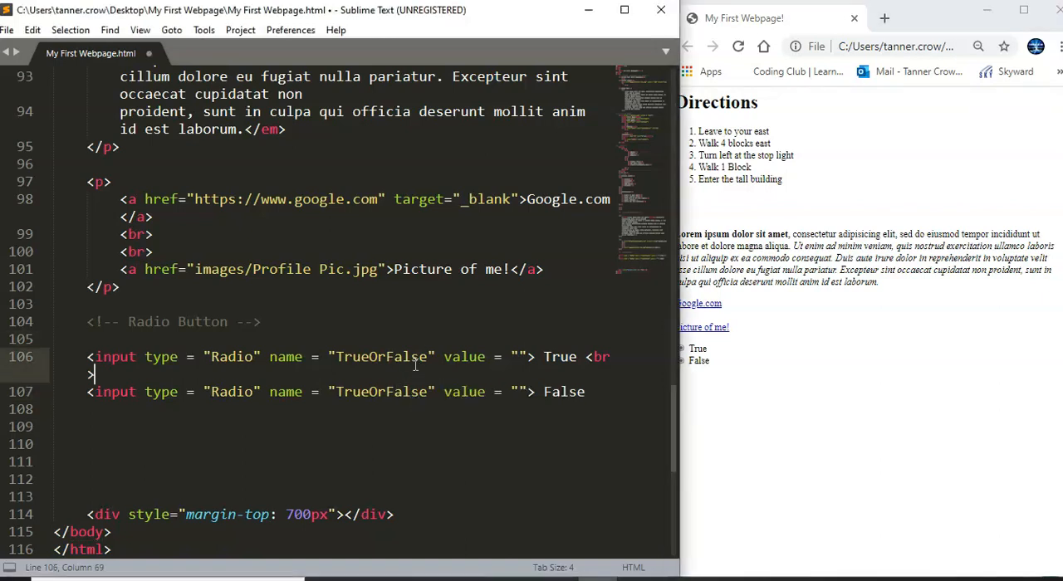
{"action": "left_click", "coordinate": [588, 402]}
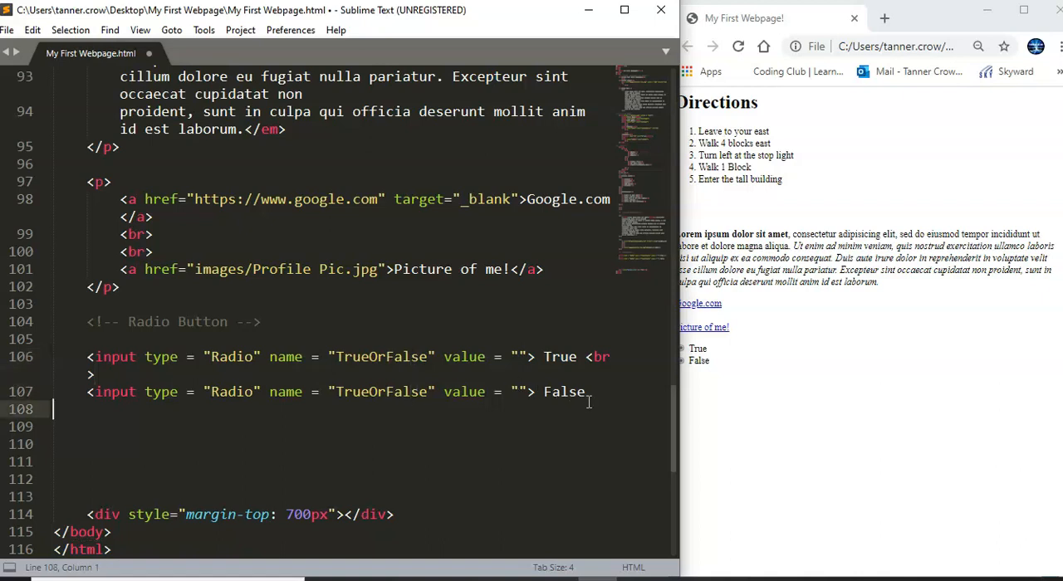
{"action": "left_click", "coordinate": [585, 392]}
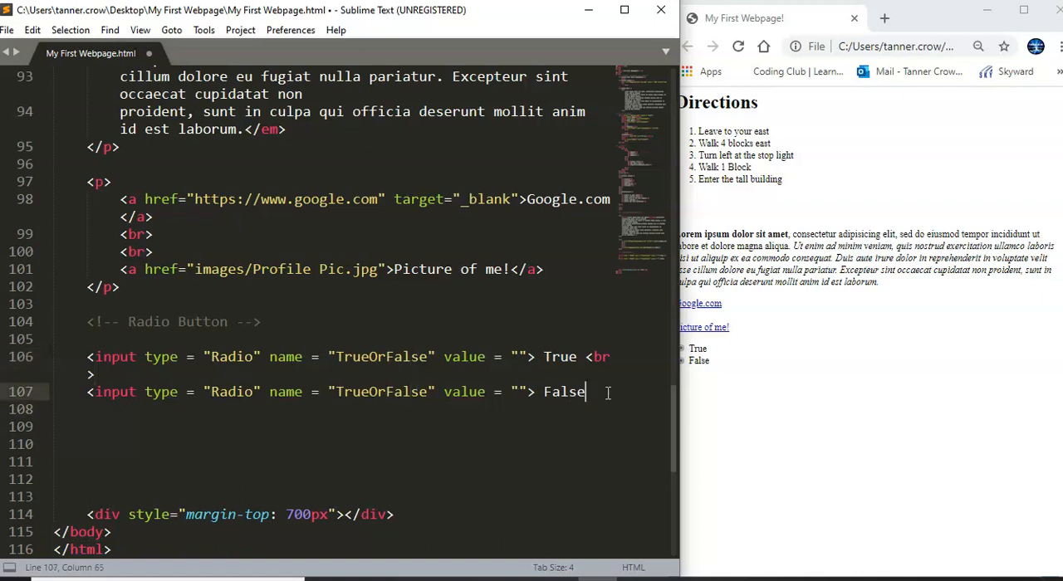
Step: Add a Checkbox comment and a heading asking the favorite school subject
{"action": "key", "text": "Enter"}
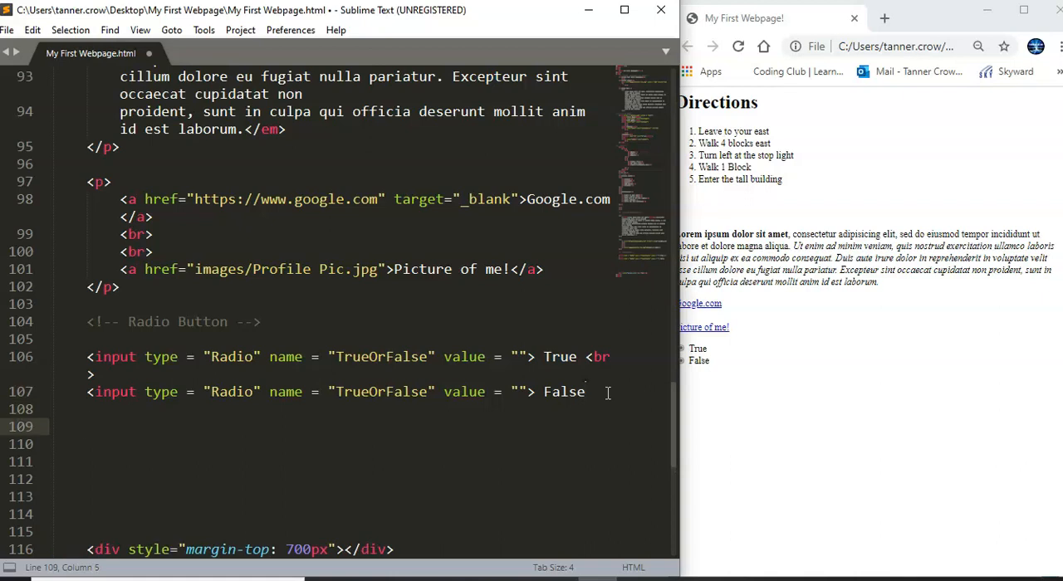
{"action": "type", "text": "<"}
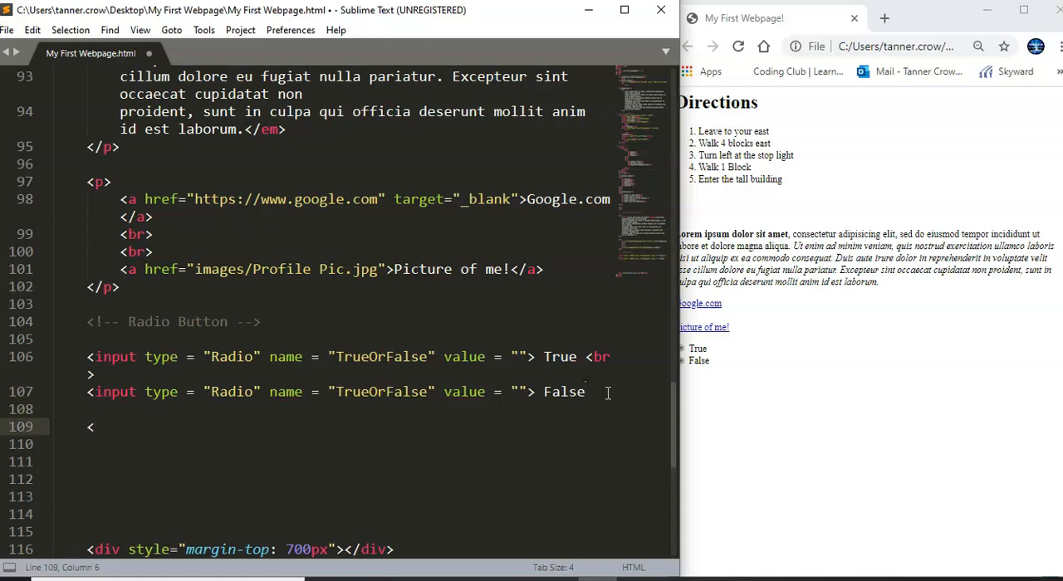
{"action": "type", "text": "!--"}
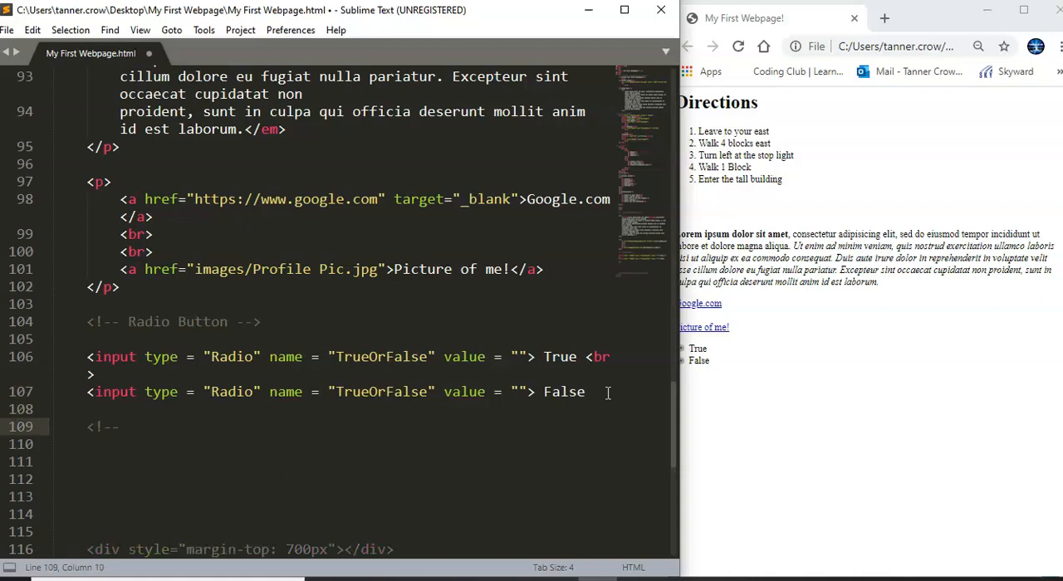
{"action": "type", "text": "Checkbox -->"}
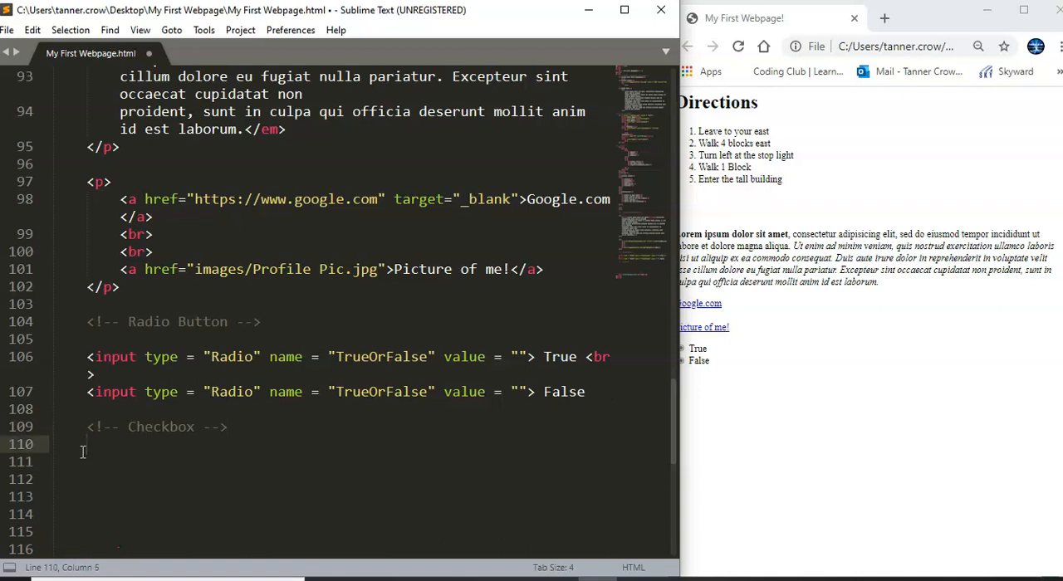
{"action": "type", "text": "<h1></h1>"}
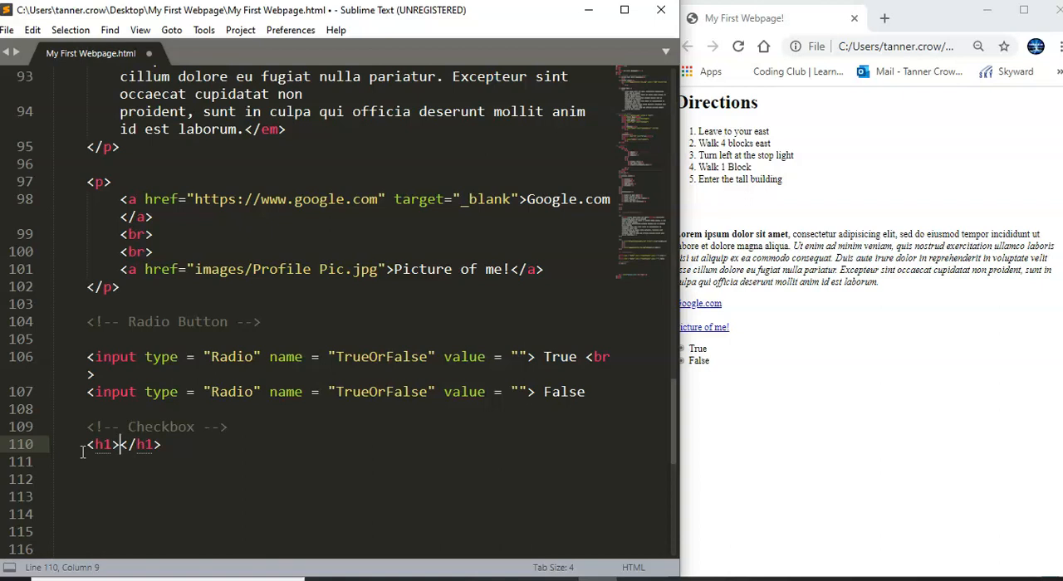
{"action": "type", "text": "What is your favorite subject in school"}
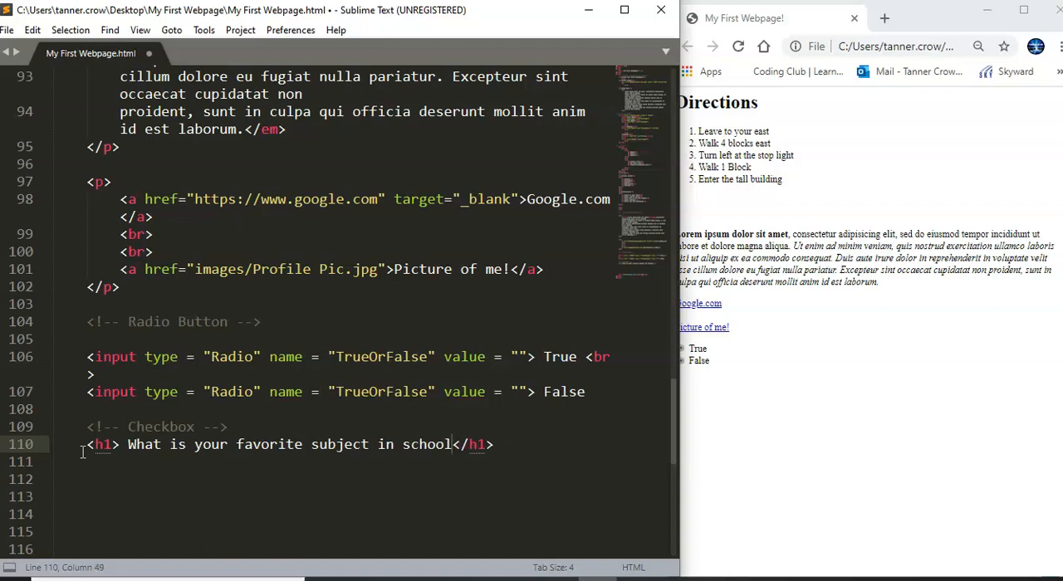
{"action": "type", "text": "?"}
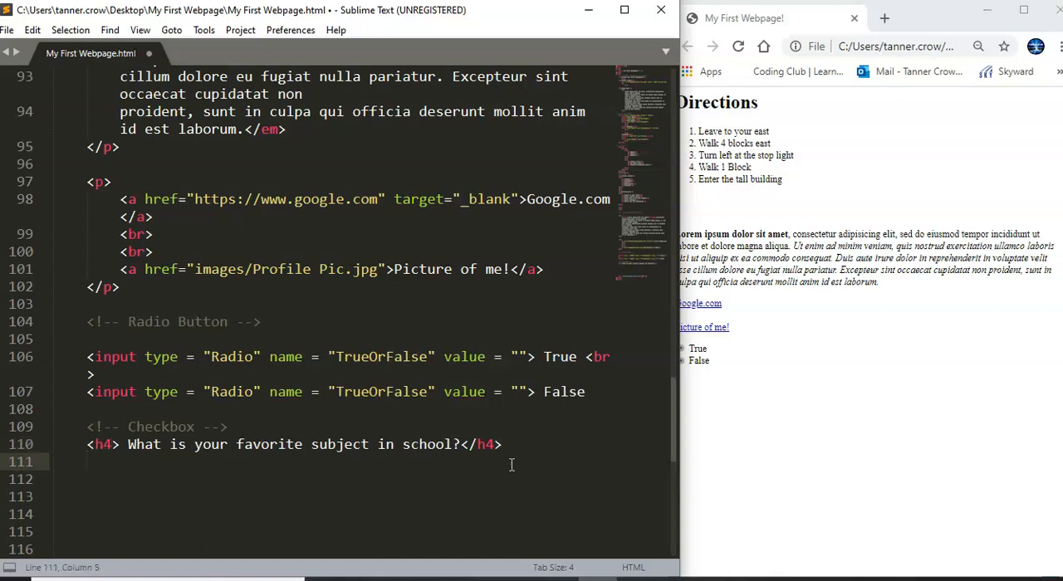
Step: Write <input type = "Checkbox" name = ""> on a new line under the question
{"action": "key", "text": "enter"}
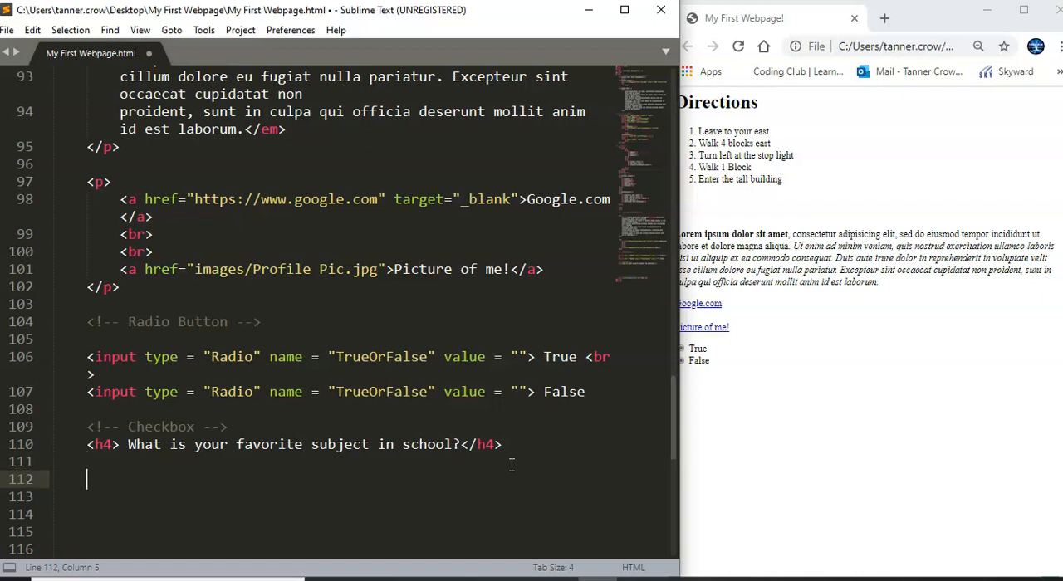
{"action": "type", "text": "<input"}
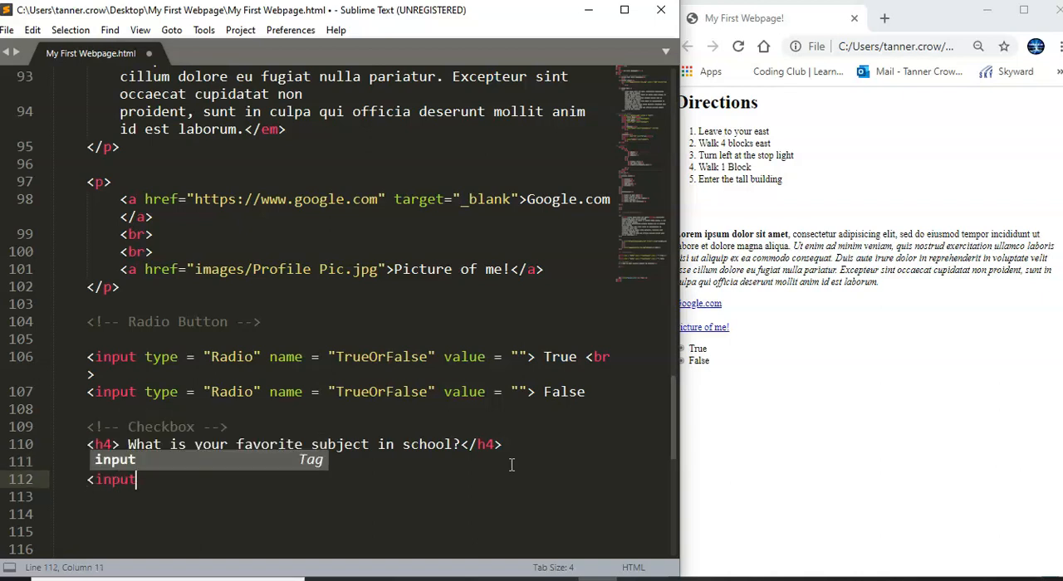
{"action": "type", "text": "type ="}
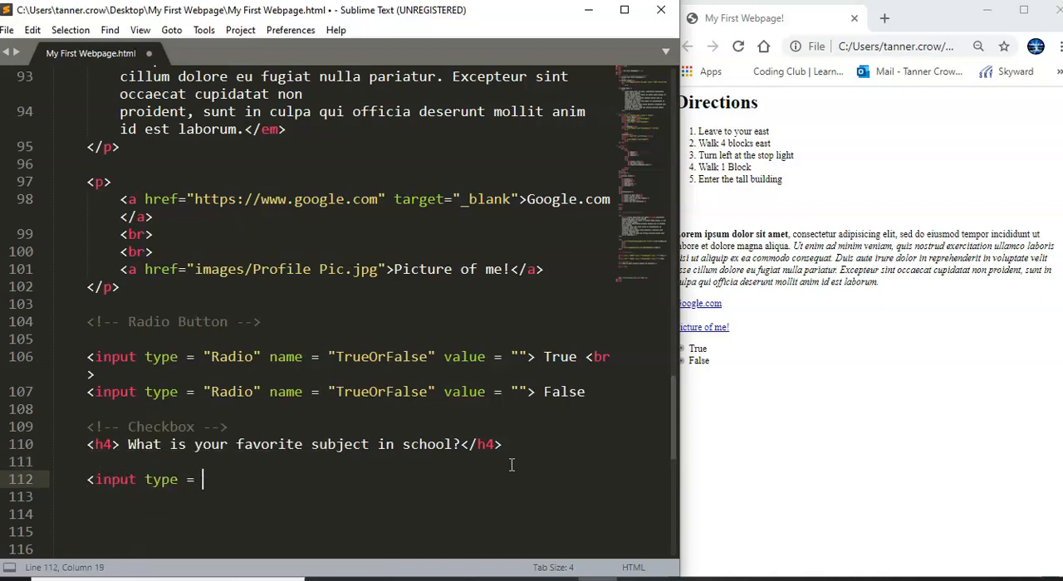
{"action": "type", "text": "\"\""}
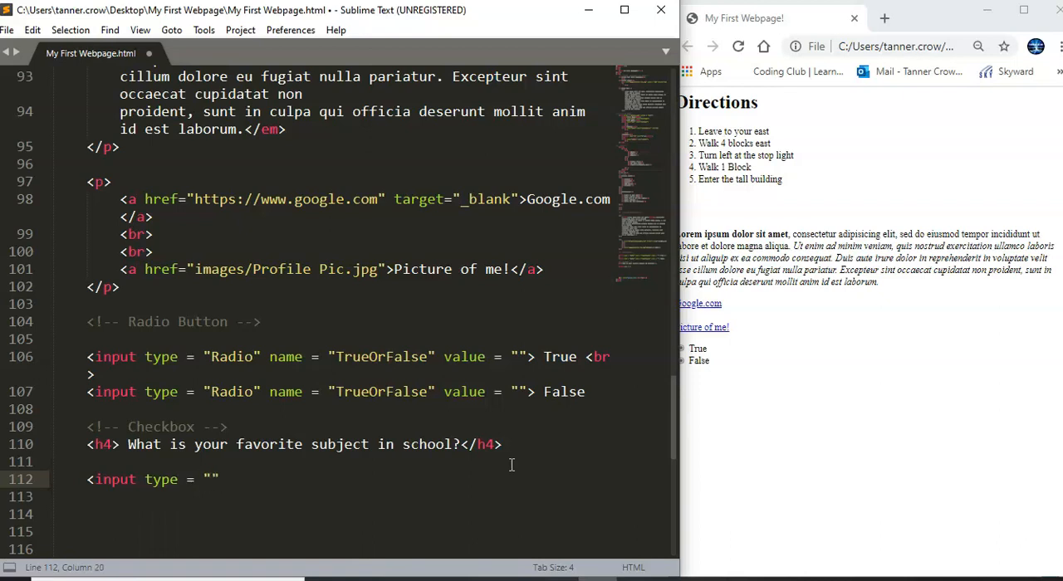
{"action": "type", "text": "Checkbox"}
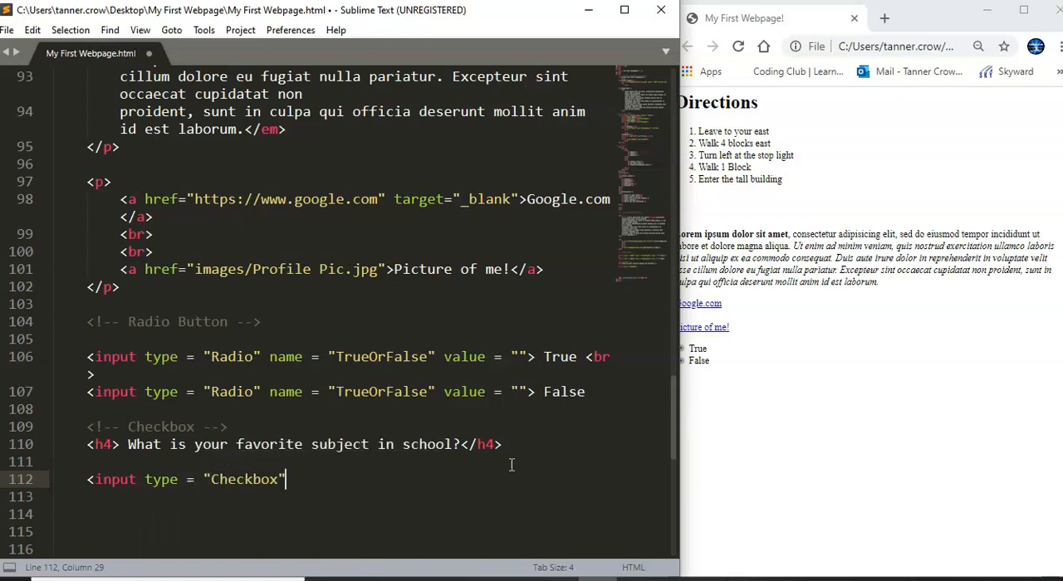
{"action": "type", "text": "name ="}
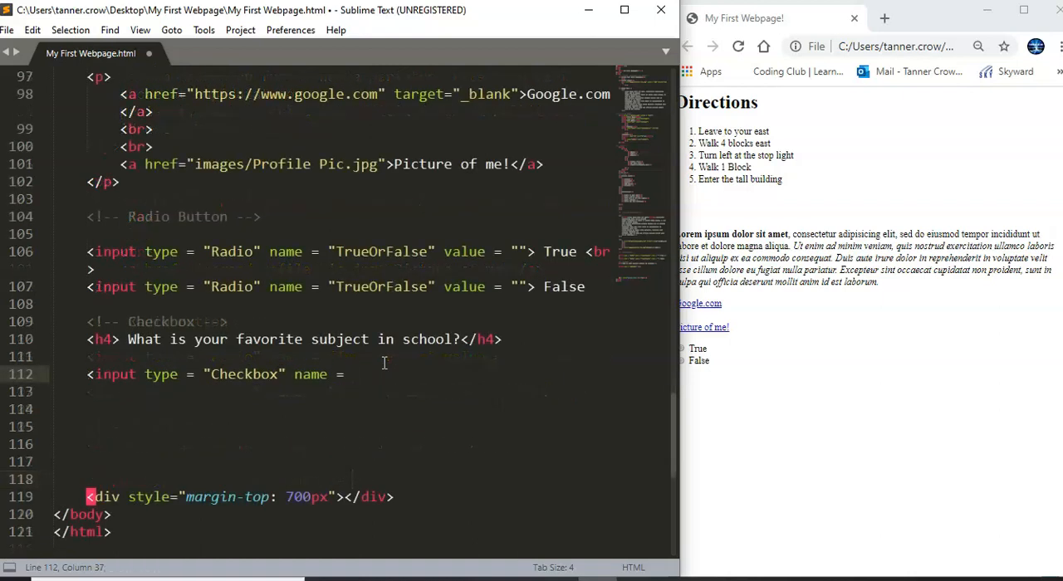
{"action": "type", "text": "\""}
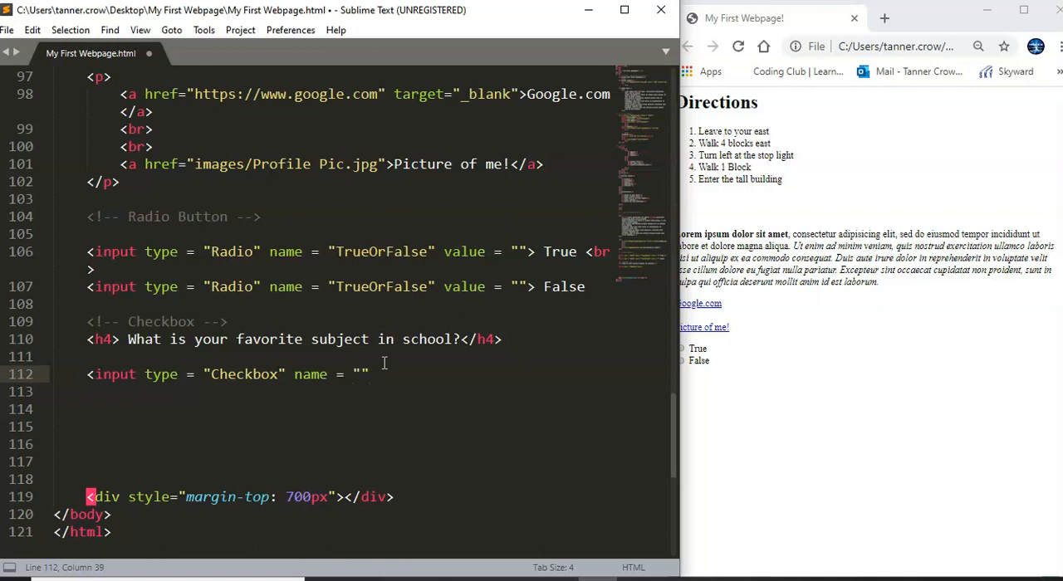
{"action": "mouse_move", "coordinate": [385, 308]}
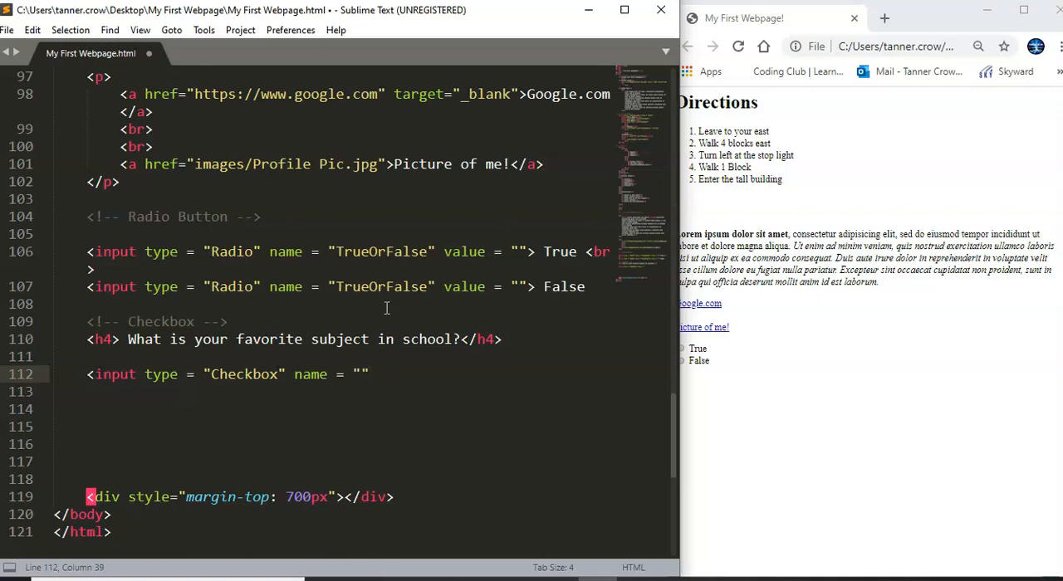
{"action": "mouse_move", "coordinate": [375, 272]}
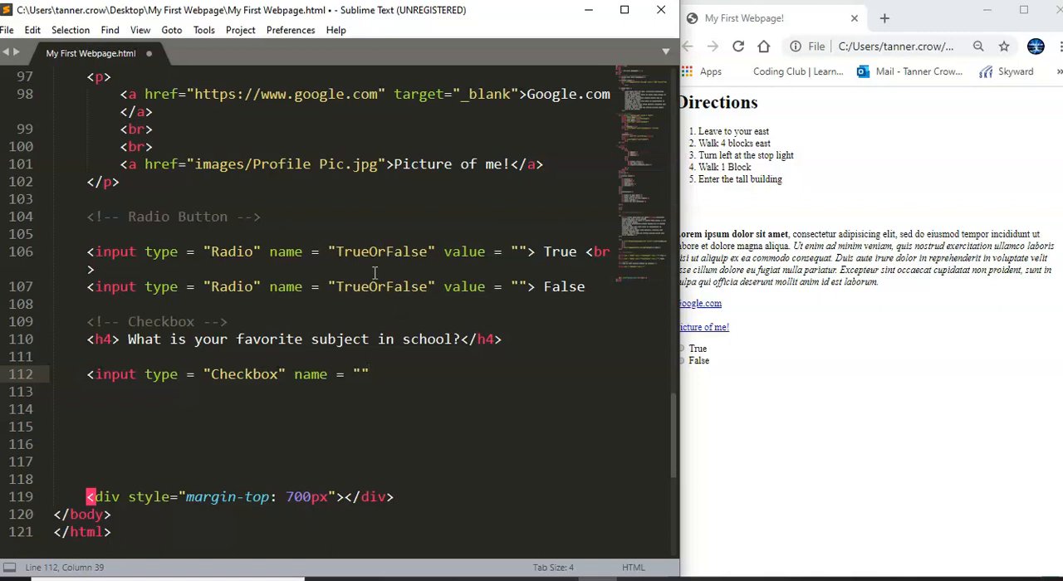
{"action": "mouse_move", "coordinate": [515, 266]}
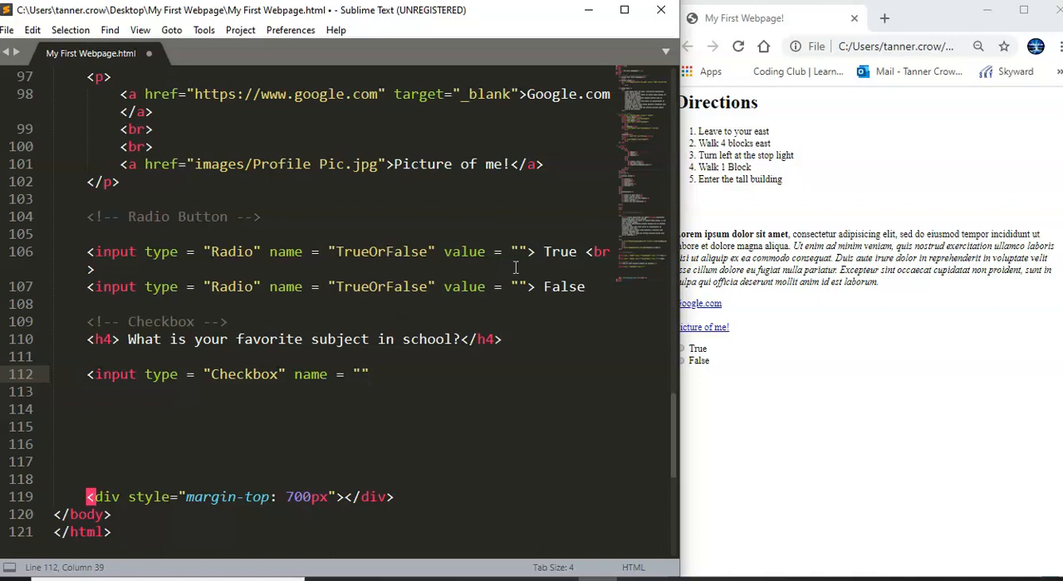
{"action": "left_click", "coordinate": [369, 374]}
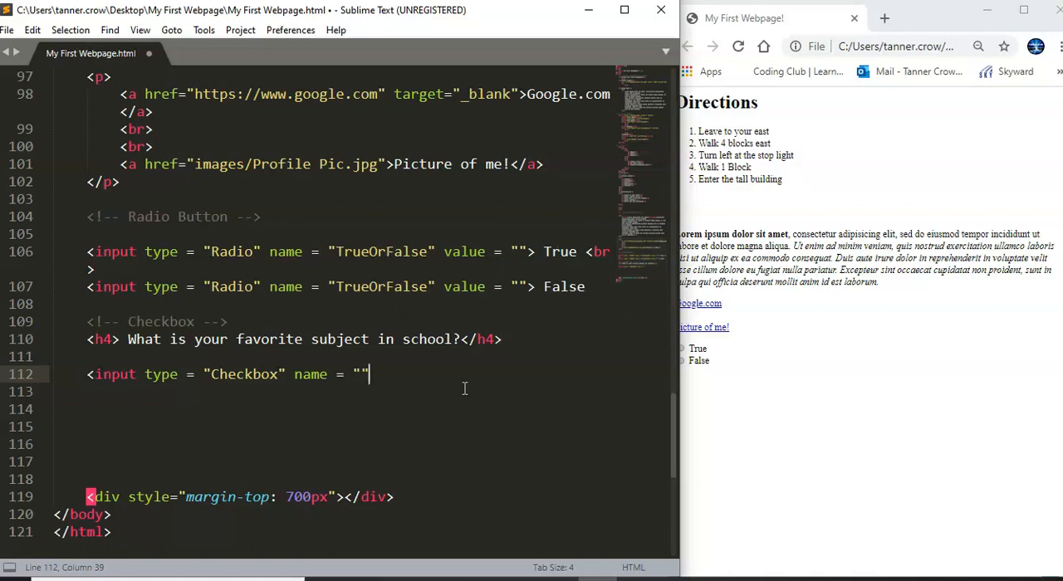
{"action": "mouse_move", "coordinate": [397, 382]}
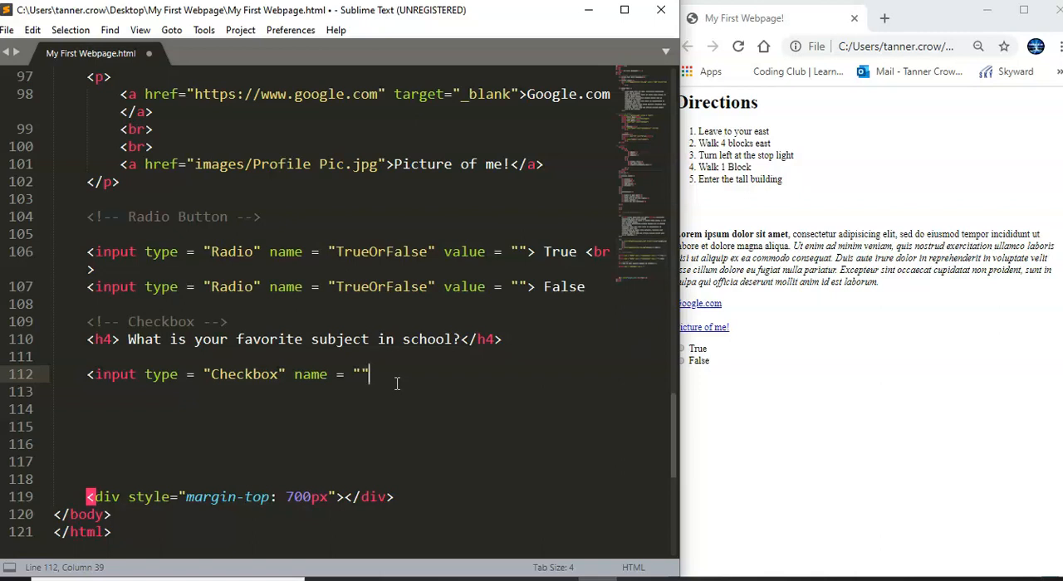
{"action": "type", "text": ">"}
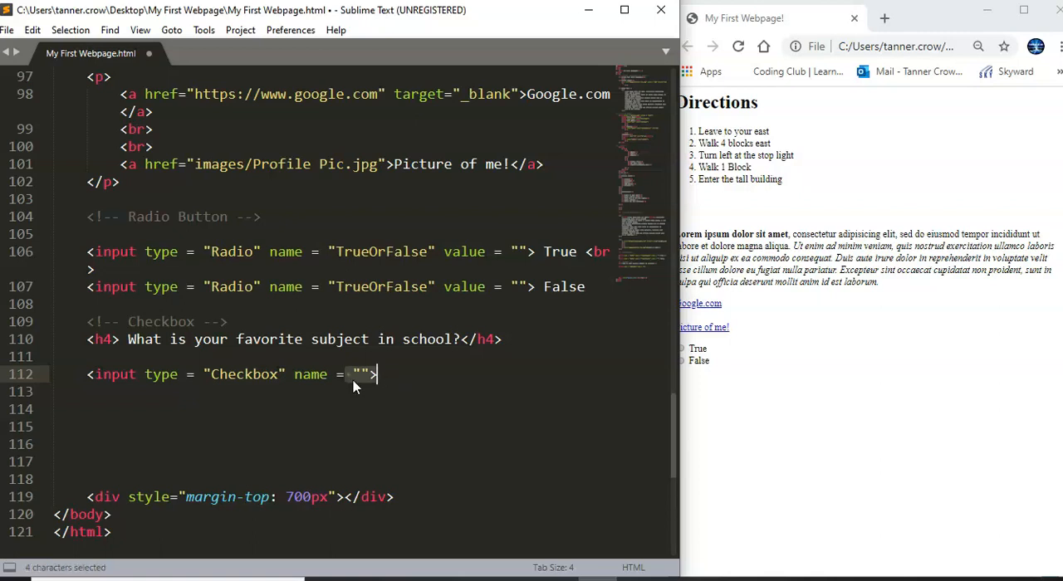
Step: Duplicate the checkbox line and label the four boxes Math, English, Computer Science, Gym with <br>, then save
{"action": "left_click", "coordinate": [390, 374]}
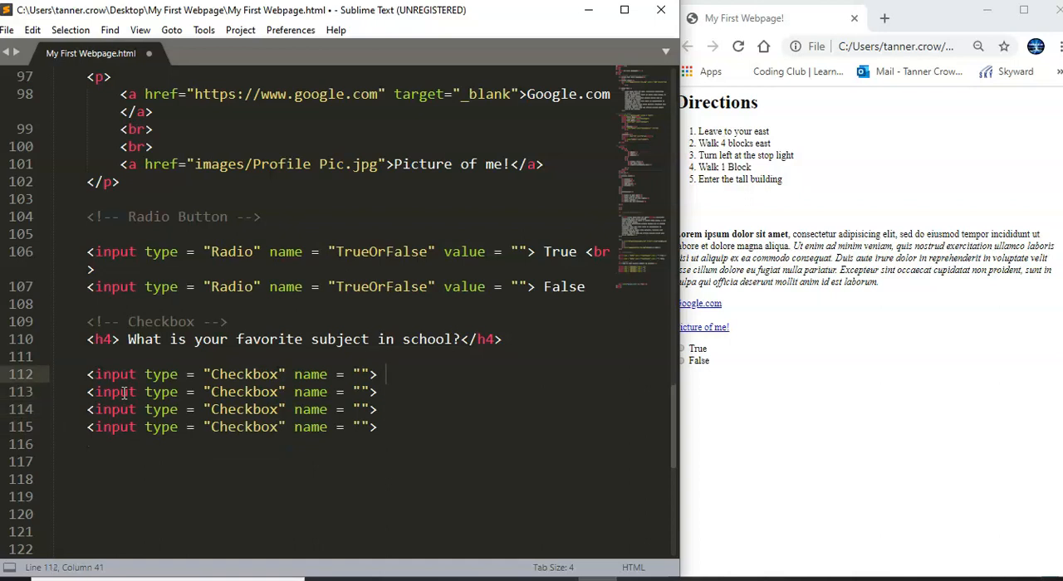
{"action": "type", "text": "Math br>"}
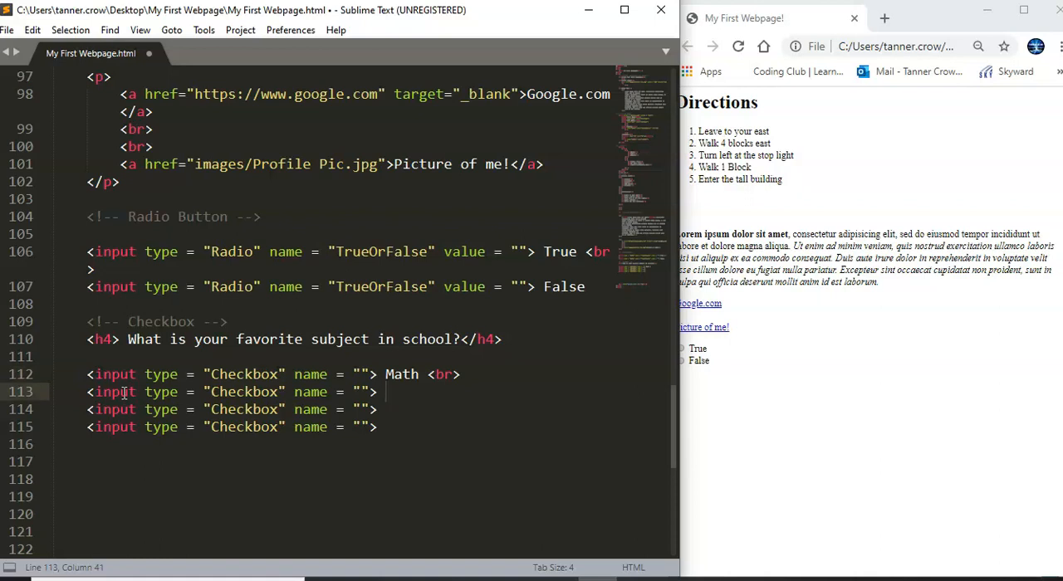
{"action": "type", "text": "English"}
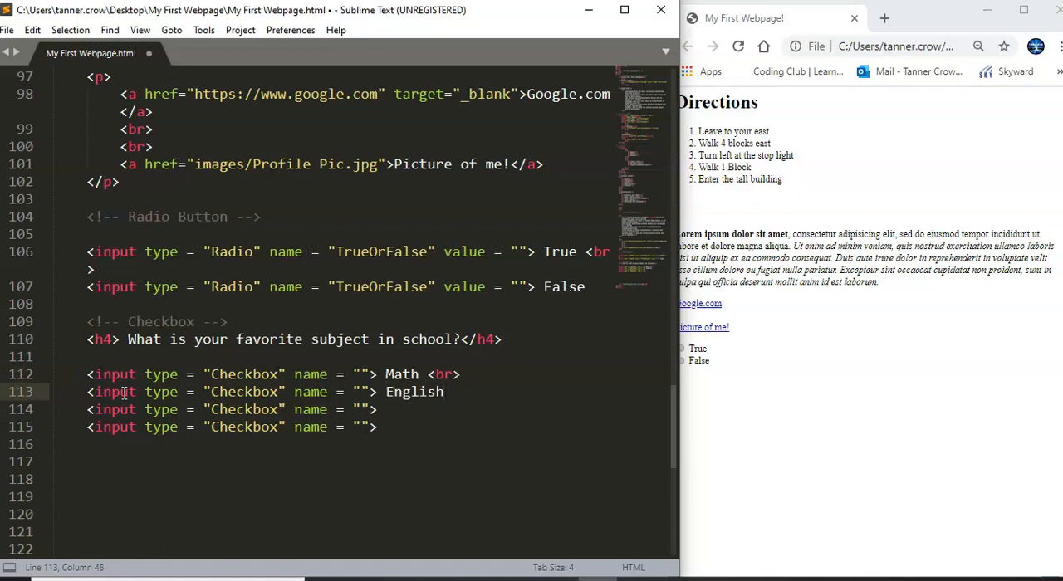
{"action": "type", "text": "<br>"}
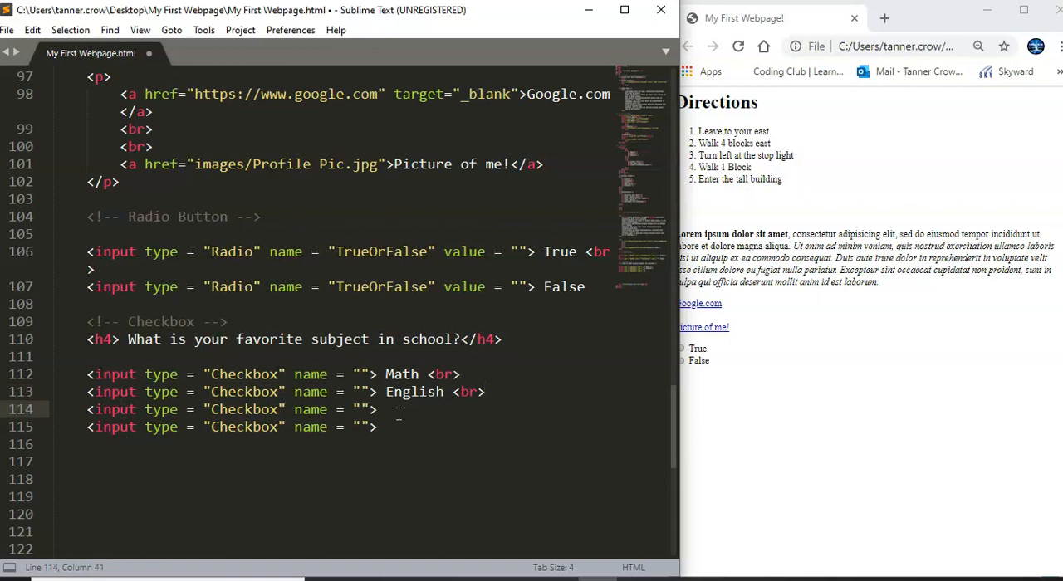
{"action": "type", "text": "Computer Science <br>"}
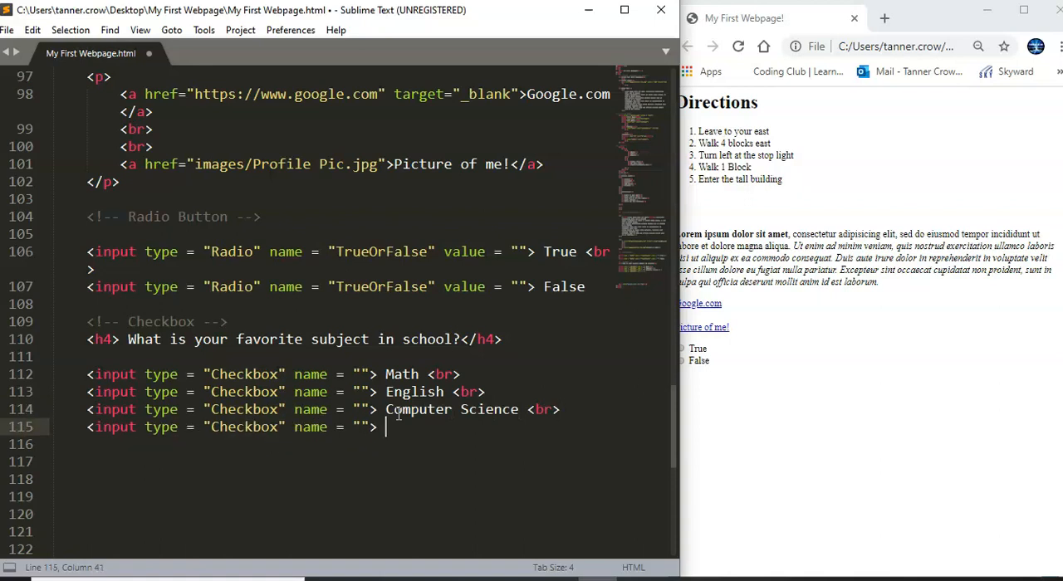
{"action": "type", "text": "Gym"}
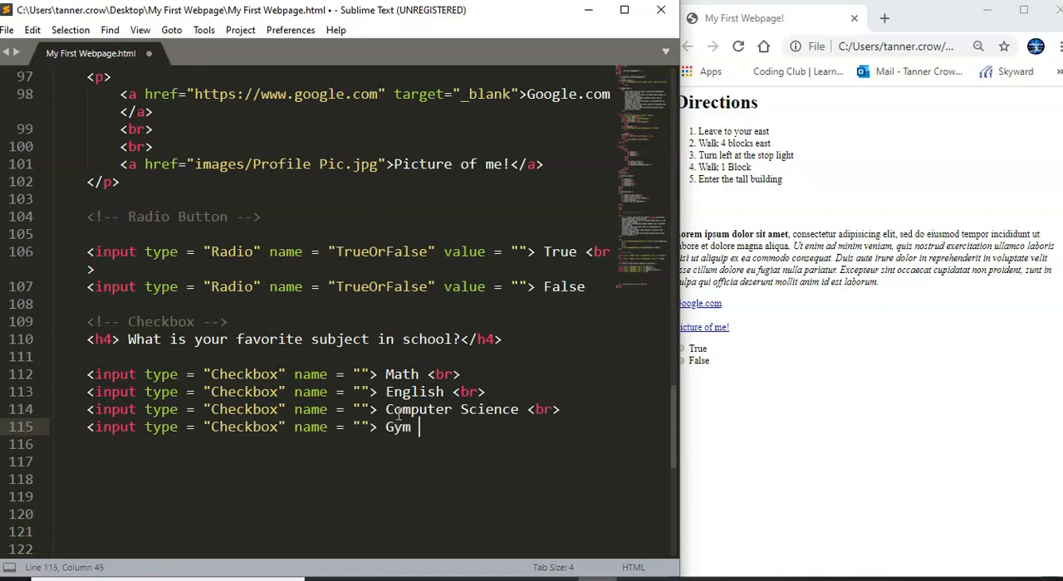
{"action": "type", "text": "<br>"}
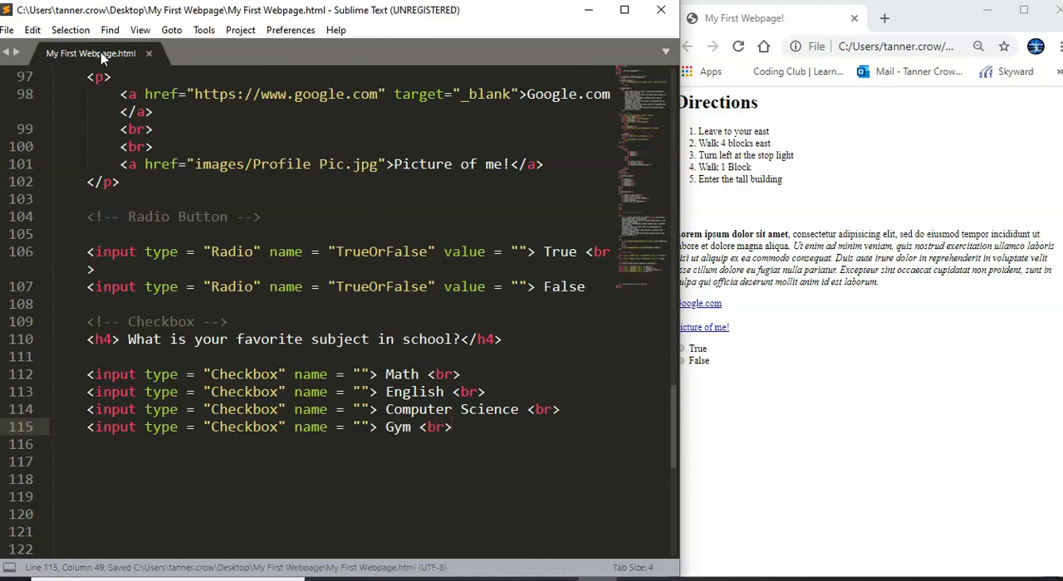
{"action": "left_click", "coordinate": [738, 46]}
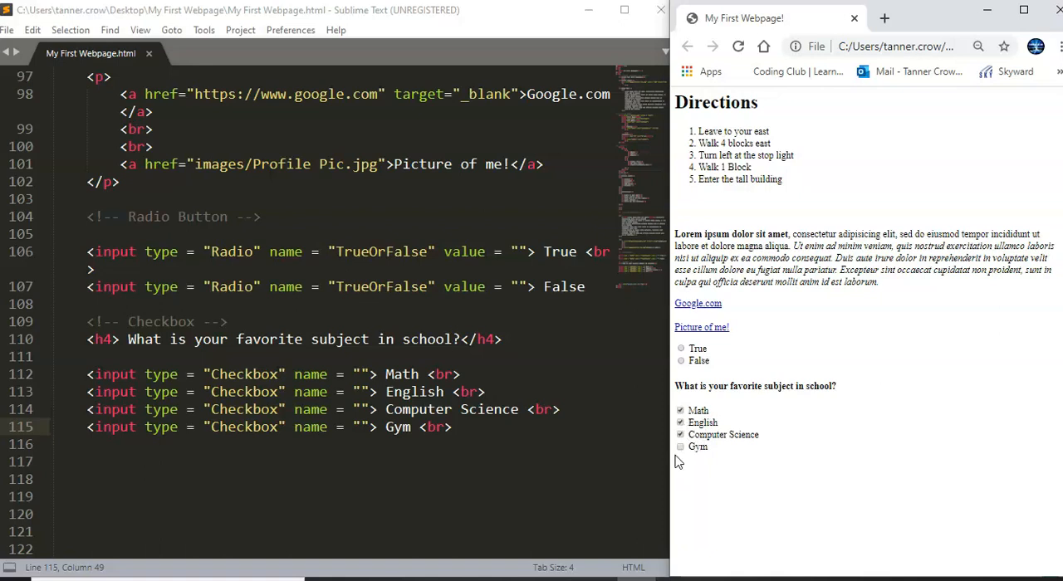
Step: Return to the code below the Gym checkbox line after reloading the preview
{"action": "left_click", "coordinate": [561, 408]}
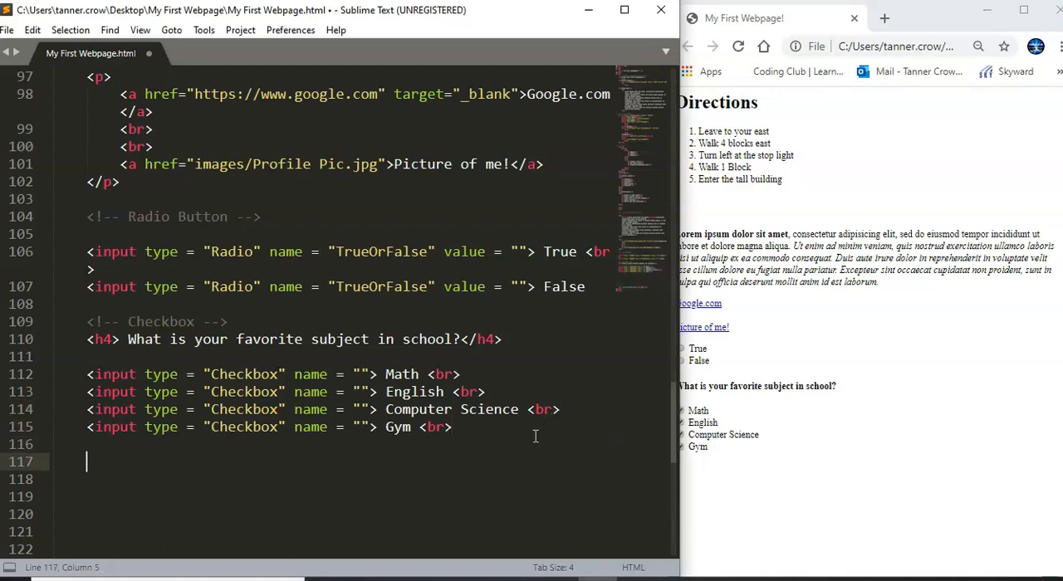
{"action": "mouse_move", "coordinate": [37, 528]}
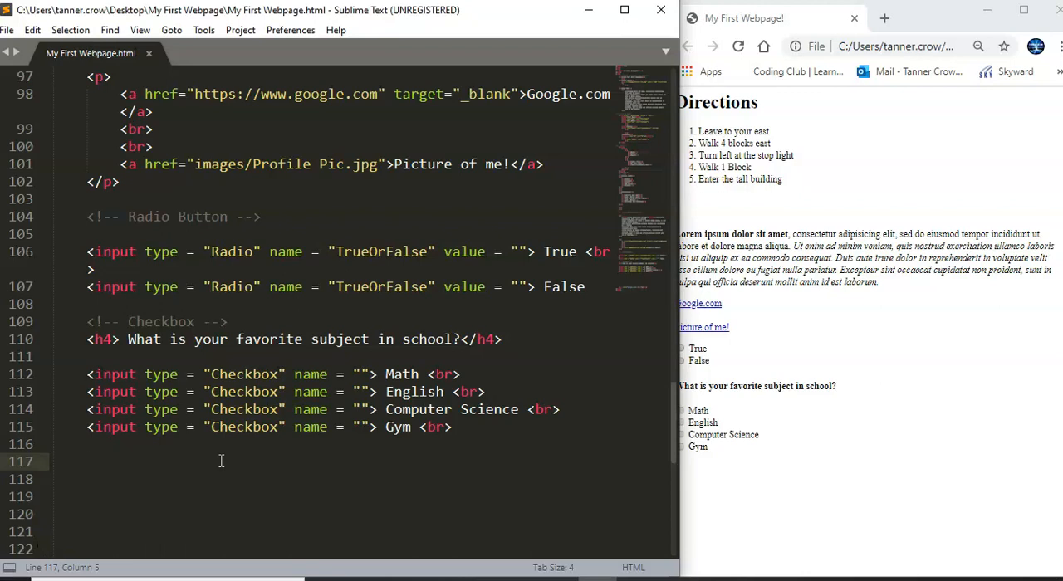
Step: Add a Number Input comment and a number-type input beneath it
{"action": "type", "text": "<"}
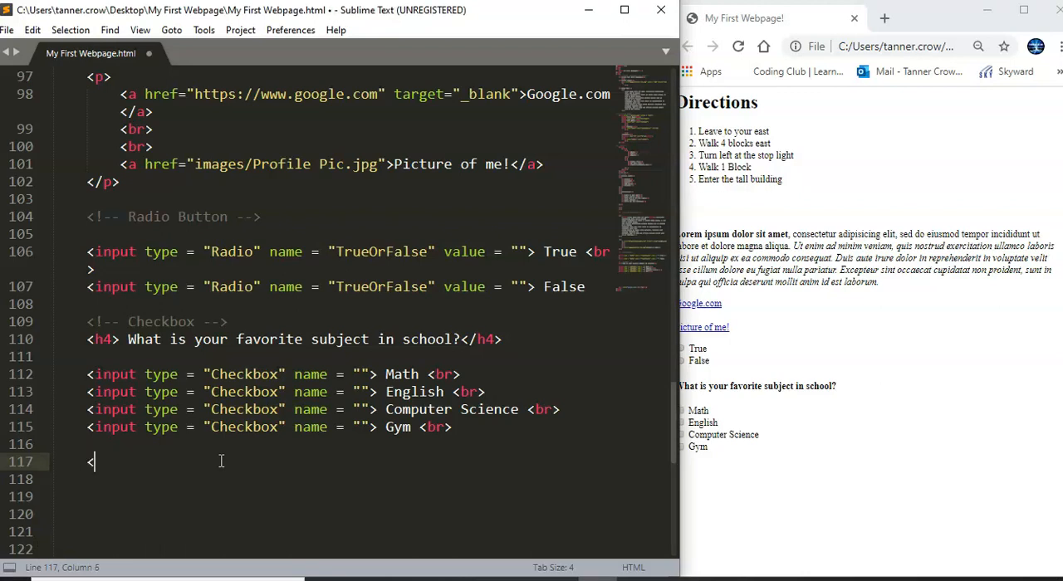
{"action": "type", "text": "!-- N"}
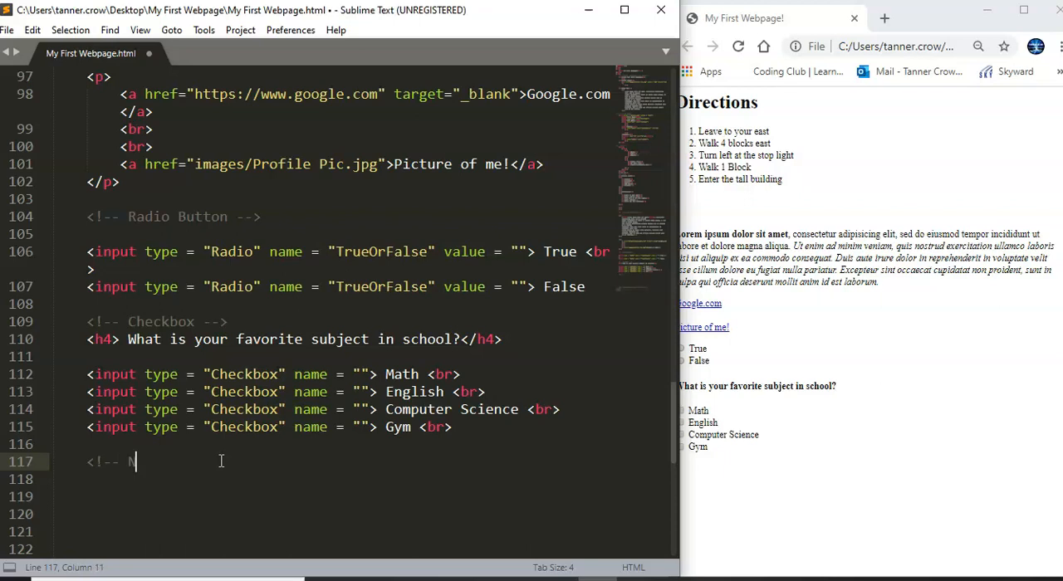
{"action": "type", "text": "umber Input --"}
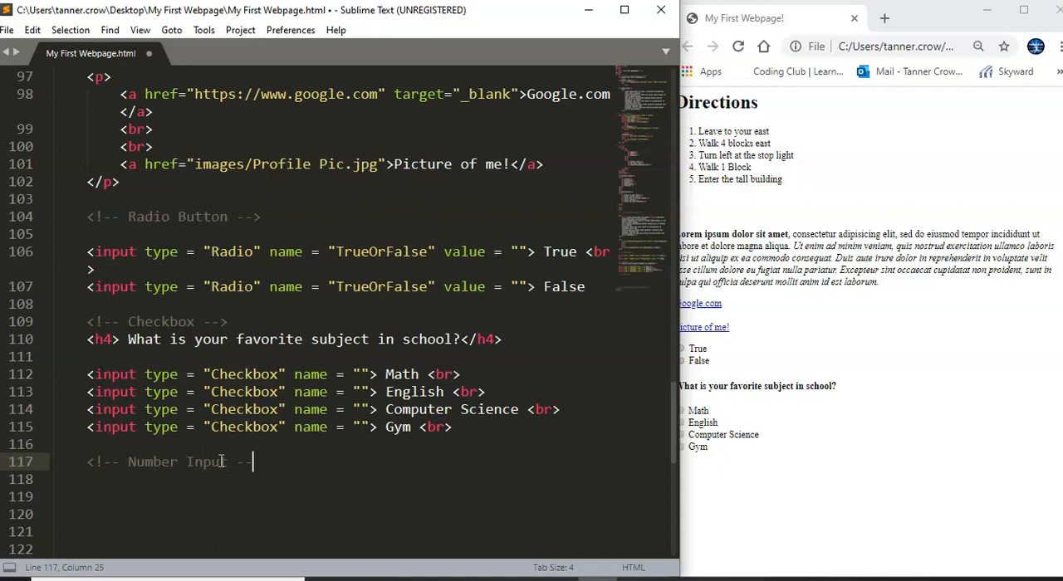
{"action": "key", "text": "enter"}
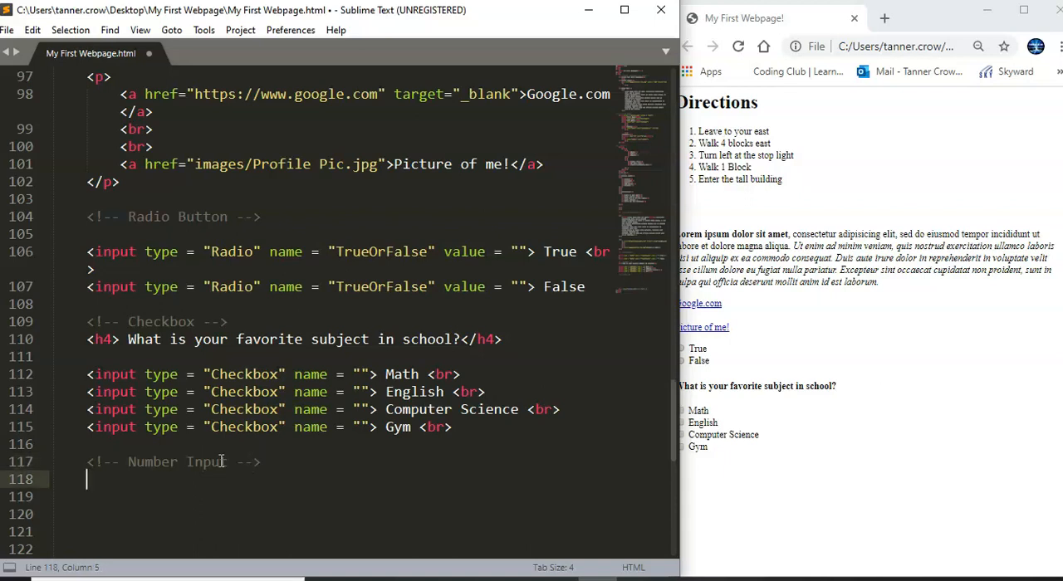
{"action": "type", "text": "input type=\"n\" name=\"\">"}
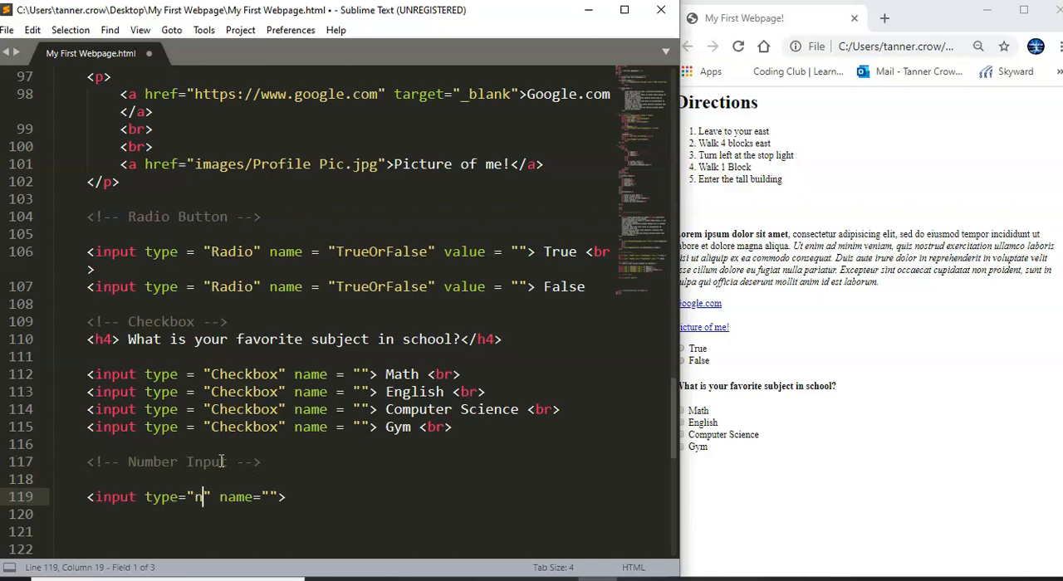
{"action": "type", "text": "umber"}
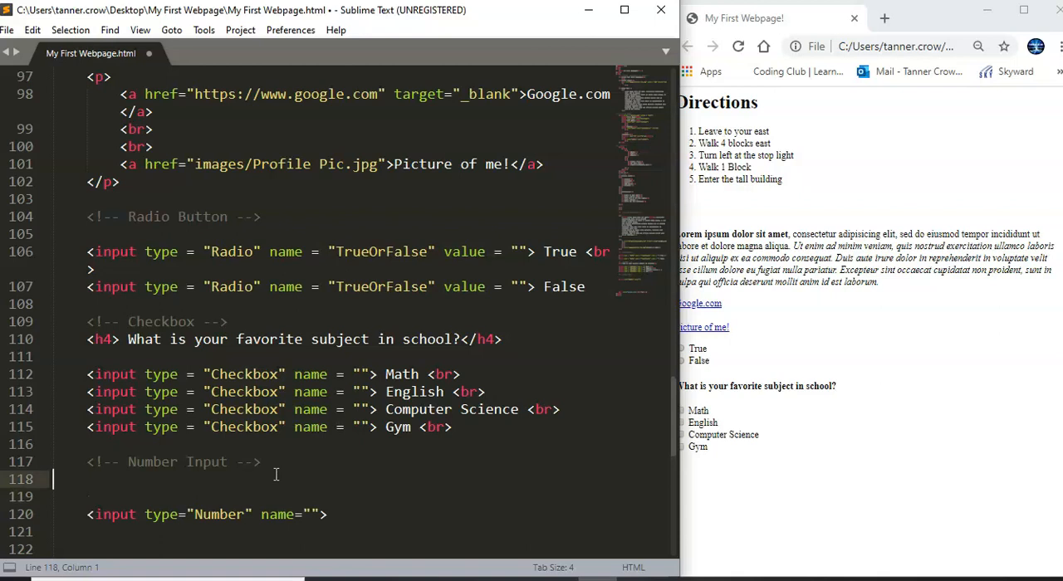
Step: Add the What is your age? heading and move the Age: label onto its own line, saving
{"action": "type", "text": "<h4></h4>"}
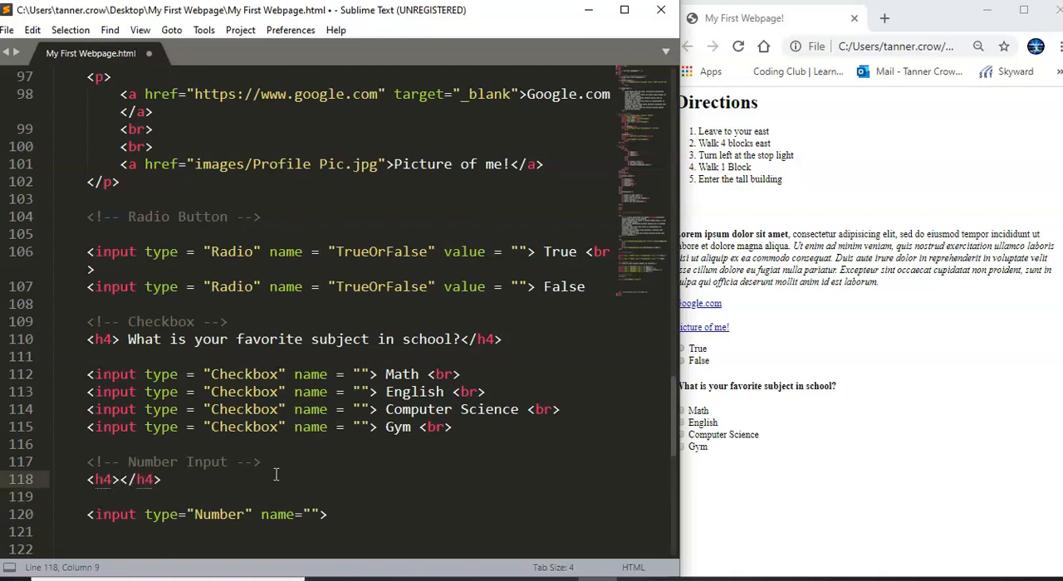
{"action": "type", "text": "What is your age?"}
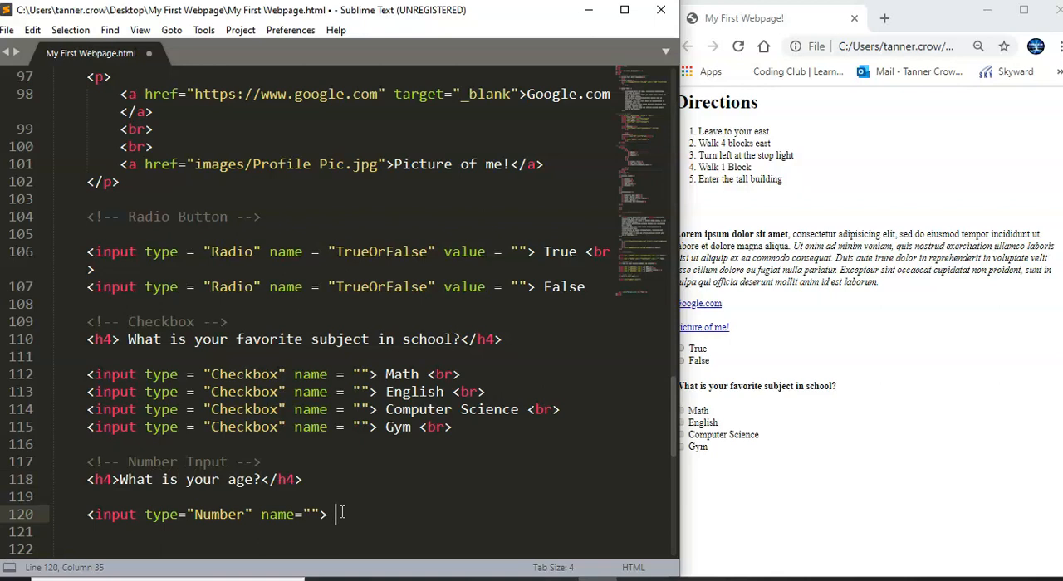
{"action": "type", "text": "Age:"}
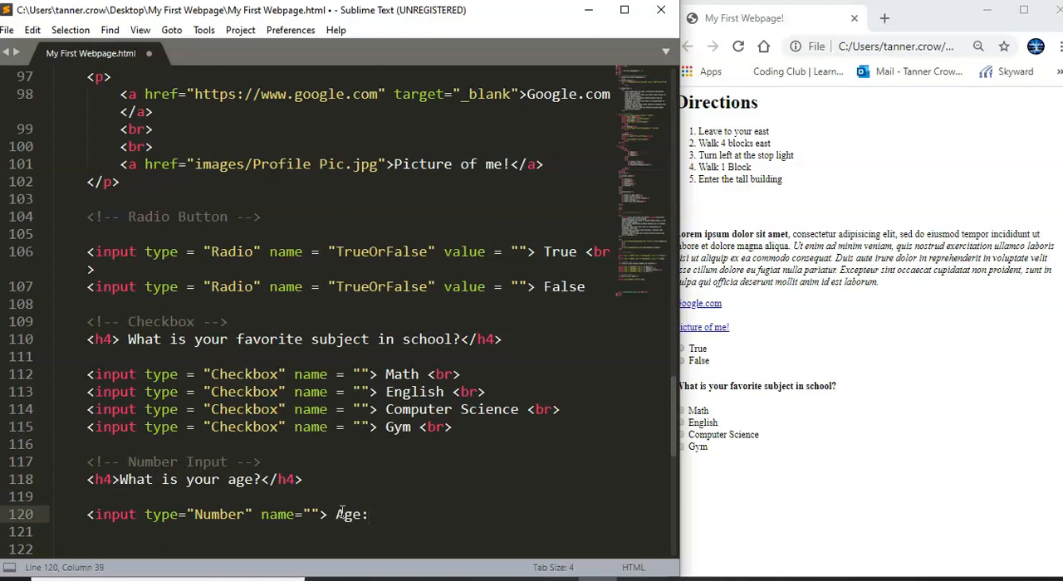
{"action": "key", "text": "ctrl+s"}
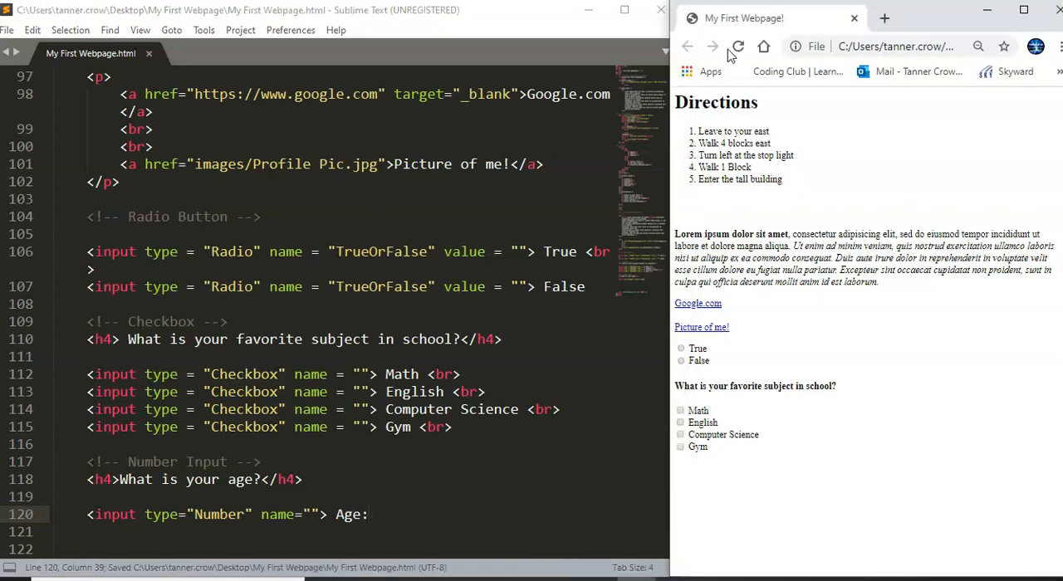
{"action": "left_click", "coordinate": [738, 46]}
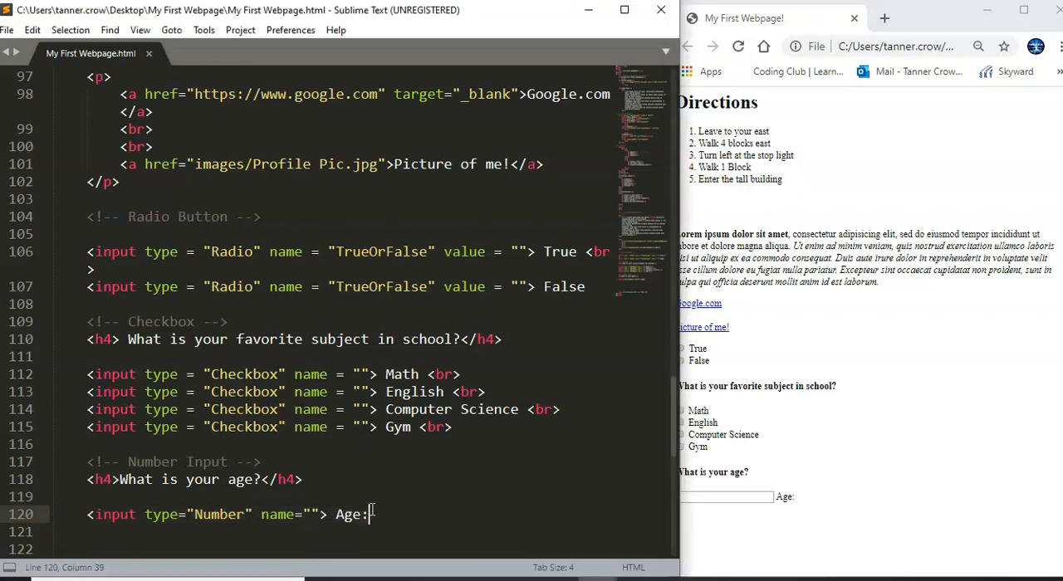
{"action": "double_click", "coordinate": [349, 515]}
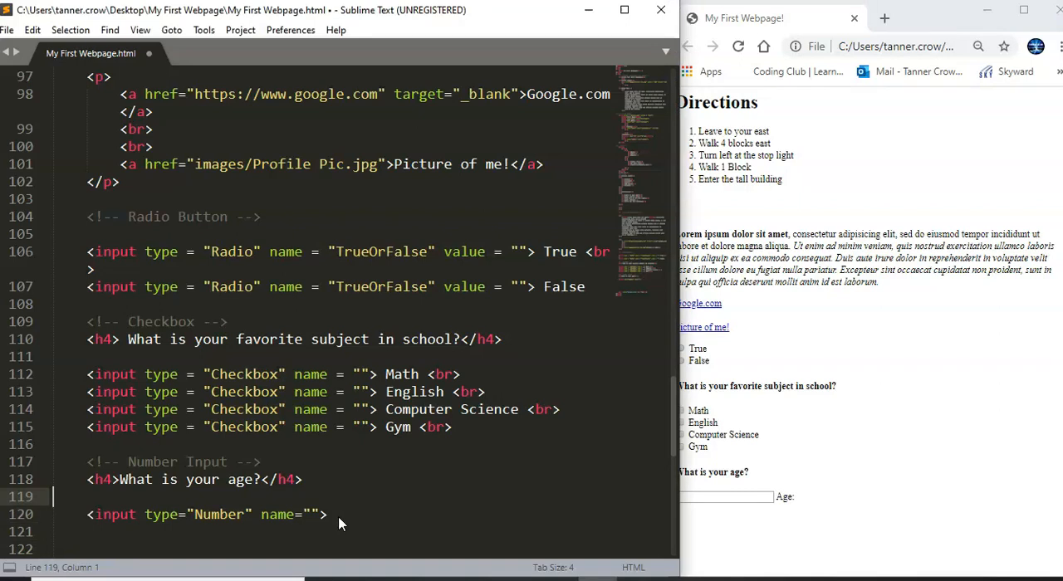
{"action": "type", "text": "Age:"}
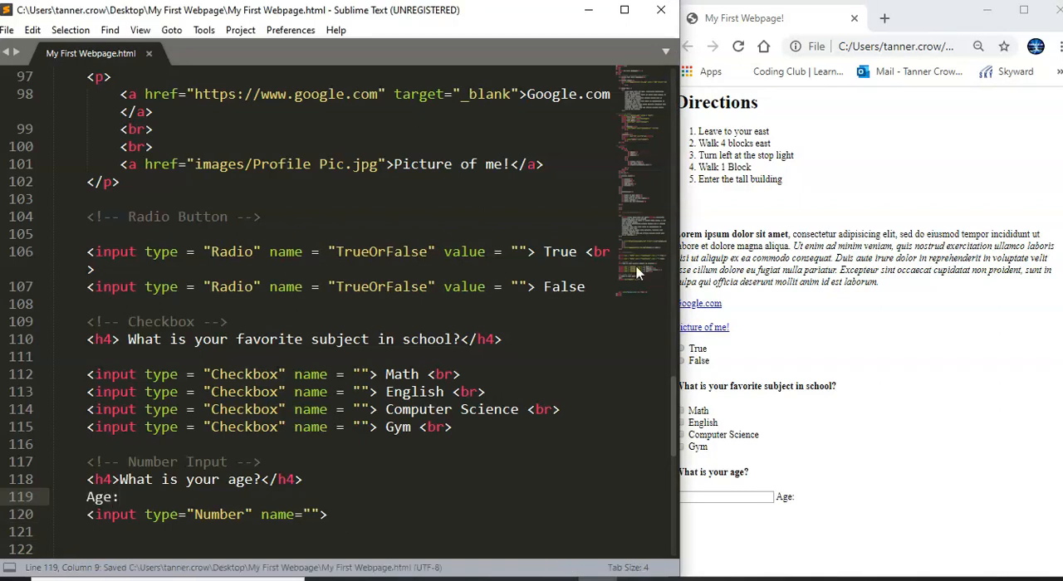
Step: Reload the preview and test the age box with a letter and long digit strings
{"action": "left_click", "coordinate": [737, 47]}
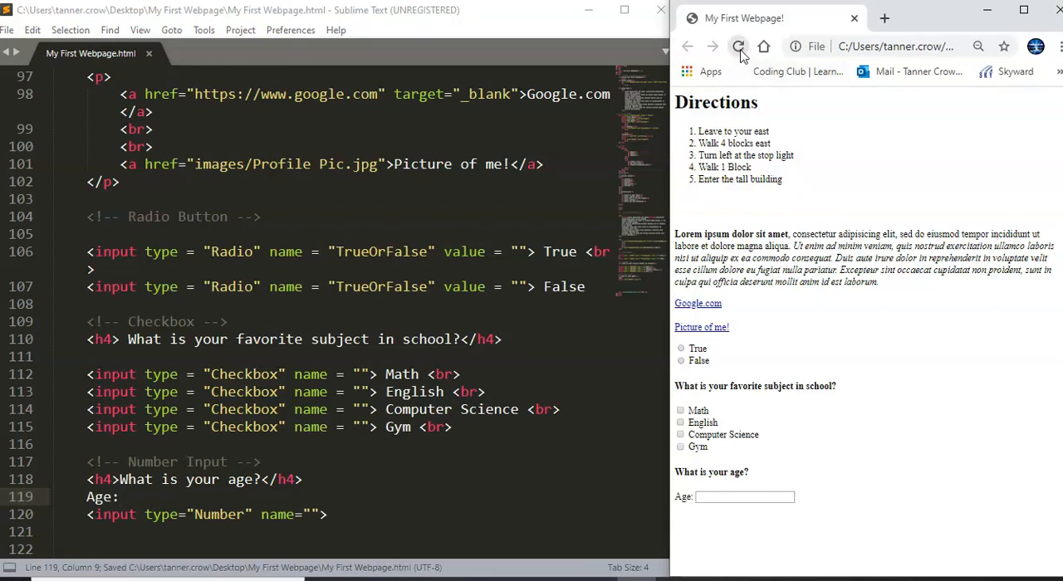
{"action": "left_click", "coordinate": [744, 496]}
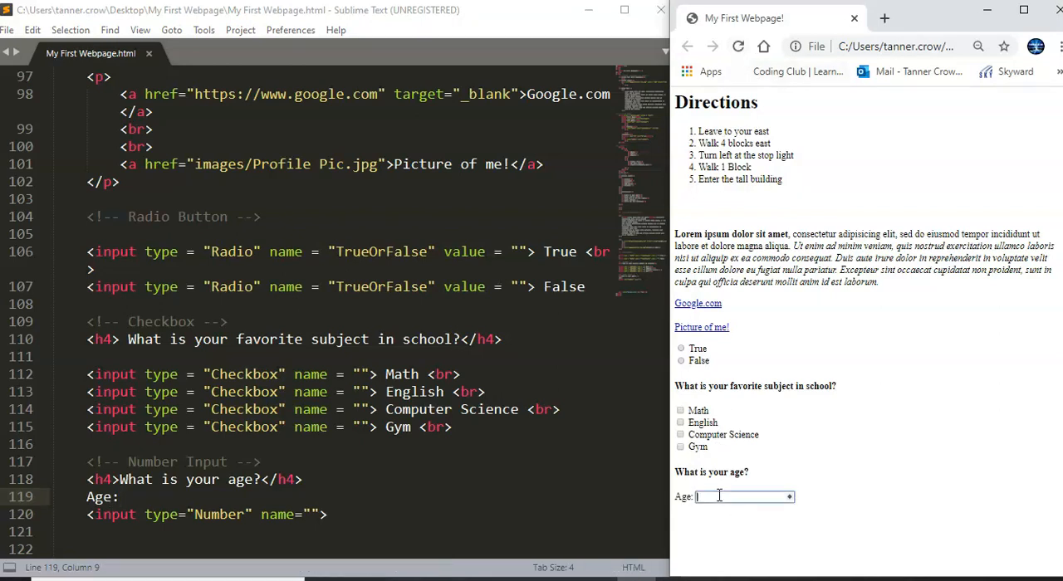
{"action": "type", "text": "e"}
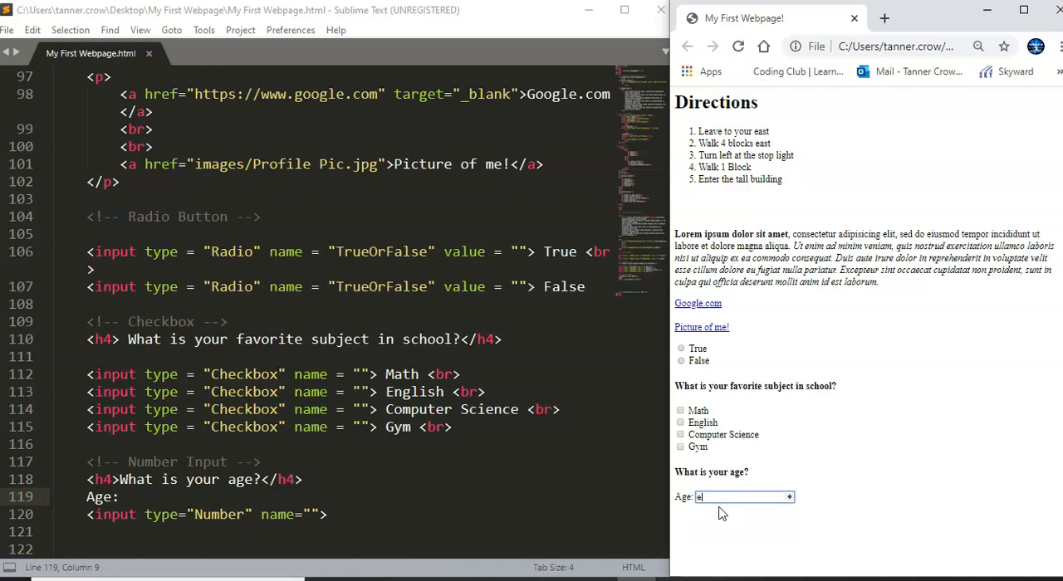
{"action": "key", "text": "Backspace"}
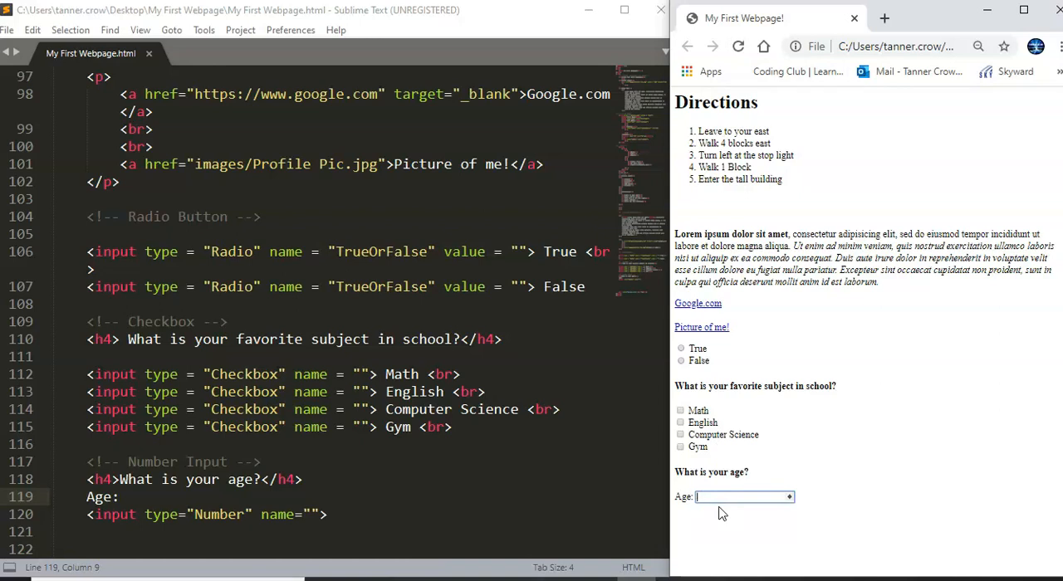
{"action": "type", "text": "35"}
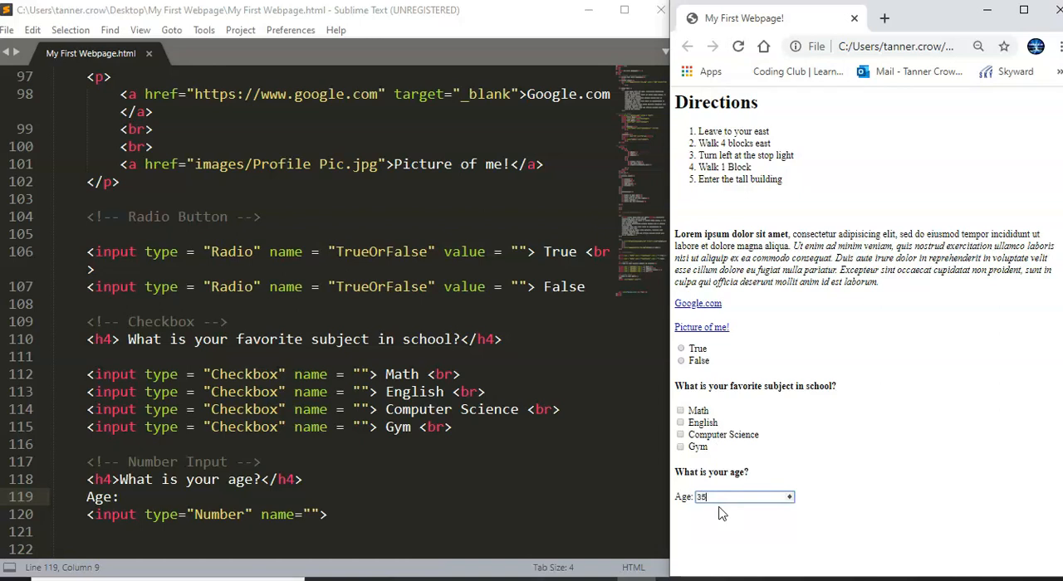
{"action": "type", "text": "353453834543"}
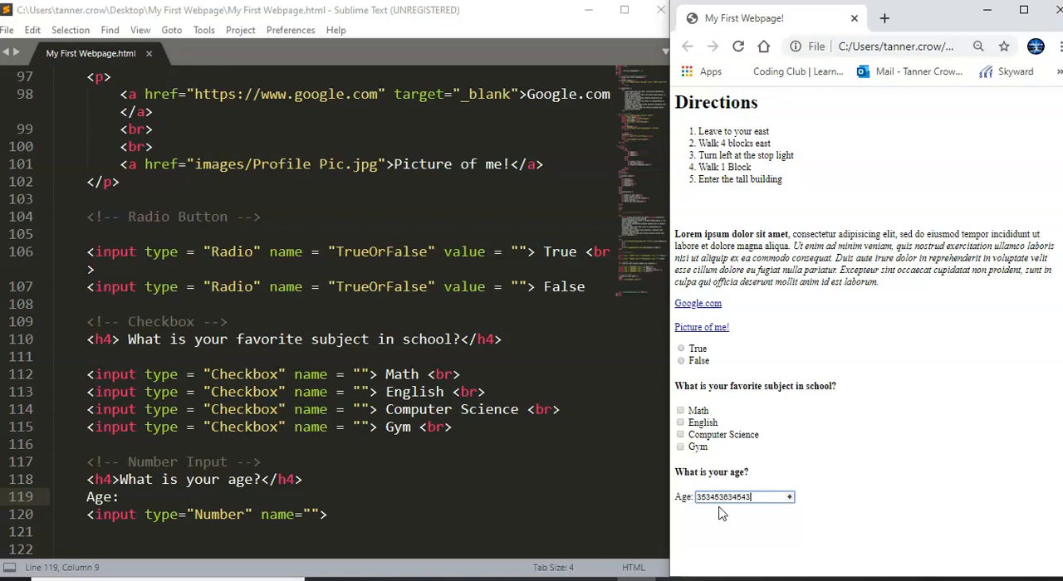
{"action": "type", "text": "3"}
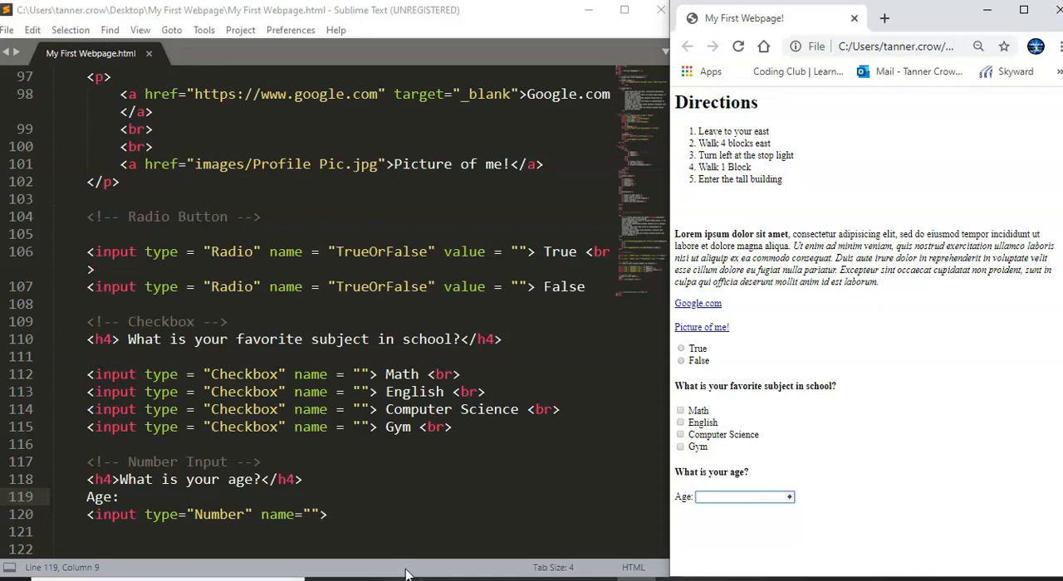
Step: Give the number input min="1" and max="99" and save the file
{"action": "type", "text": "min = \"1"}
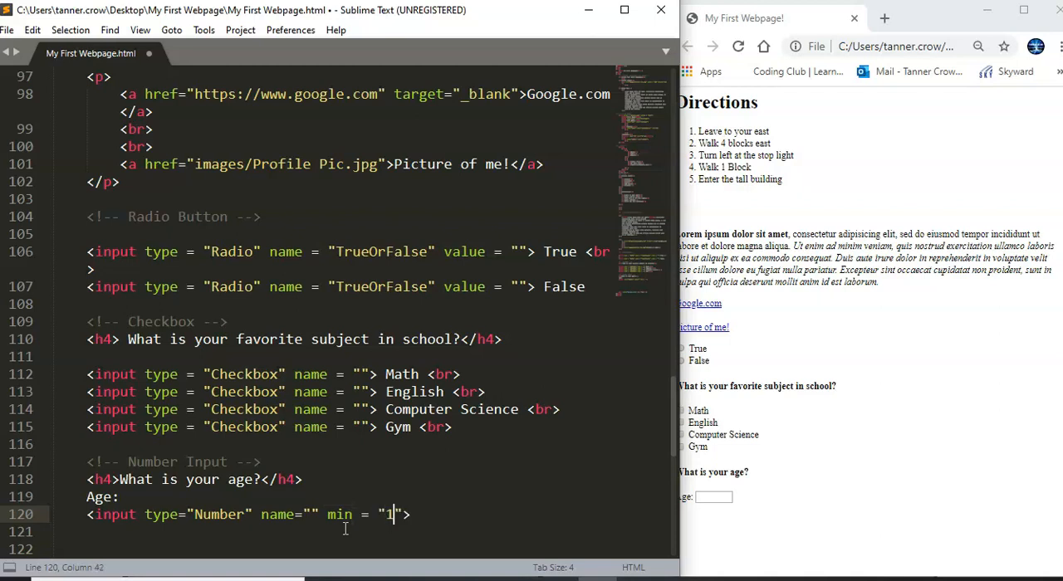
{"action": "type", "text": "max=\""}
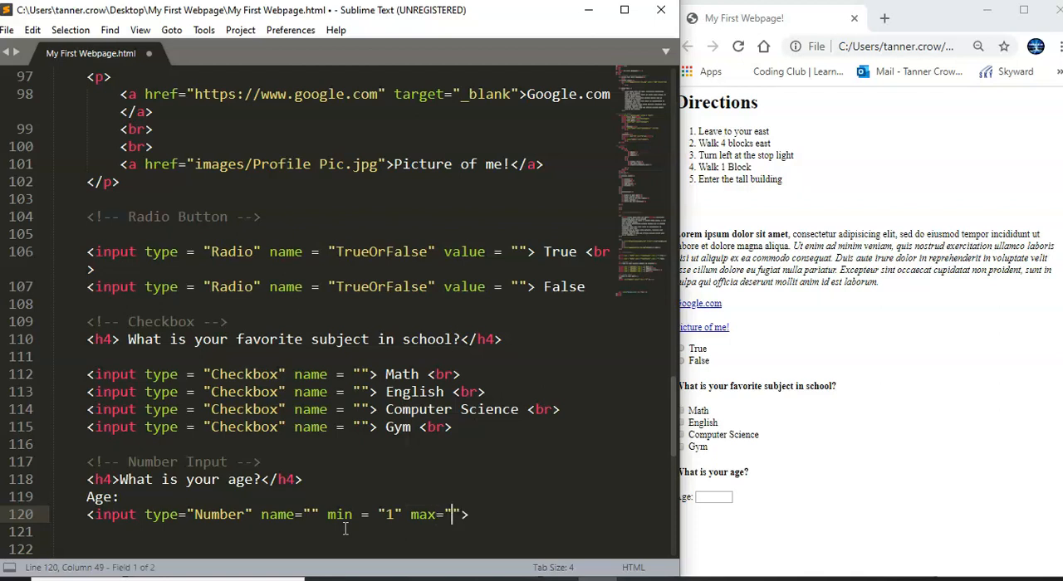
{"action": "type", "text": "99"}
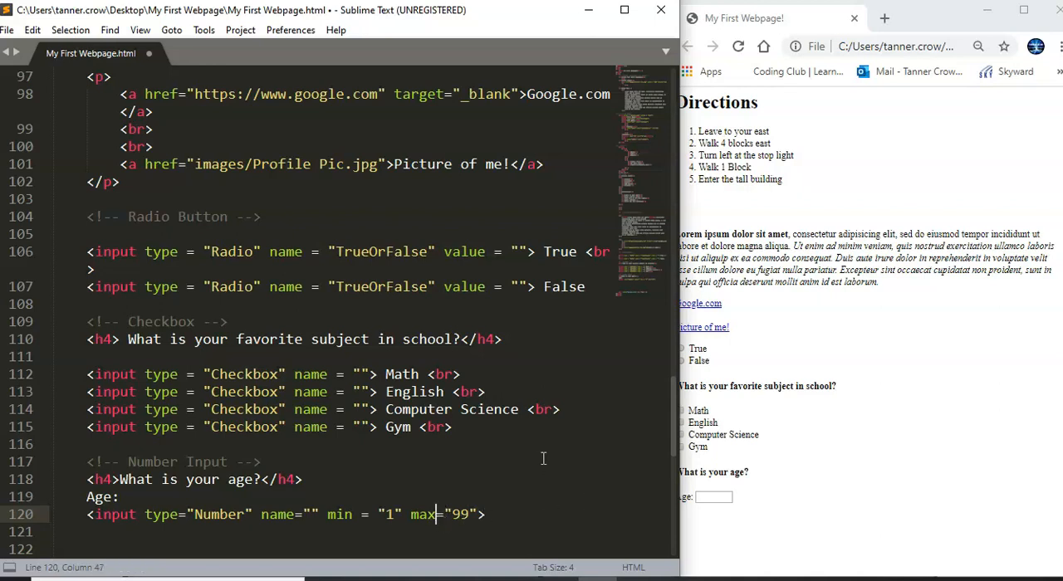
{"action": "key", "text": "ctrl+s"}
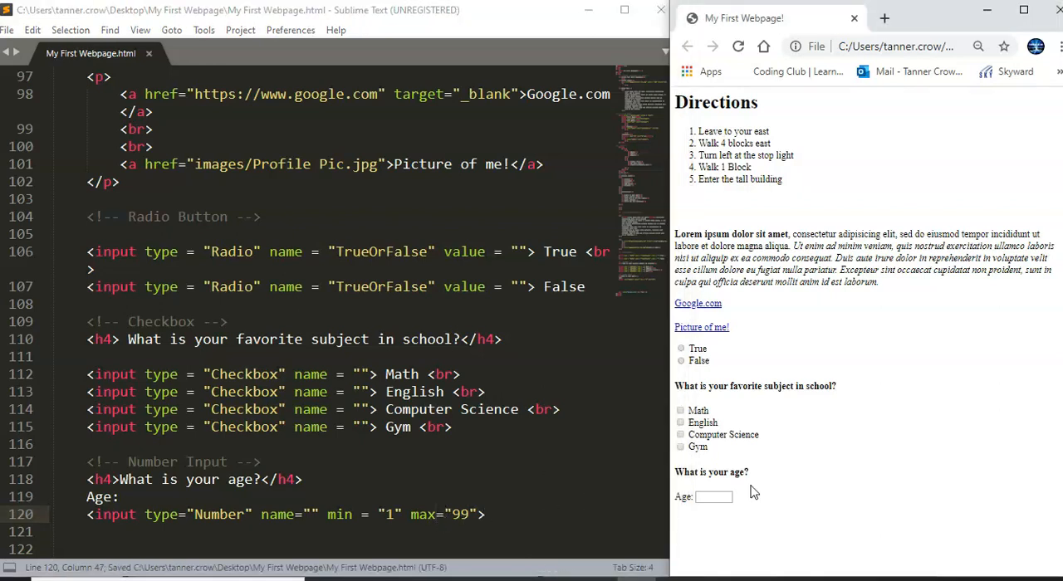
Step: Reload the Chrome preview, step the limited age box and enter 25 as the age
{"action": "left_click", "coordinate": [713, 496]}
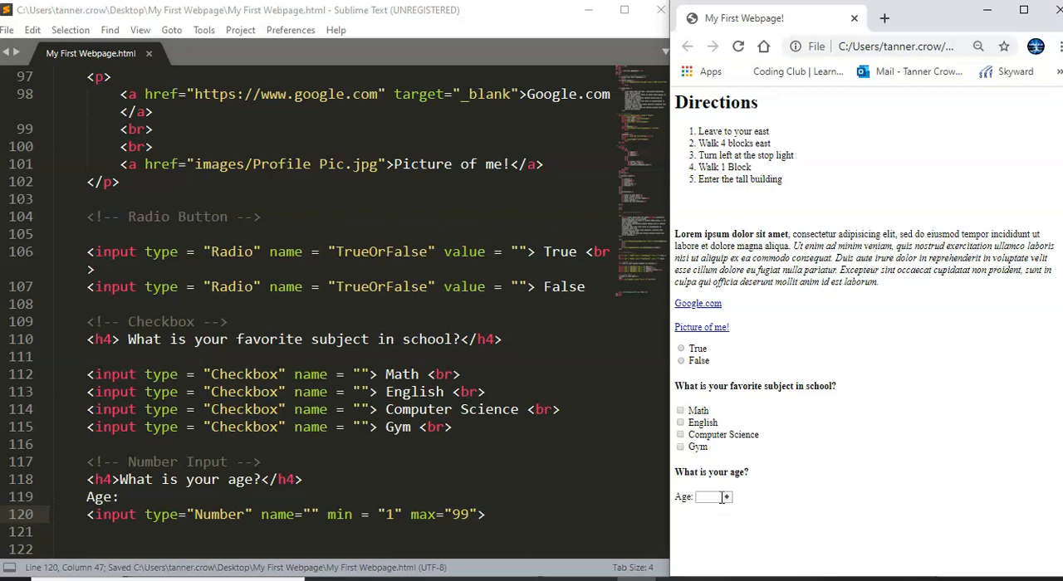
{"action": "left_click", "coordinate": [713, 497]}
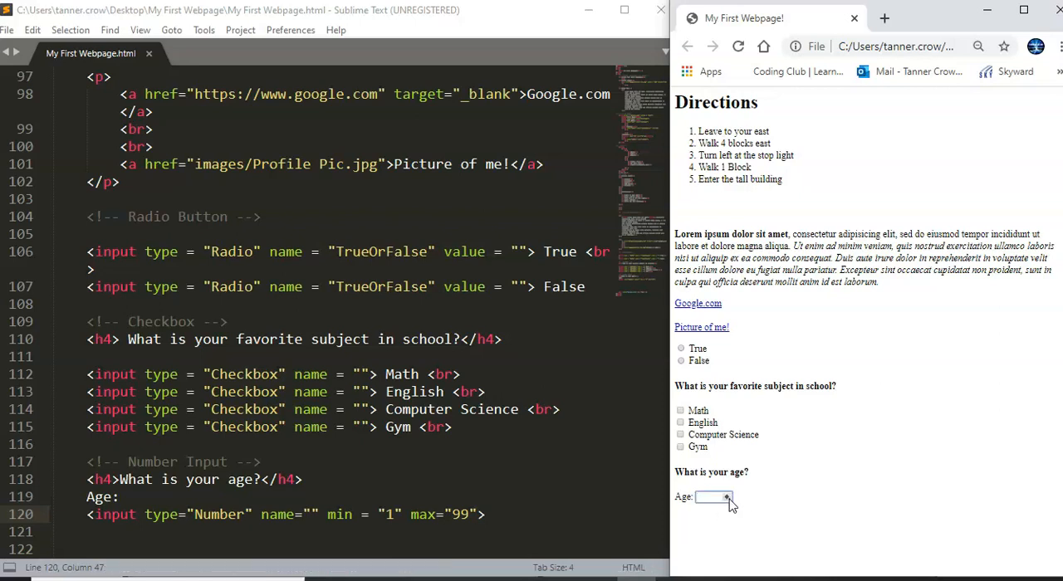
{"action": "scroll", "scroll_direction": "down", "scroll_amount": 3}
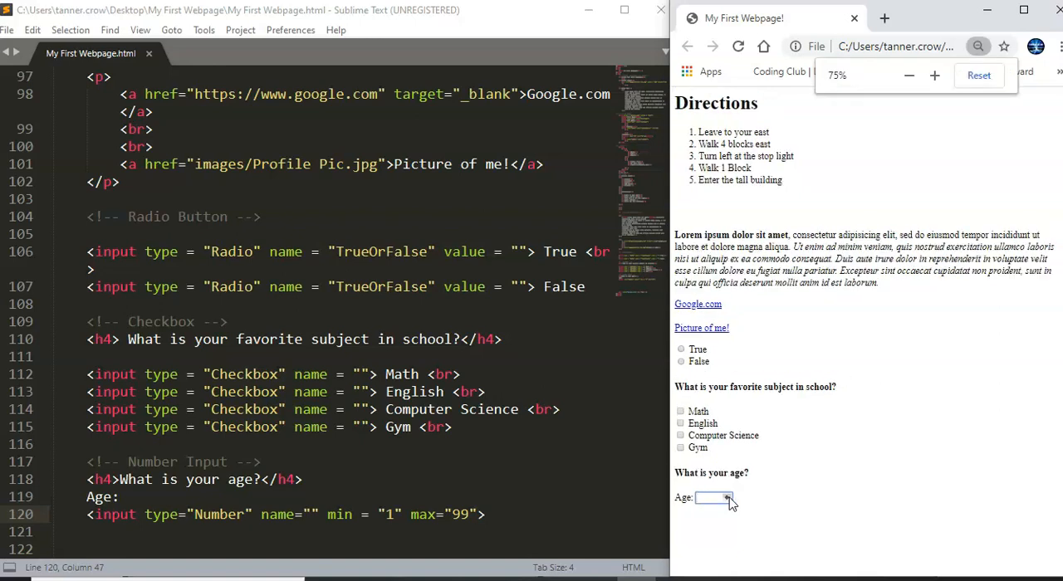
{"action": "left_click", "coordinate": [933, 77]}
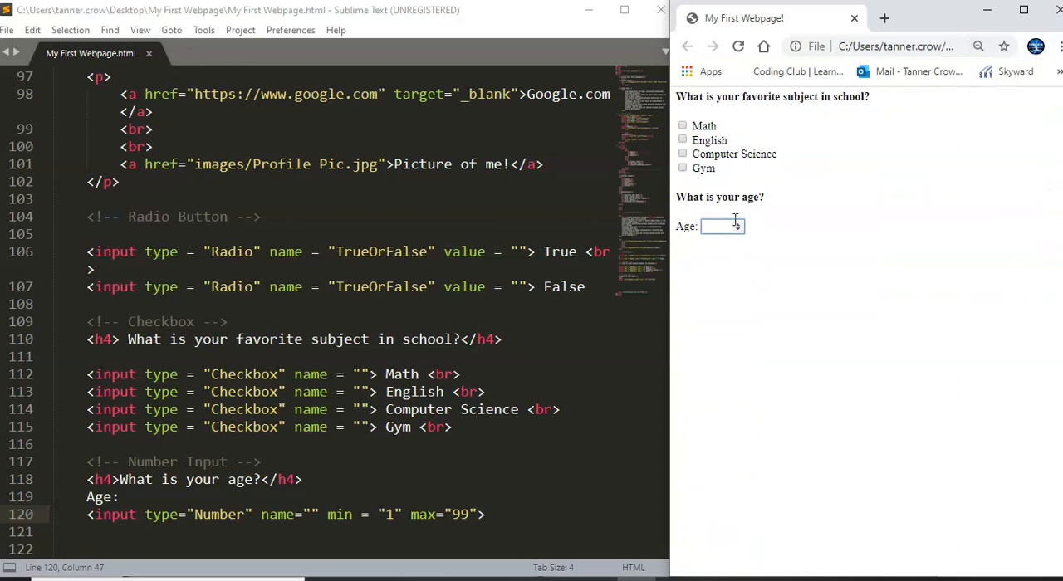
{"action": "type", "text": "25"}
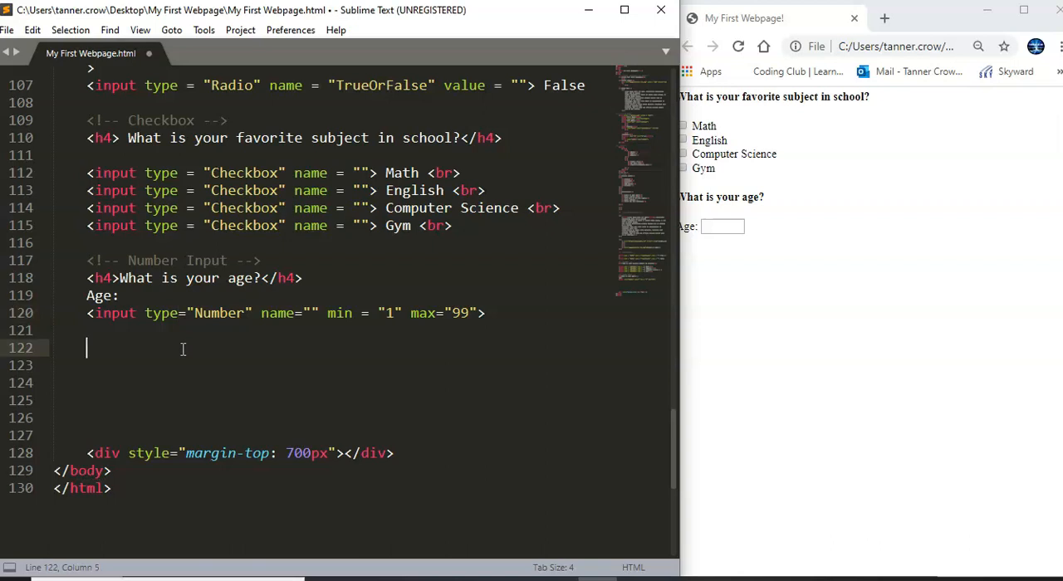
Step: Write the '<!-- Drop Down Selection -->' comment and an empty <select></select> pair beneath it
{"action": "type", "text": "<"}
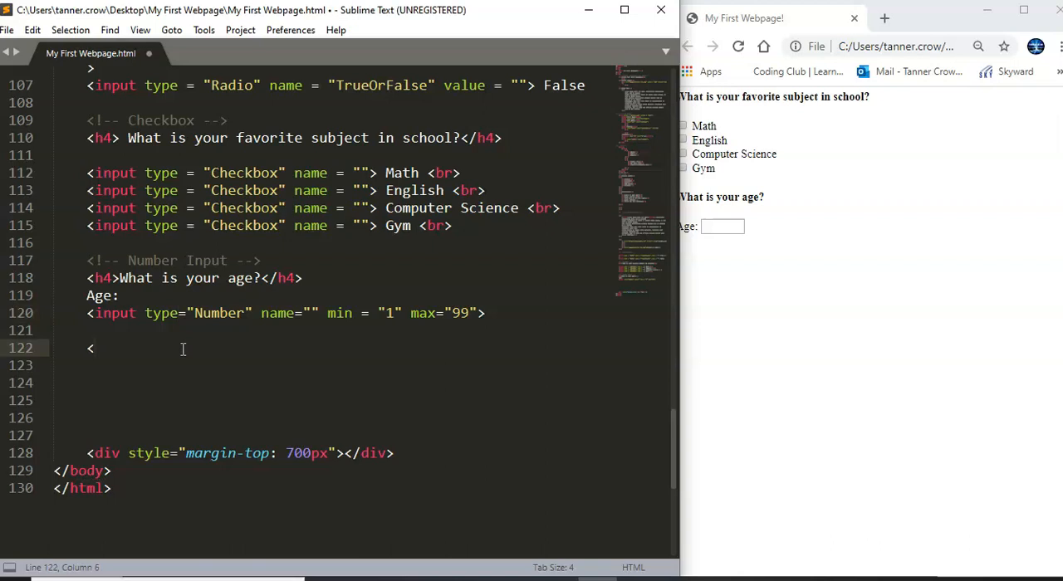
{"action": "type", "text": "<!--"}
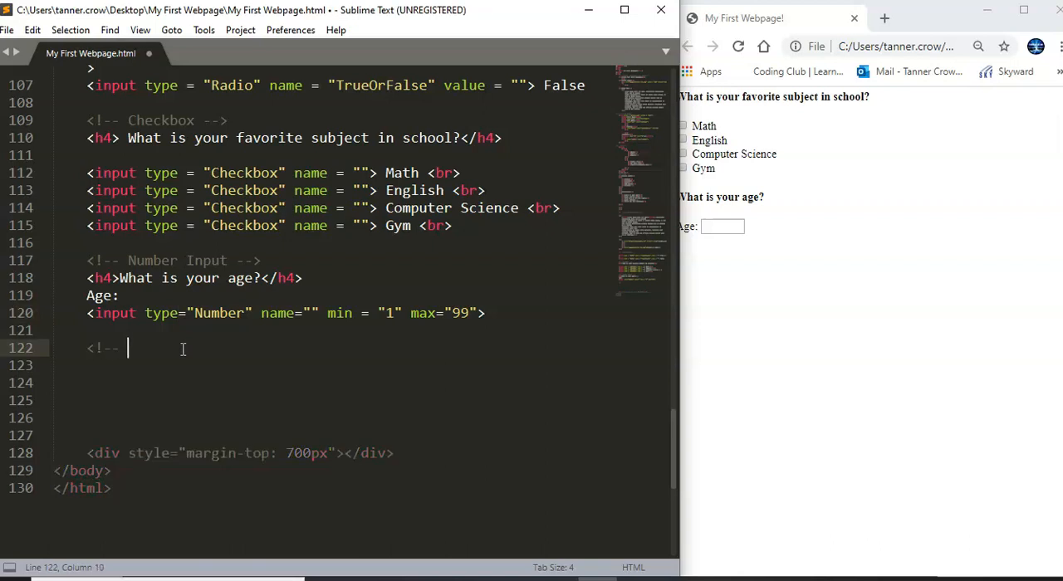
{"action": "type", "text": "Drop Down Se"}
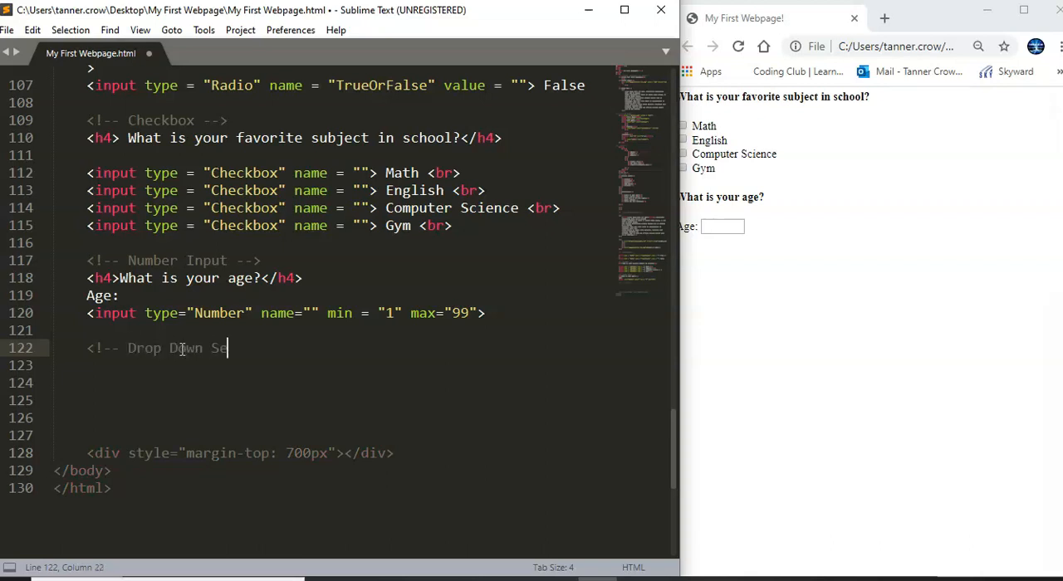
{"action": "type", "text": "lection"}
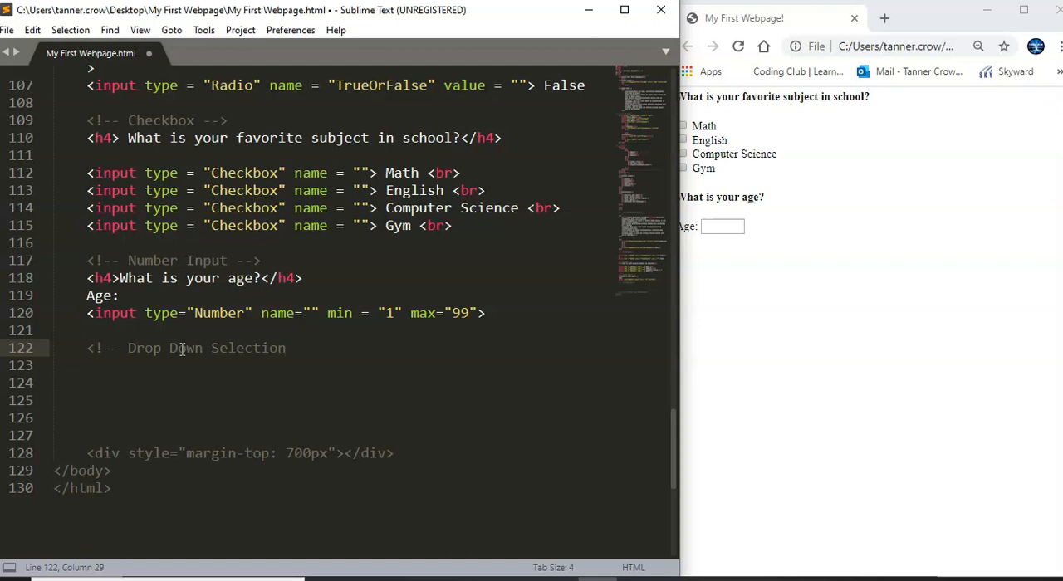
{"action": "type", "text": "-->"}
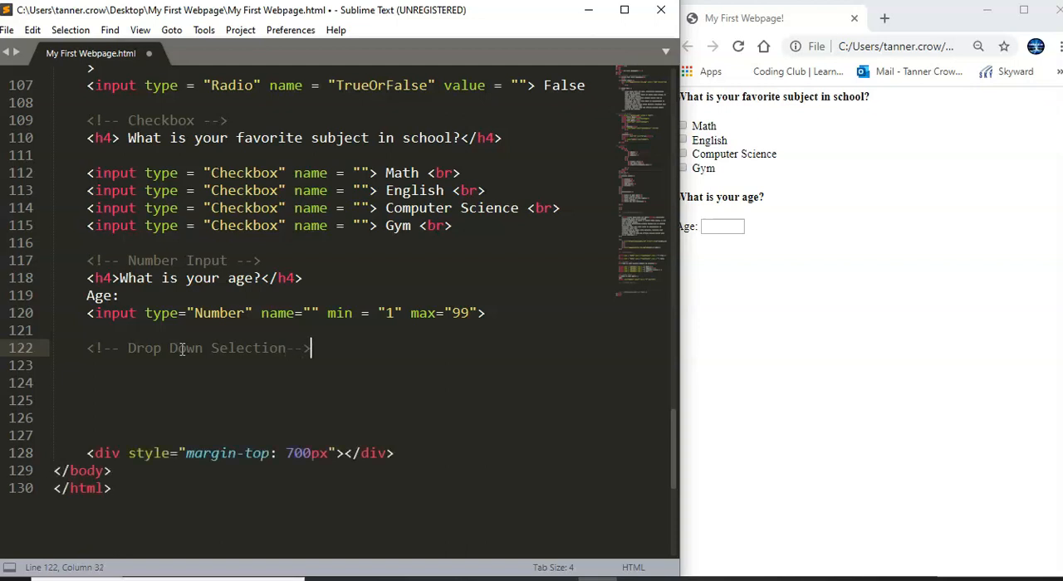
{"action": "key", "text": "Enter"}
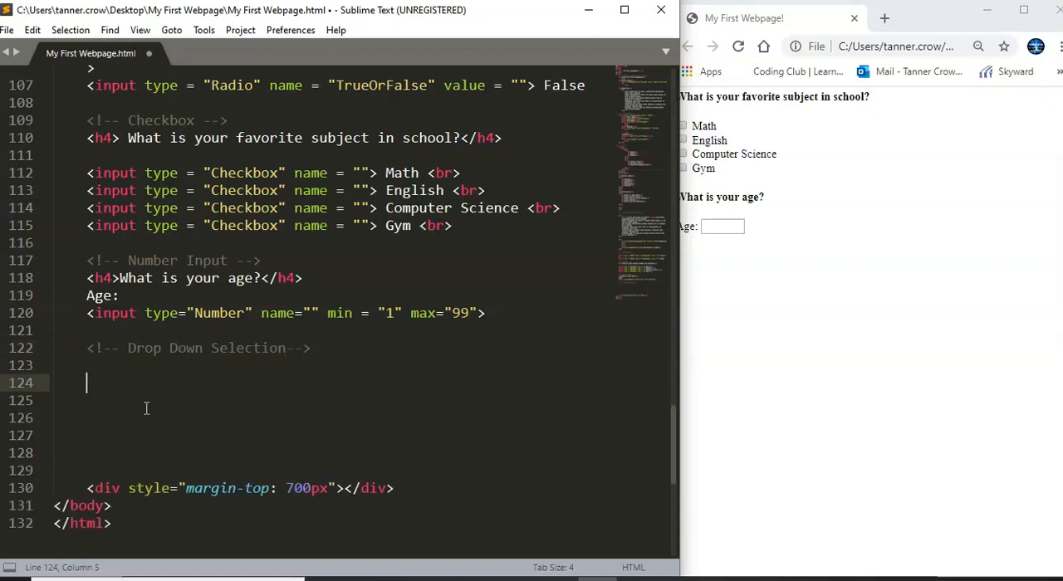
{"action": "type", "text": "select"}
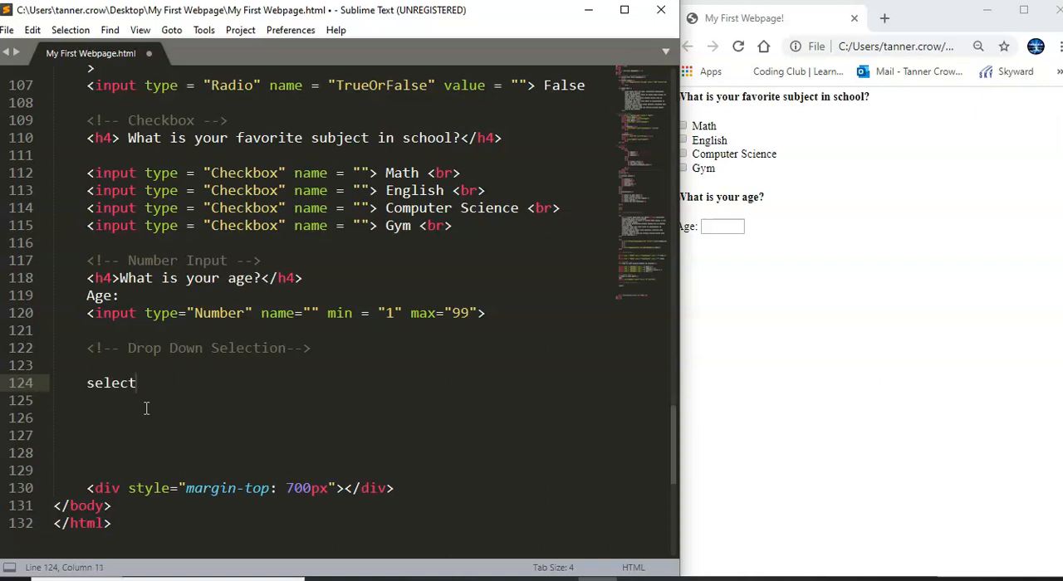
{"action": "type", "text": ">"}
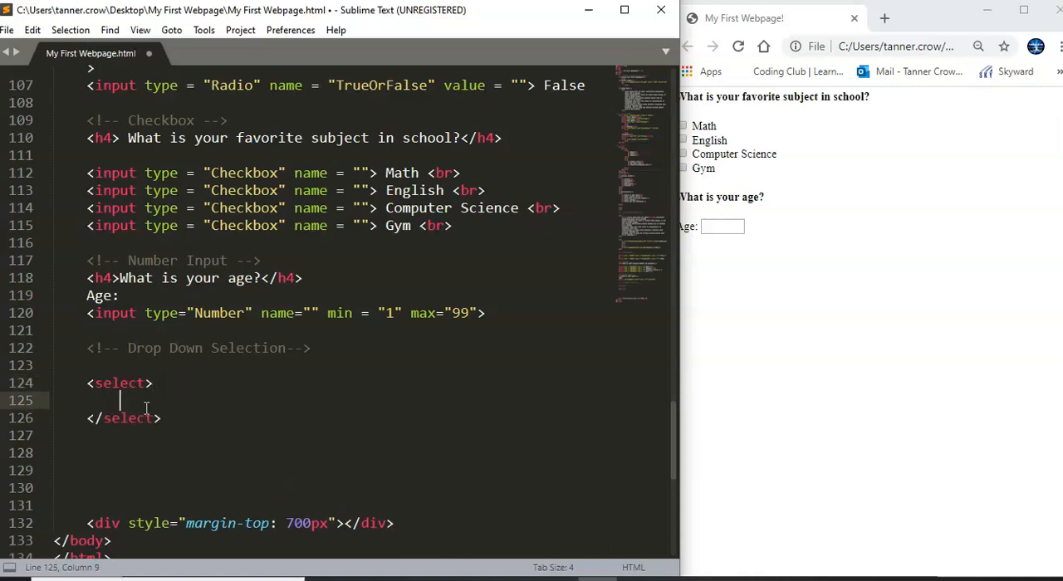
Step: Add option tags and name the first two options Coding 1 and Coding 2
{"action": "type", "text": "<option></option>"}
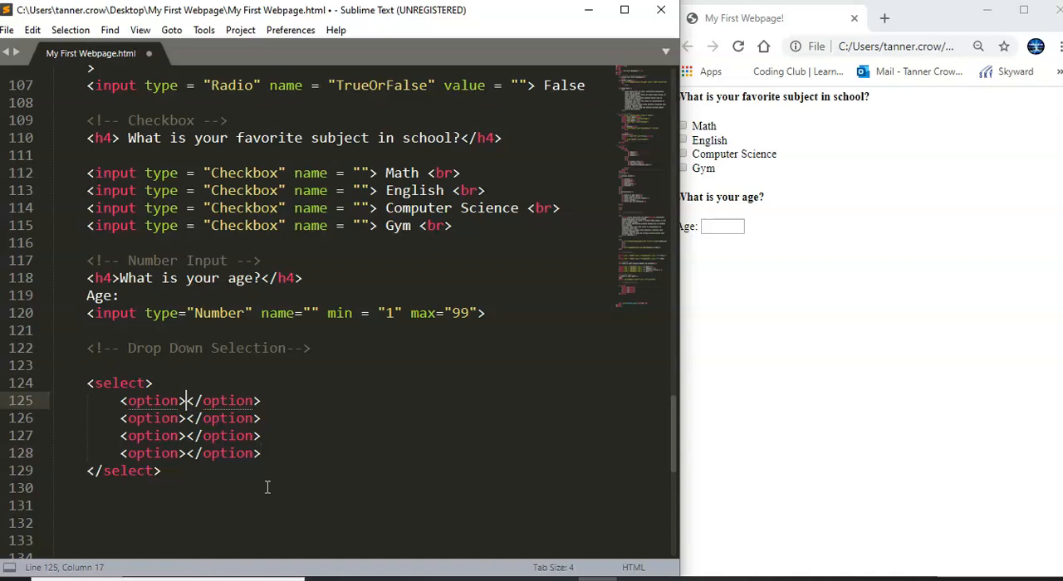
{"action": "mouse_move", "coordinate": [302, 472]}
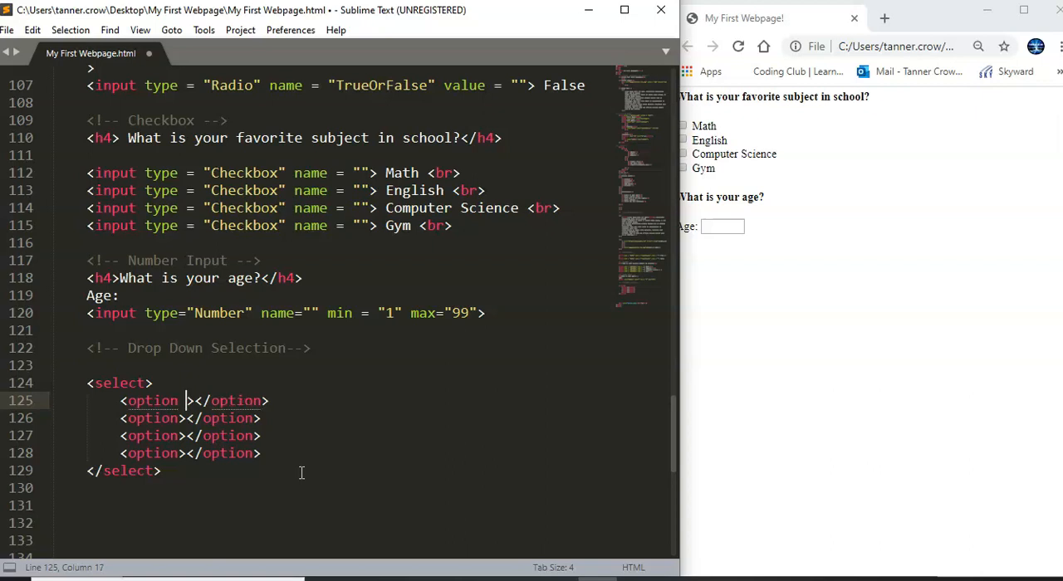
{"action": "type", "text": "name"}
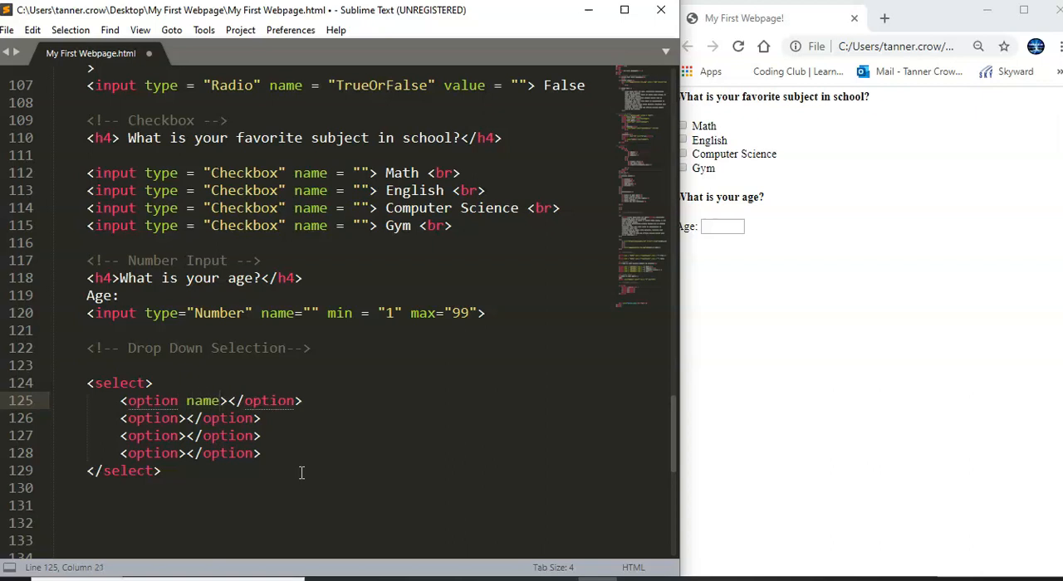
{"action": "type", "text": "="}
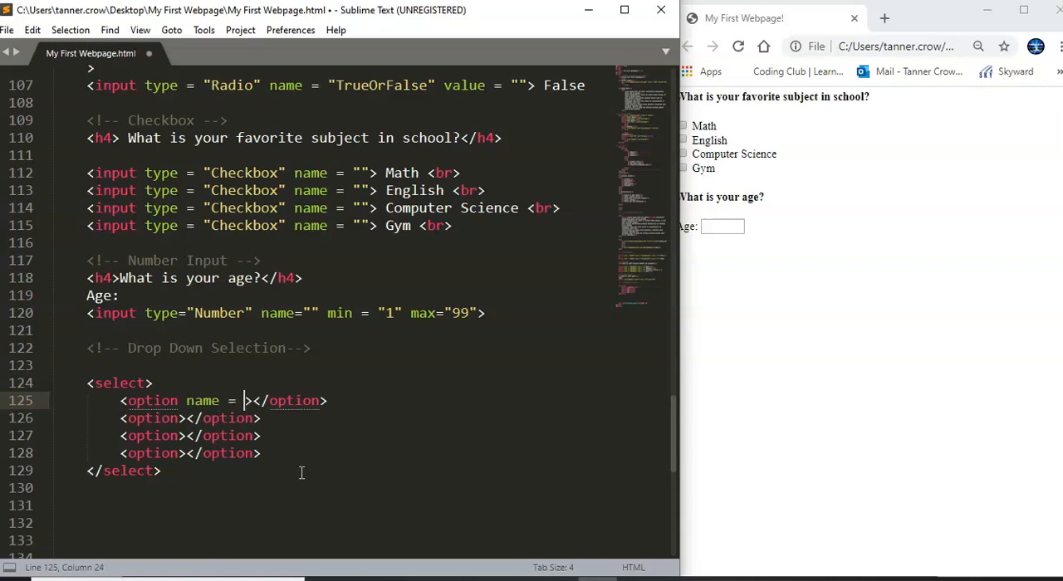
{"action": "type", "text": "\""}
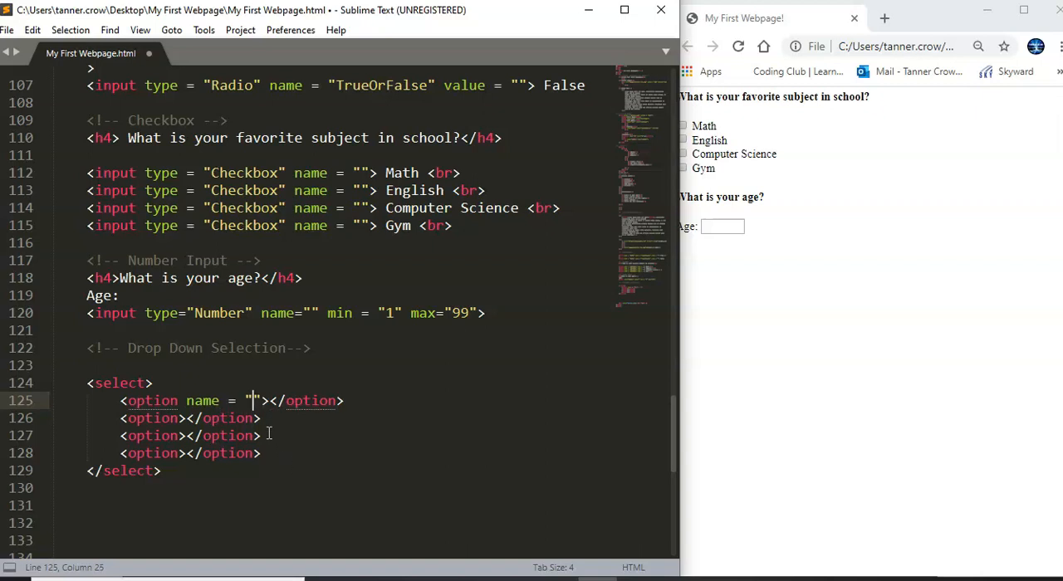
{"action": "double_click", "coordinate": [253, 401]}
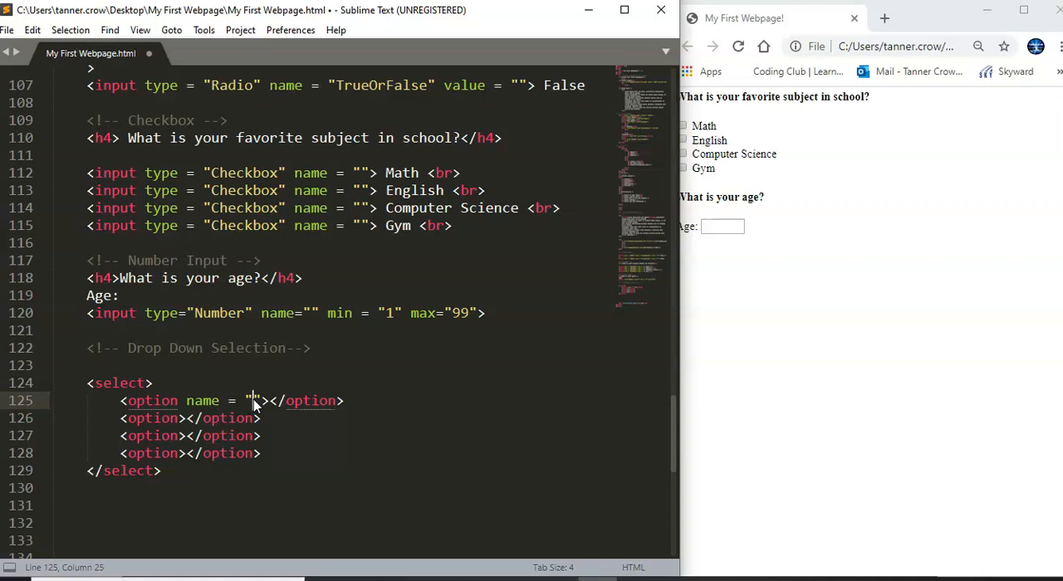
{"action": "type", "text": "Coding"}
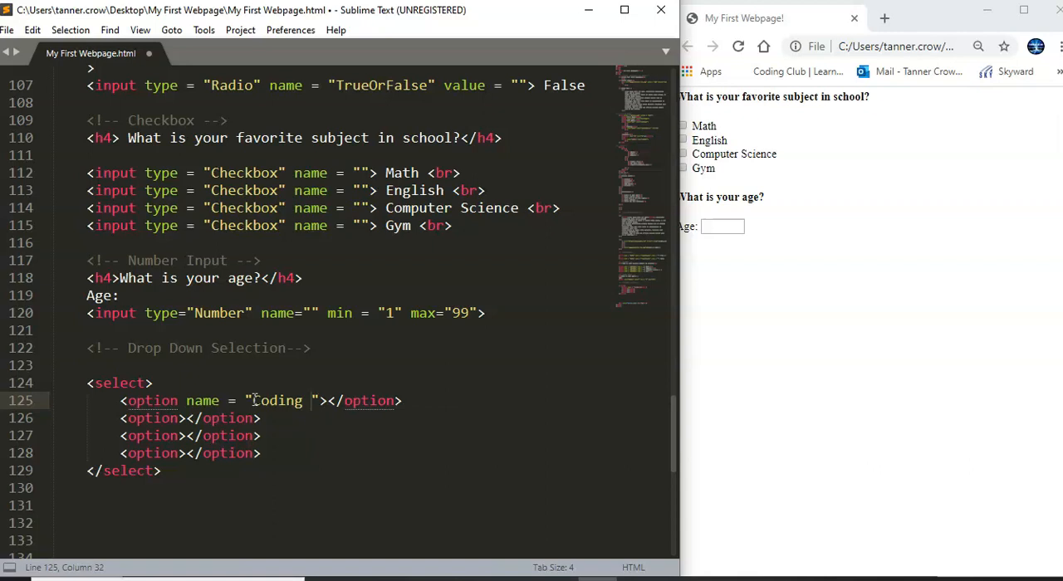
{"action": "type", "text": "1 with Greenfoot"}
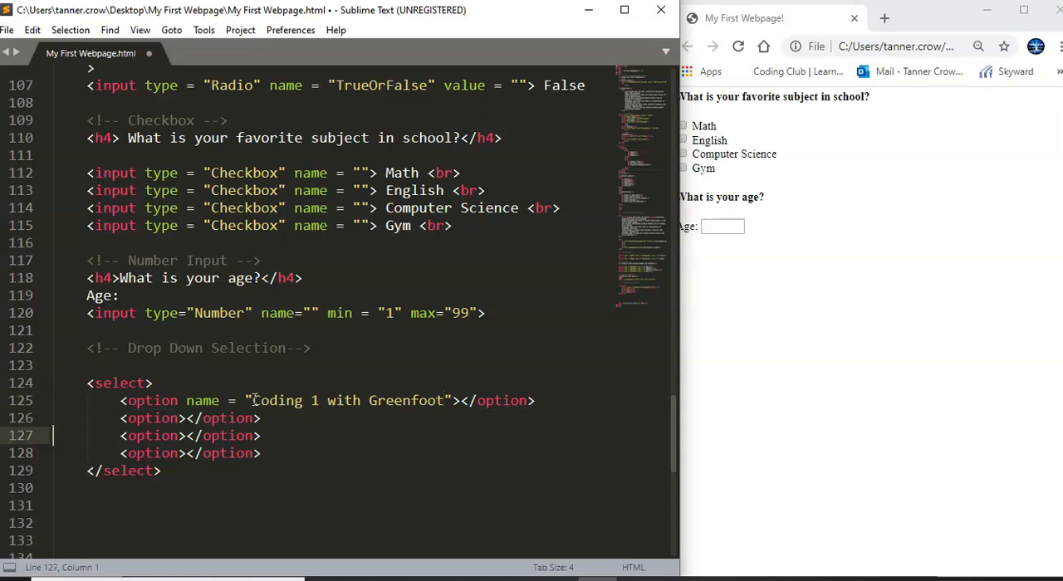
{"action": "left_click", "coordinate": [181, 417]}
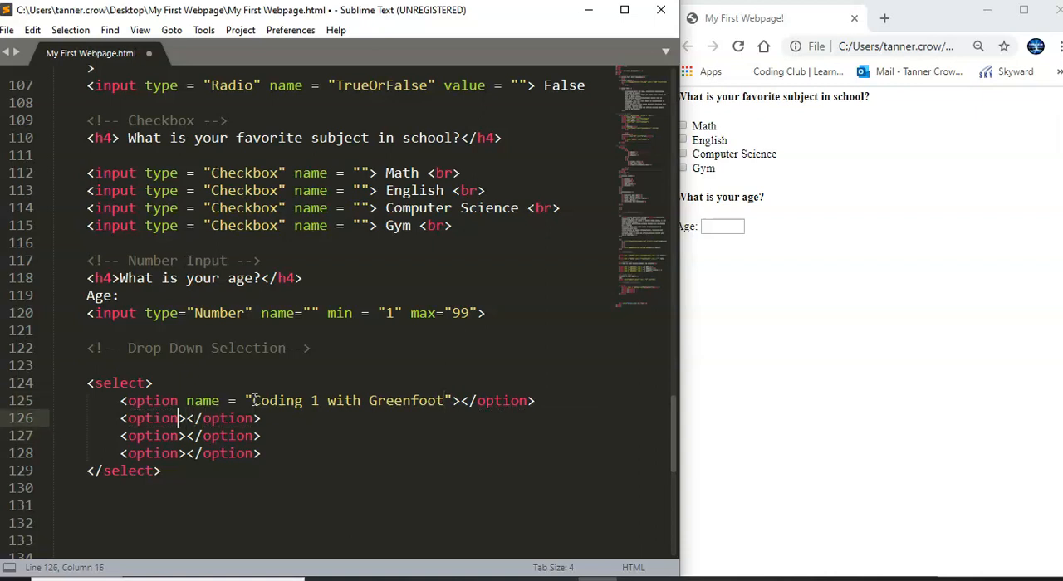
{"action": "type", "text": "name ="}
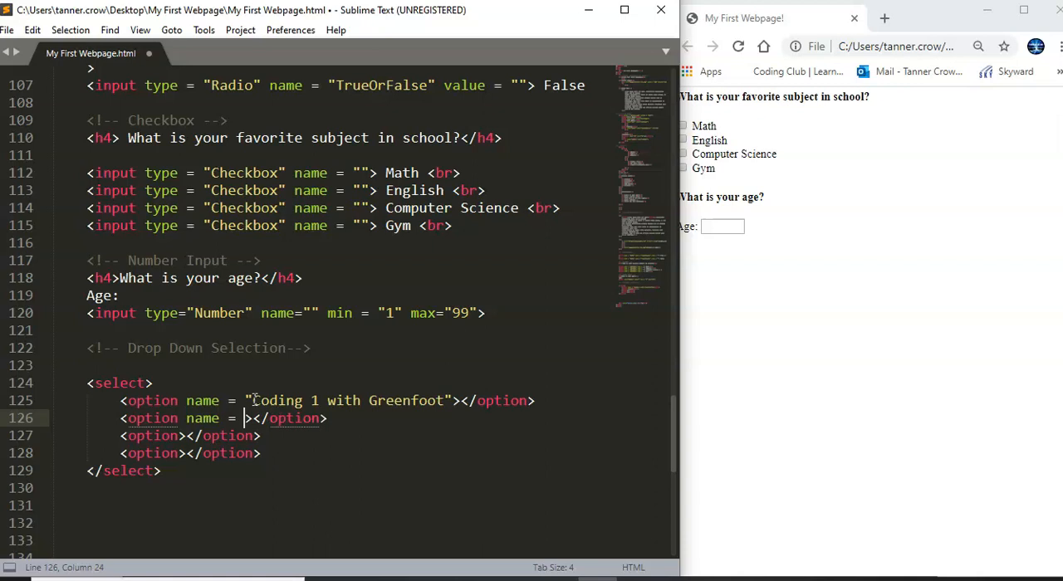
{"action": "type", "text": "Coding 2 with Eclipse\""}
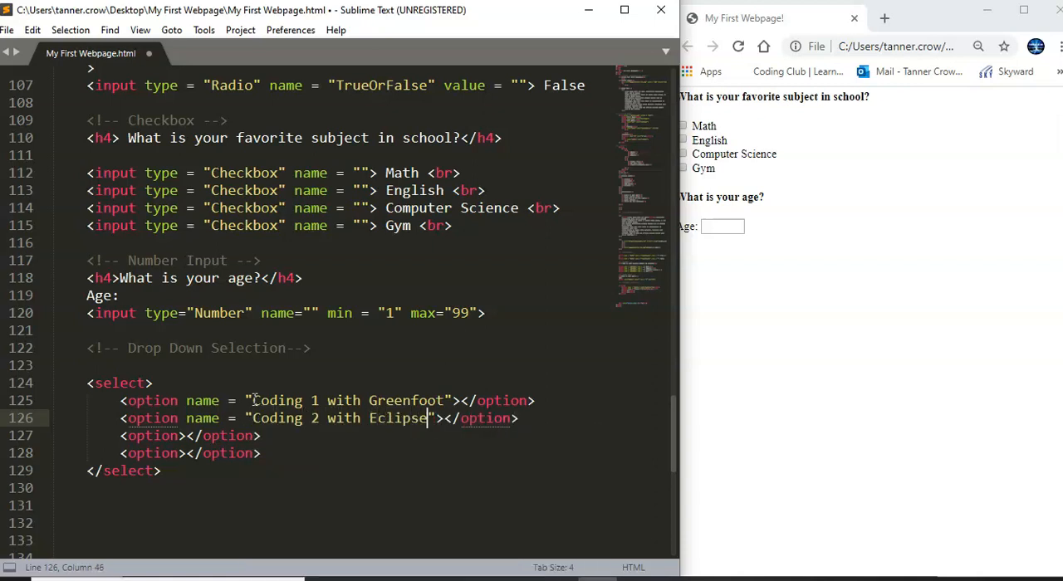
Step: Name the next options AP courses, including AP Computer Science A, on their own lines
{"action": "left_click", "coordinate": [177, 435]}
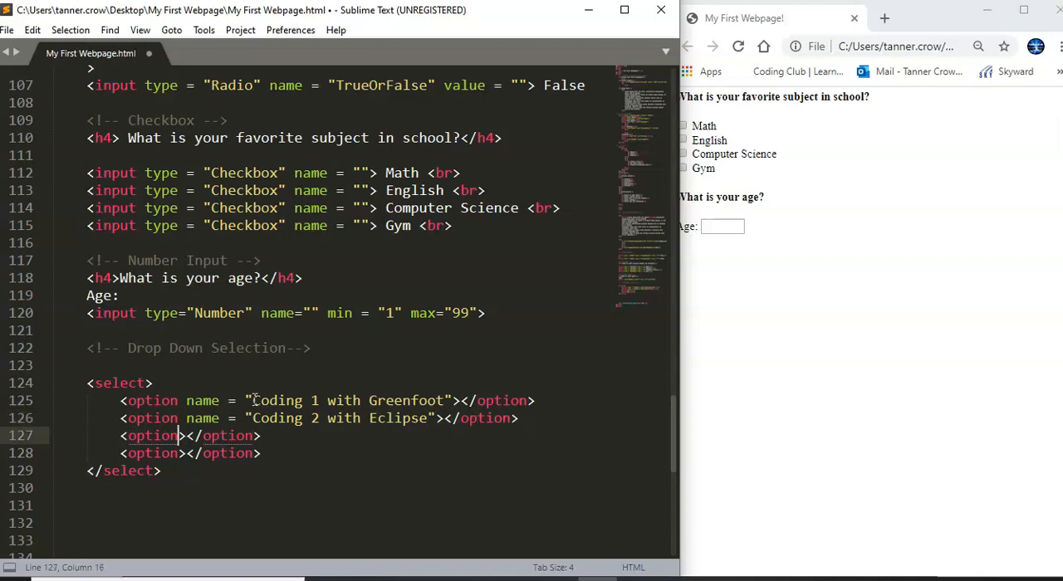
{"action": "type", "text": "name ="}
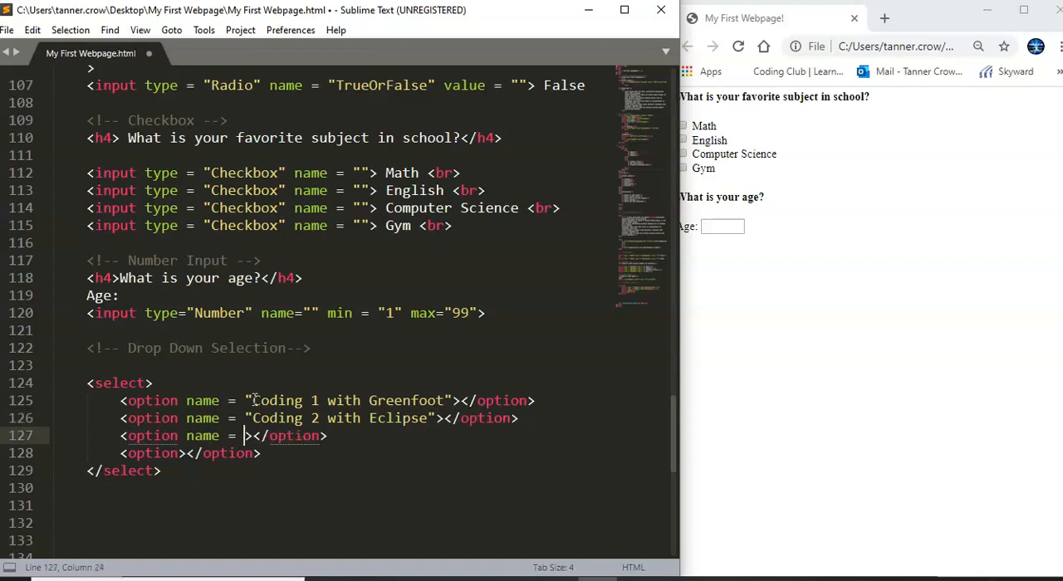
{"action": "type", "text": "Ap"}
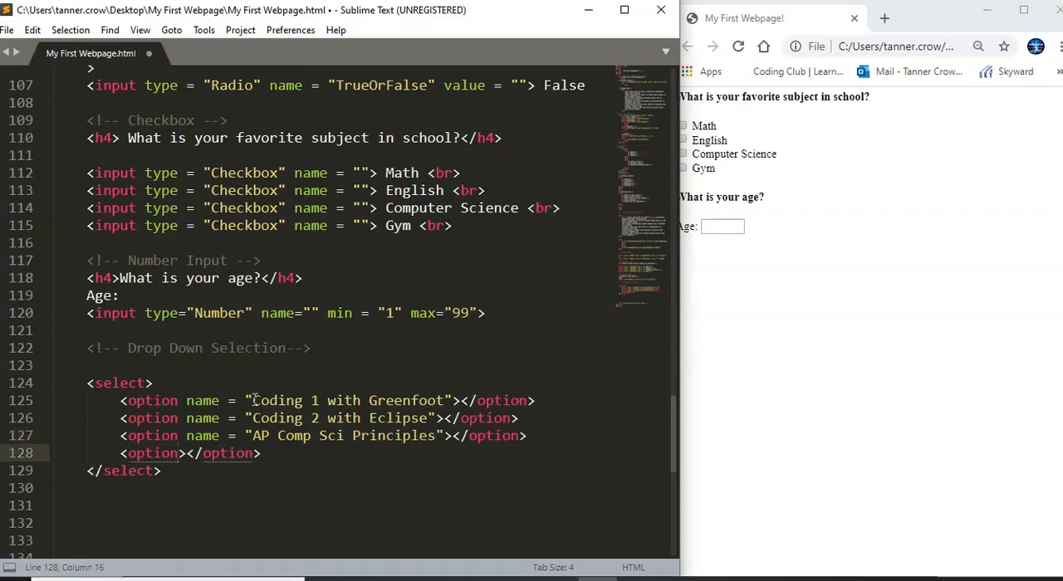
{"action": "type", "text": "name ="}
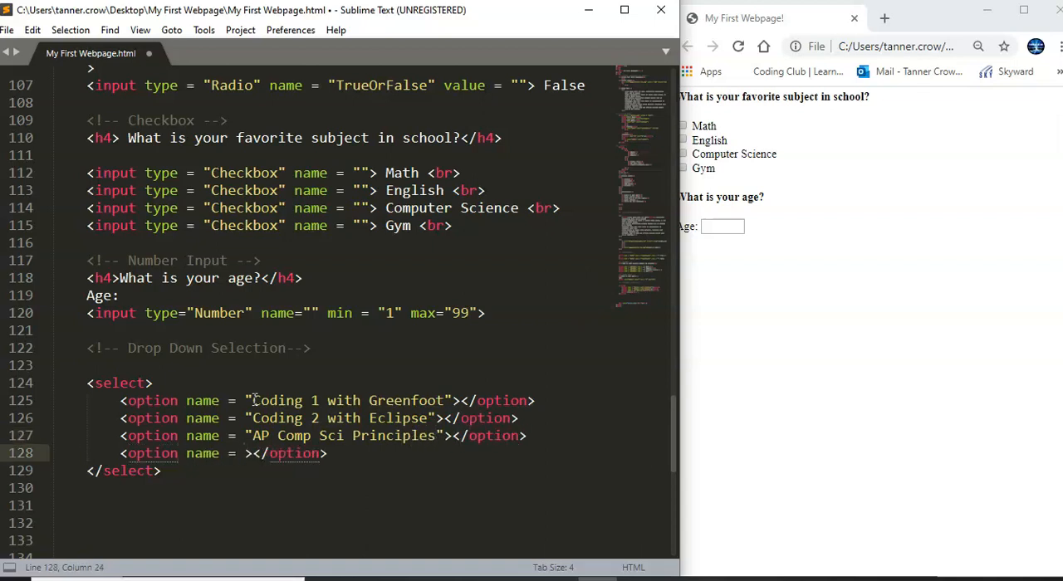
{"action": "type", "text": "AP Computer Science A\""}
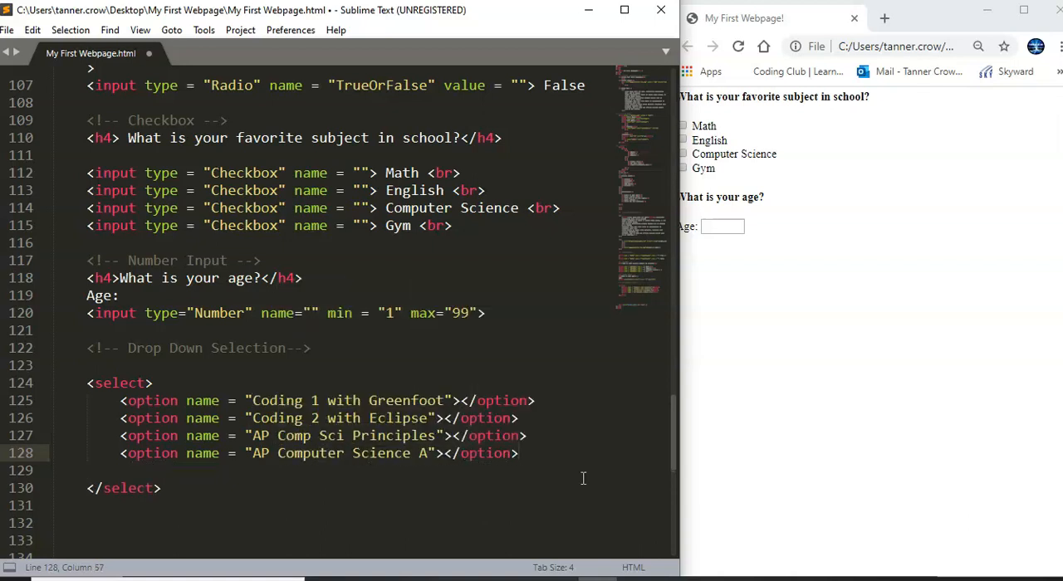
{"action": "key", "text": "enter"}
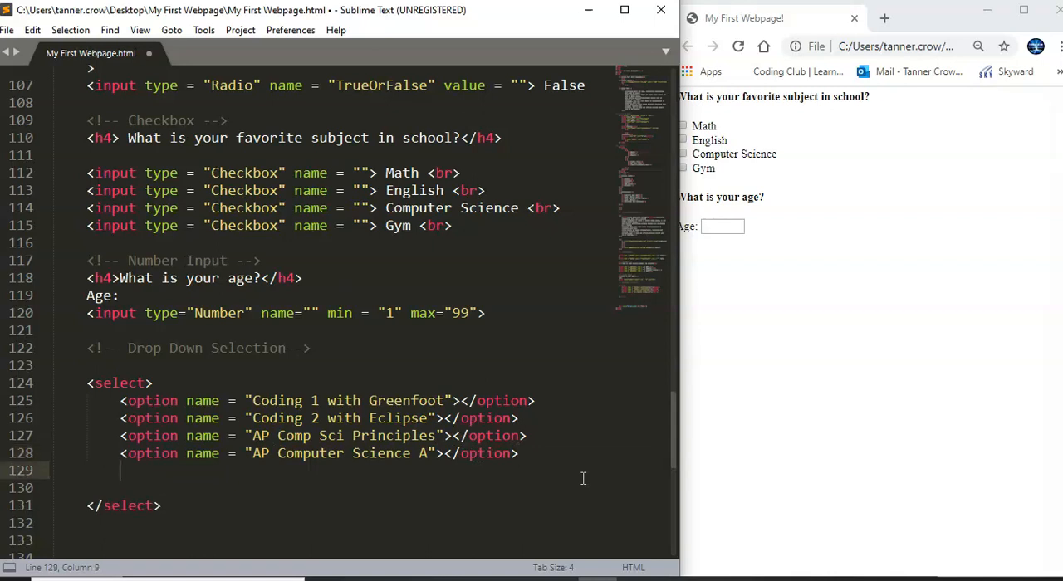
{"action": "type", "text": "<option name = \"AP Computer Science A\"></option>"}
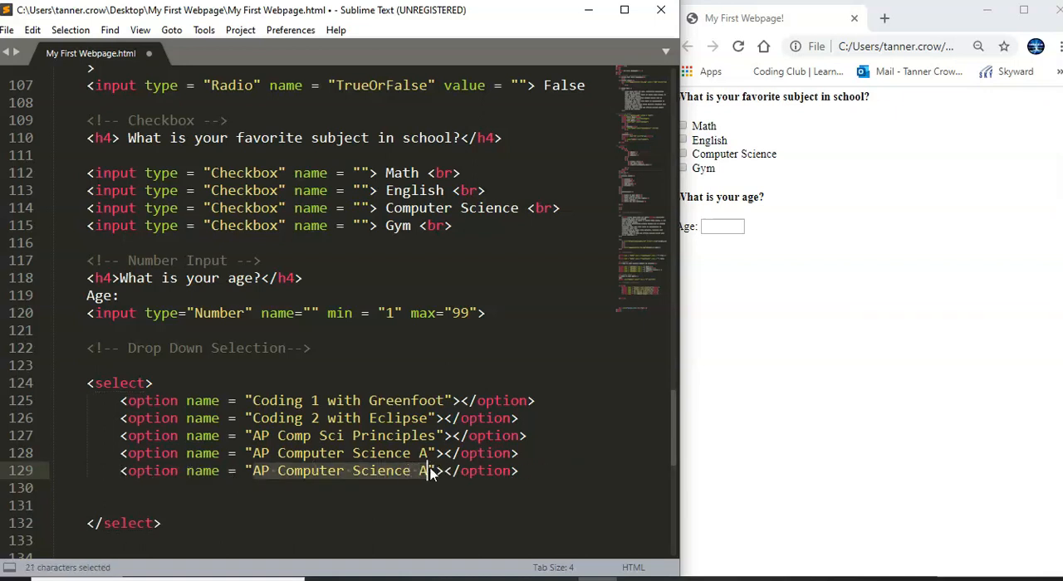
Step: Name the last option Coding Practicum: Game Development with Unity and save the page
{"action": "type", "text": "Coding Prac"}
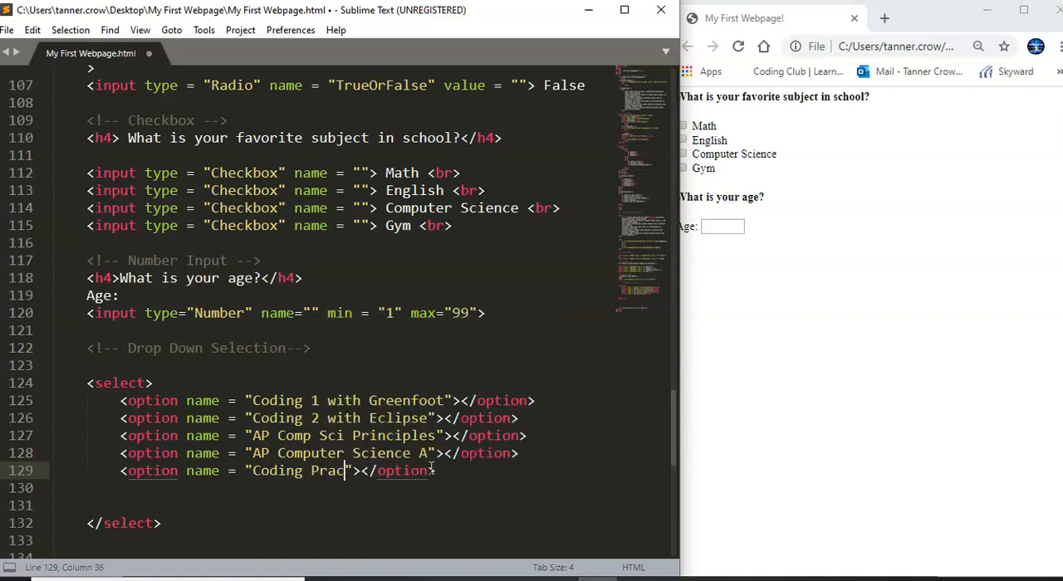
{"action": "type", "text": "ticum:"}
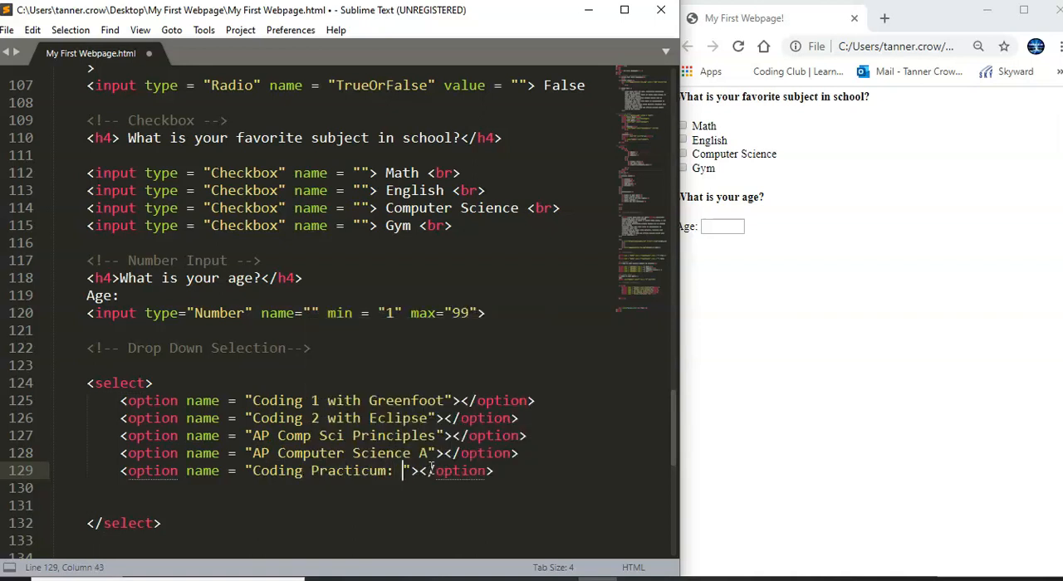
{"action": "type", "text": "Game Developm"}
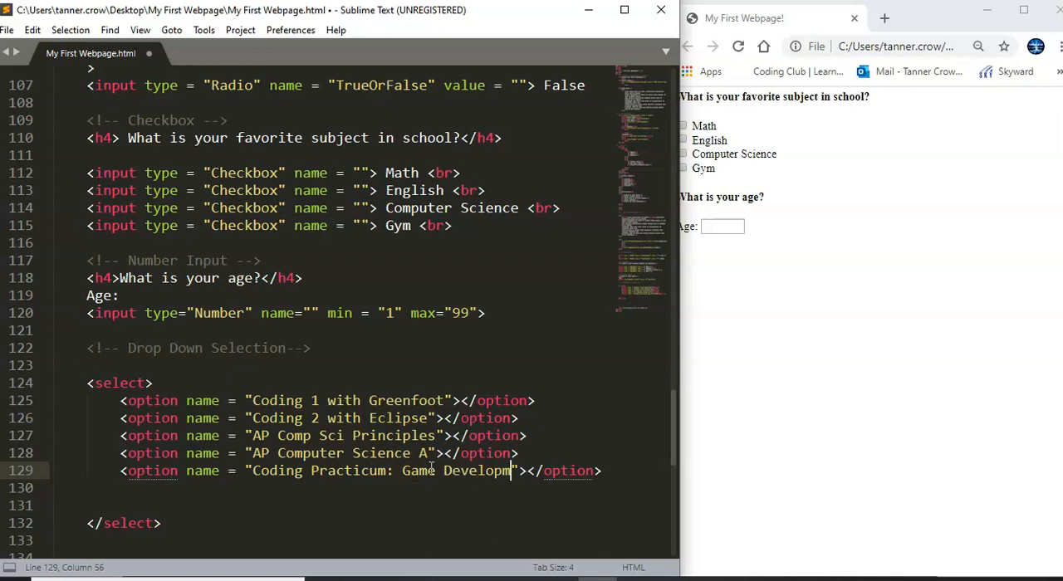
{"action": "type", "text": "with Unity"}
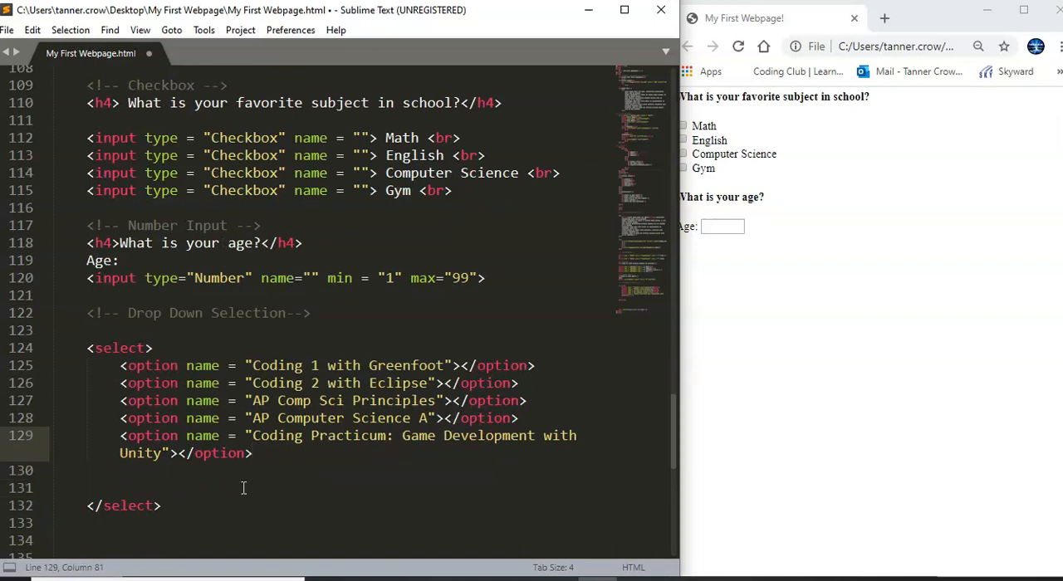
{"action": "key", "text": "ctrl+s"}
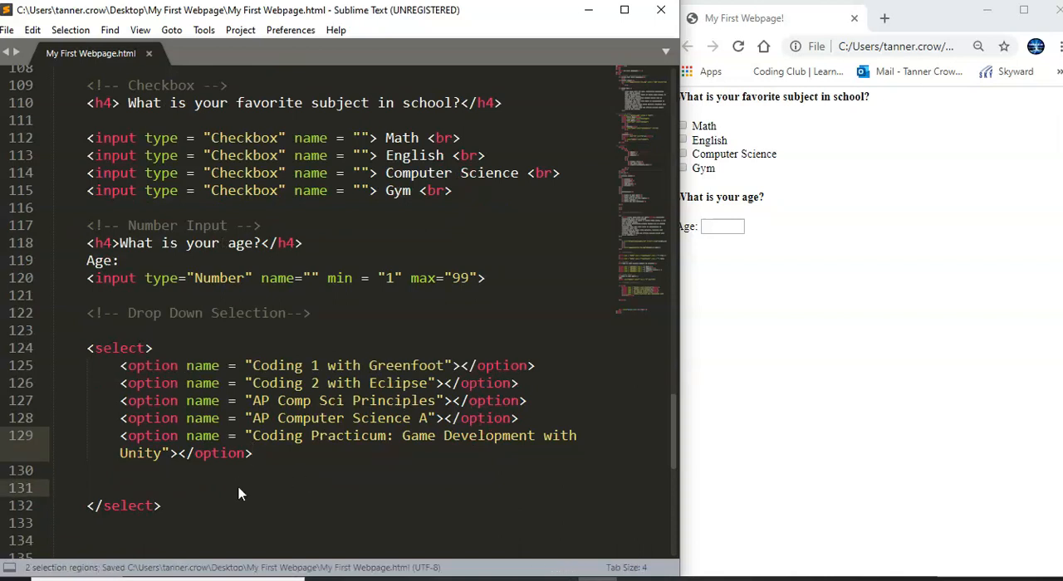
{"action": "left_click", "coordinate": [457, 366]}
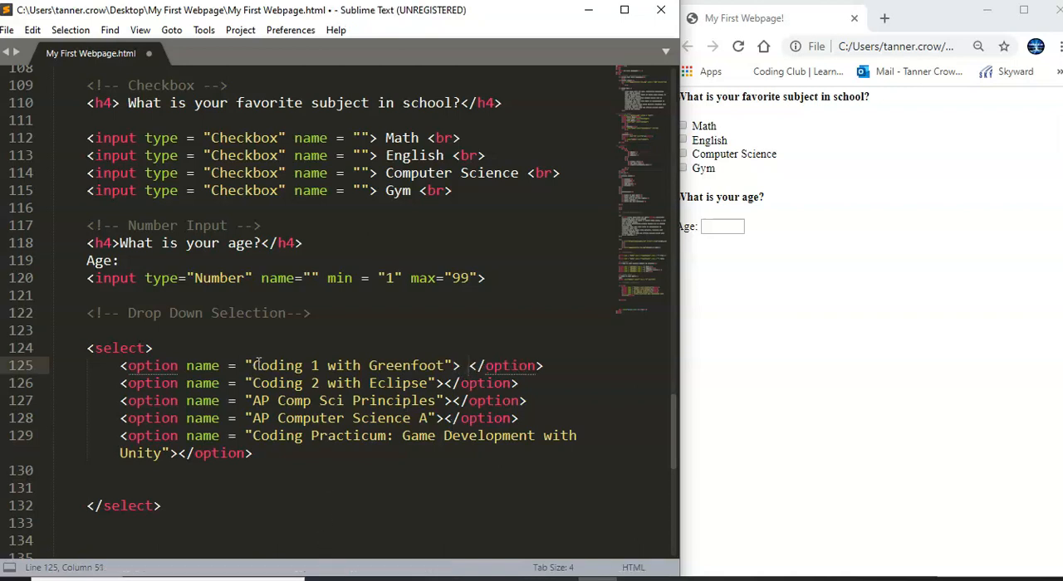
Step: Give the options visible labels such as Coding 2 with Eclipse between their tags
{"action": "left_click_drag", "start_coordinate": [253, 365], "coordinate": [448, 366]}
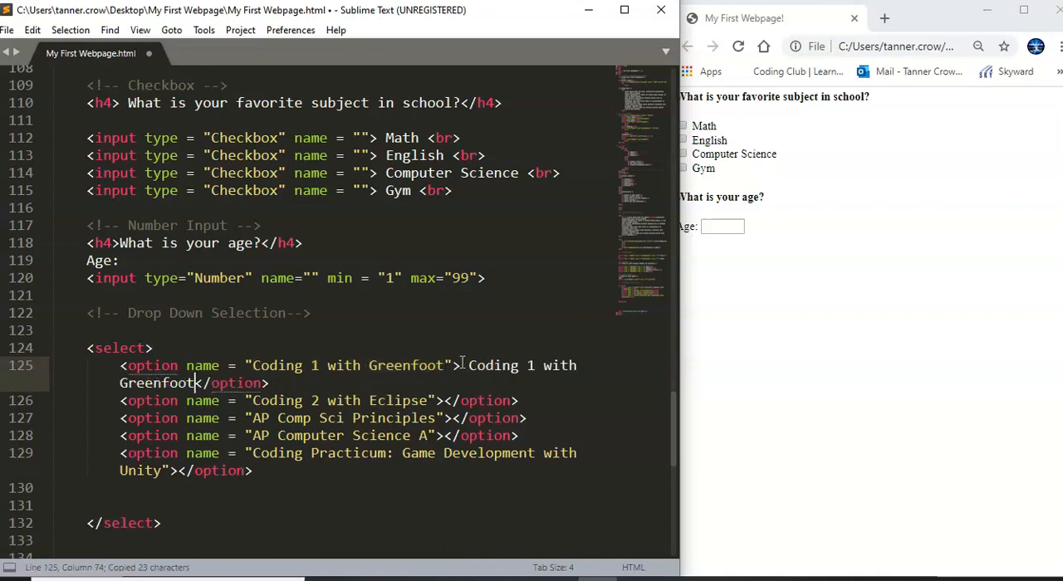
{"action": "type", "text": "Coding 2 with Eclipse"}
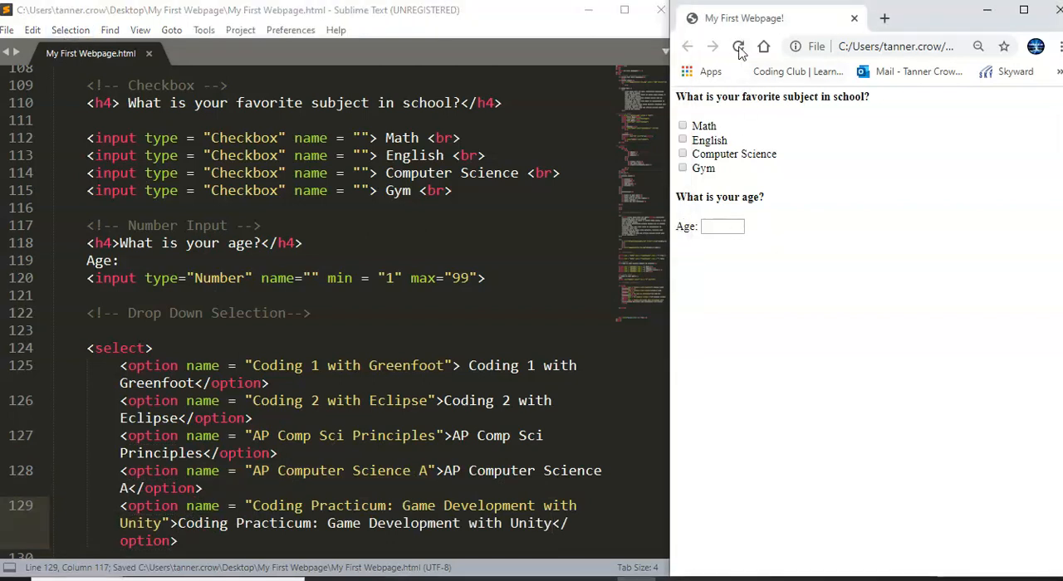
Step: Reload the Chrome preview and check the class drop-down lists the five courses
{"action": "left_click", "coordinate": [738, 47]}
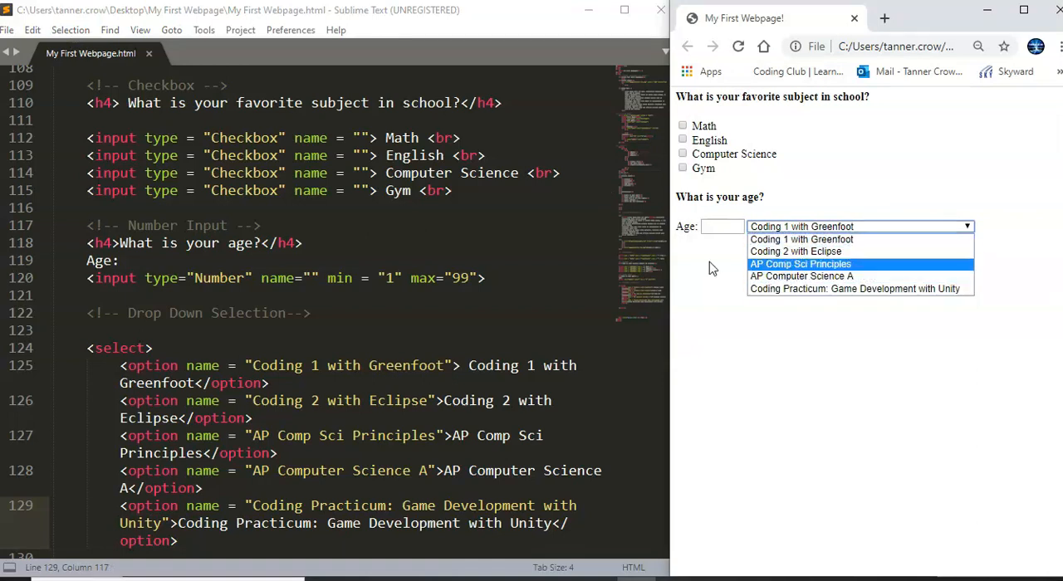
{"action": "left_click", "coordinate": [244, 329]}
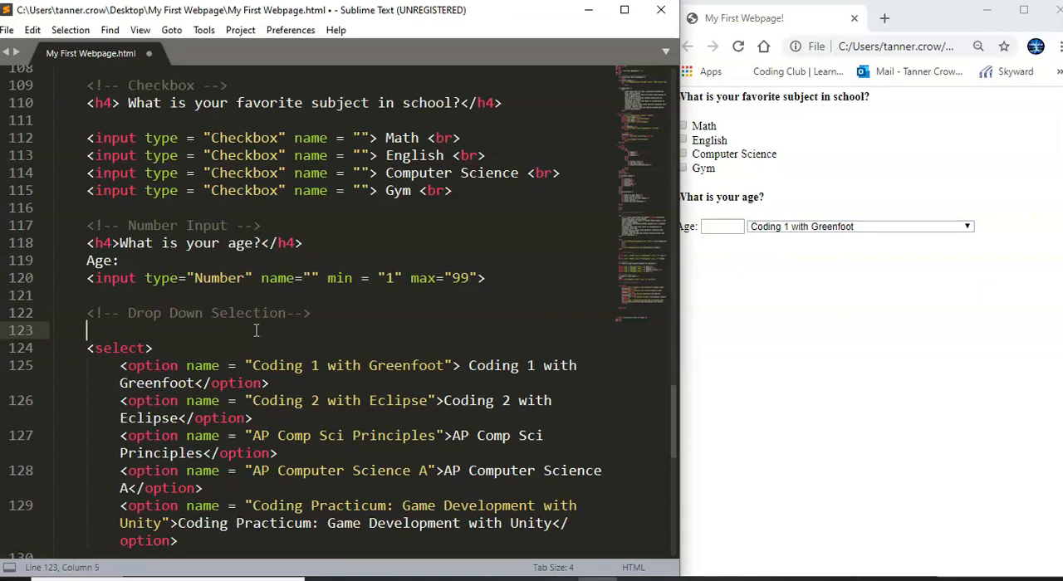
Step: Add <br>, a 'Which class are you in?' heading and another <br> before the select
{"action": "type", "text": "<br>"}
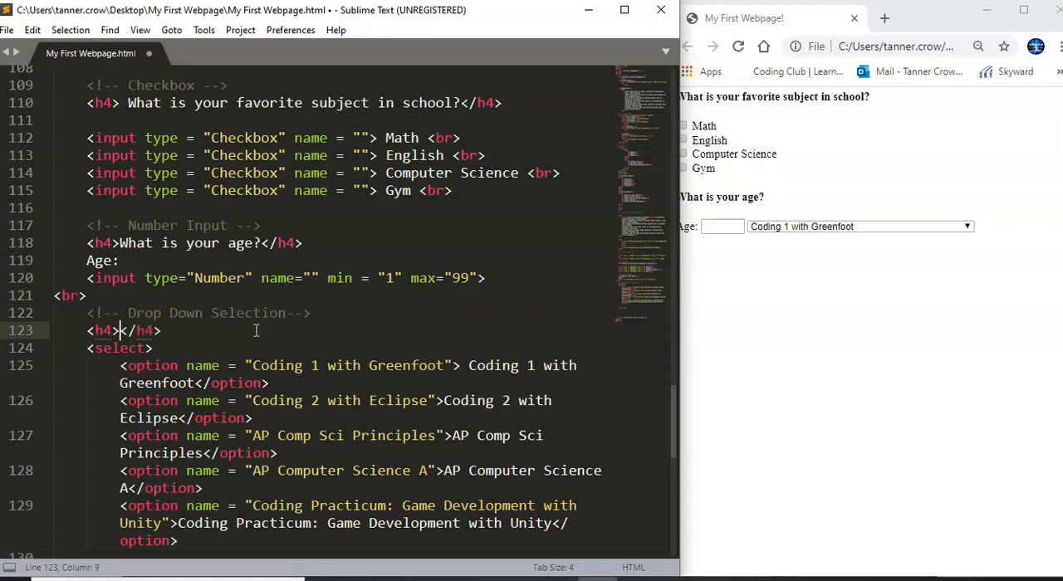
{"action": "type", "text": "Which class are you in?"}
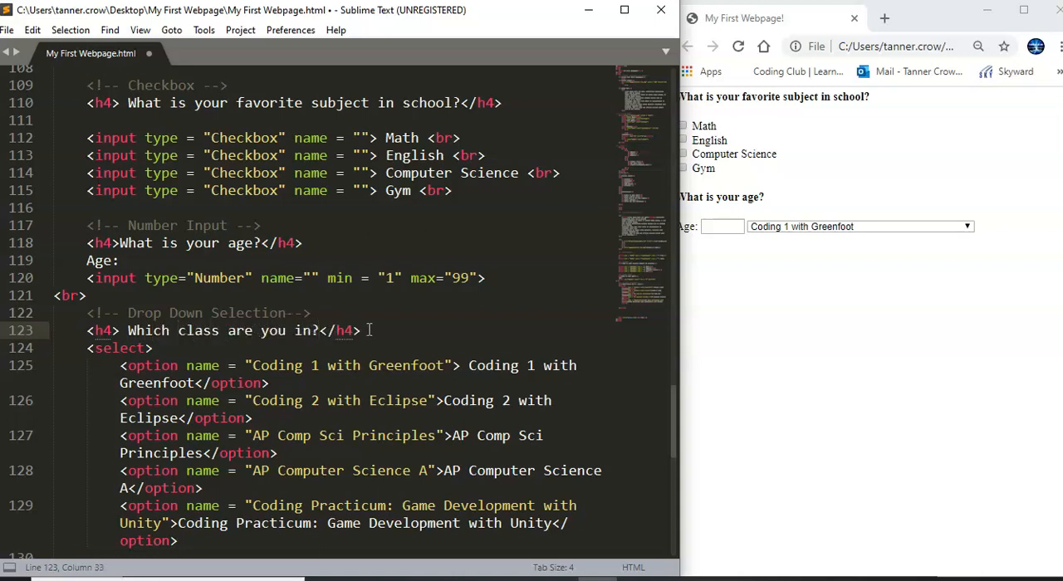
{"action": "key", "text": "enter"}
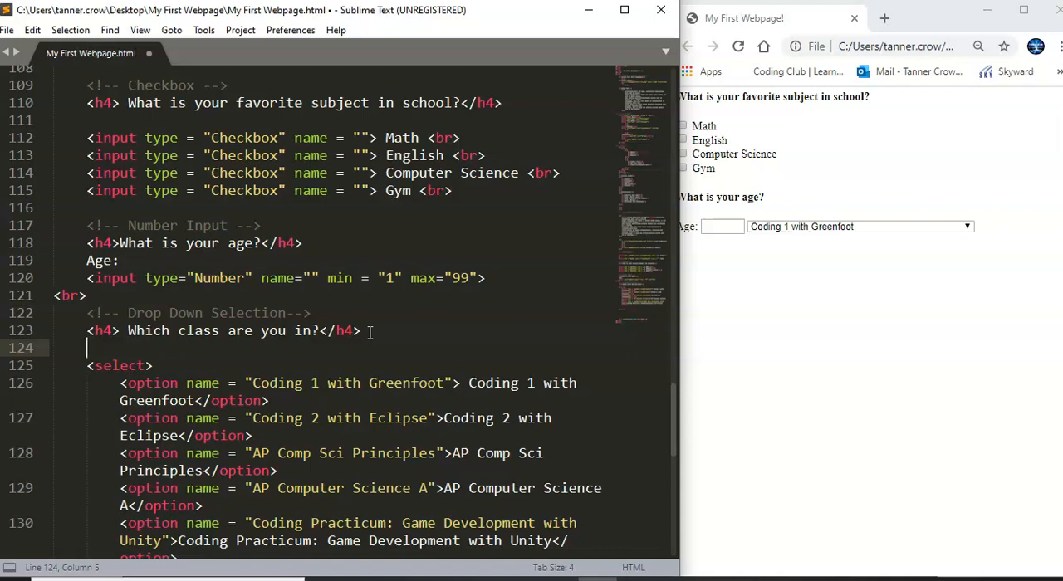
{"action": "type", "text": "br>"}
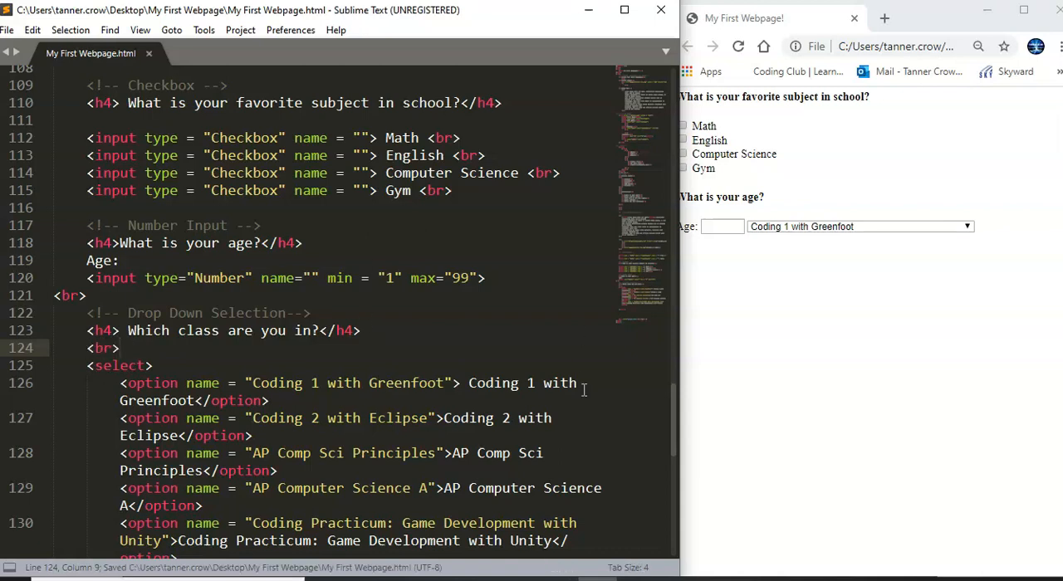
Step: Reload the Chrome preview and try choosing a class from the drop-down
{"action": "left_click", "coordinate": [738, 46]}
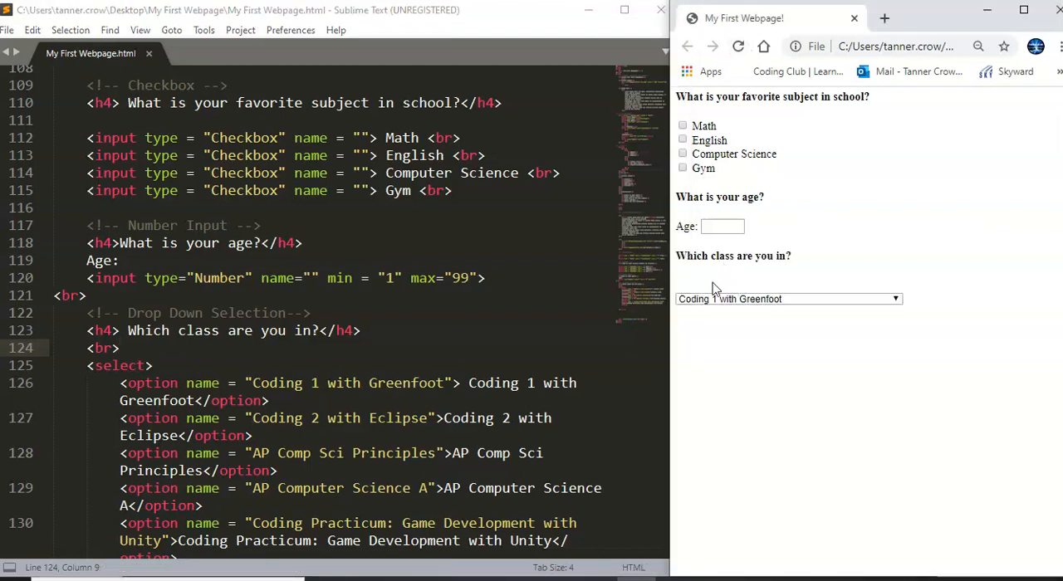
{"action": "left_click", "coordinate": [787, 299]}
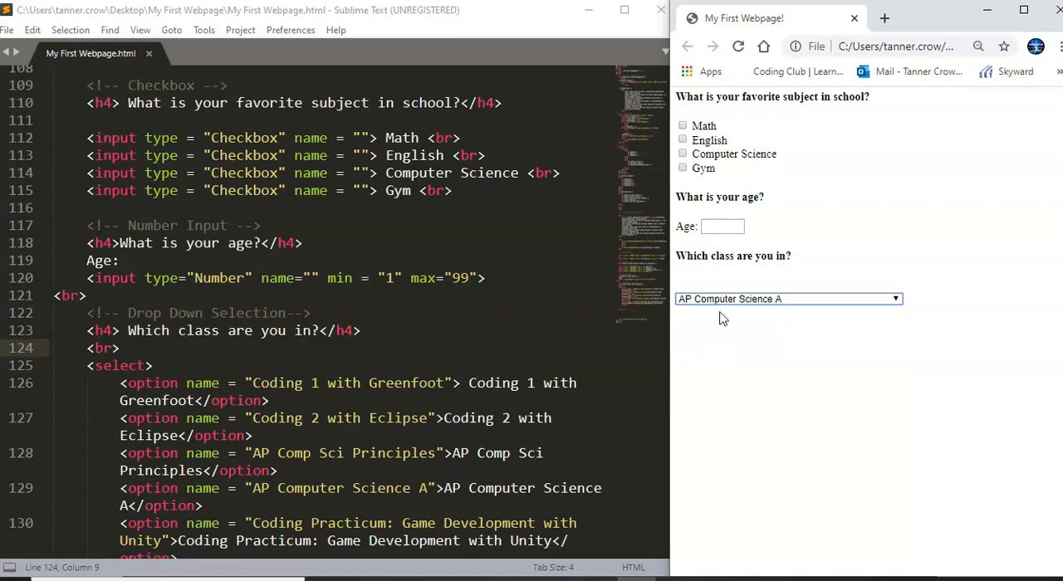
{"action": "left_click", "coordinate": [788, 299]}
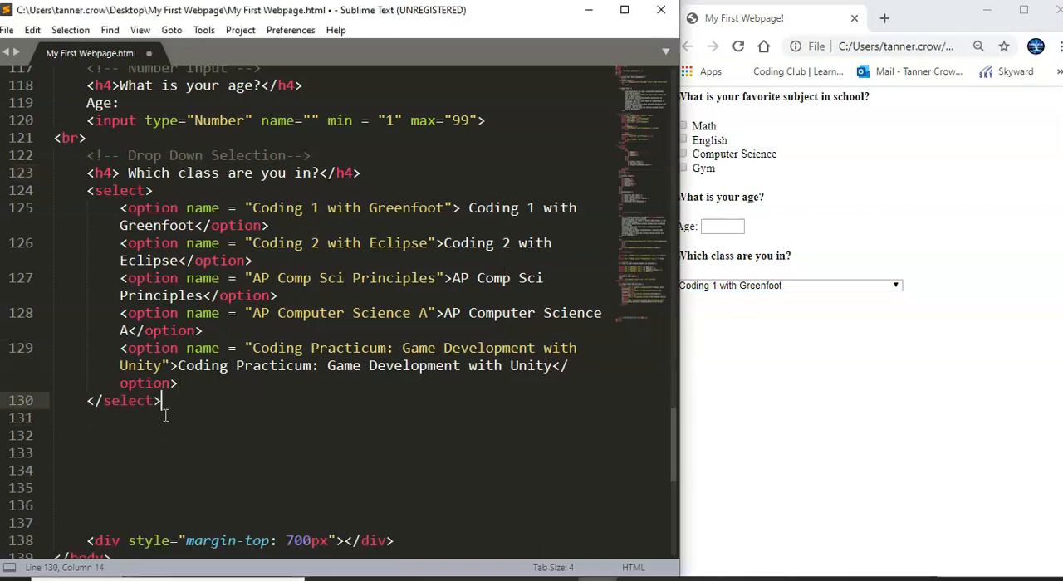
Step: Add a <br> and a 'Creating a Date Input' comment below the class drop-down
{"action": "type", "text": "br>"}
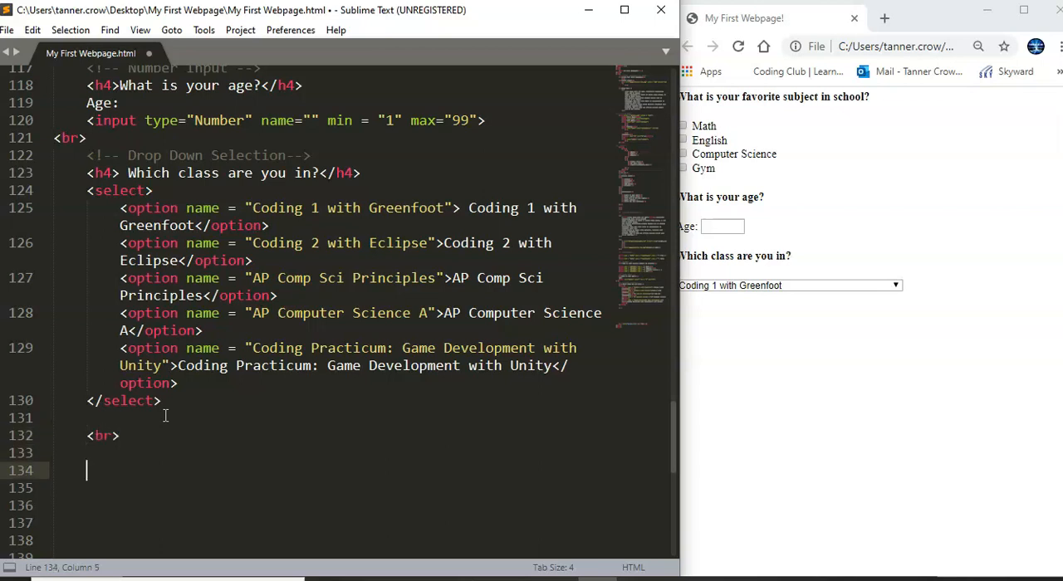
{"action": "type", "text": "<!"}
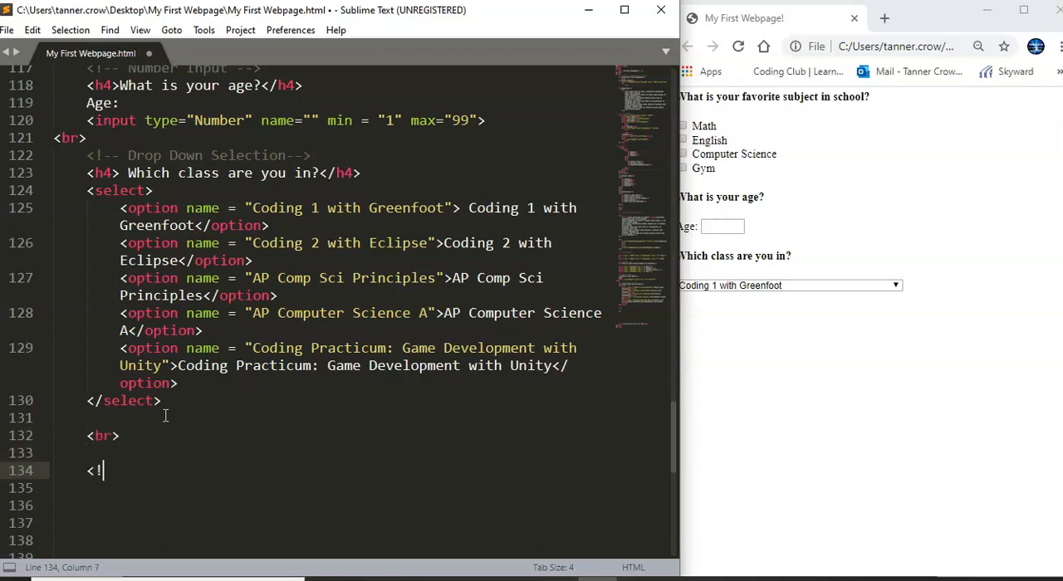
{"action": "type", "text": "--"}
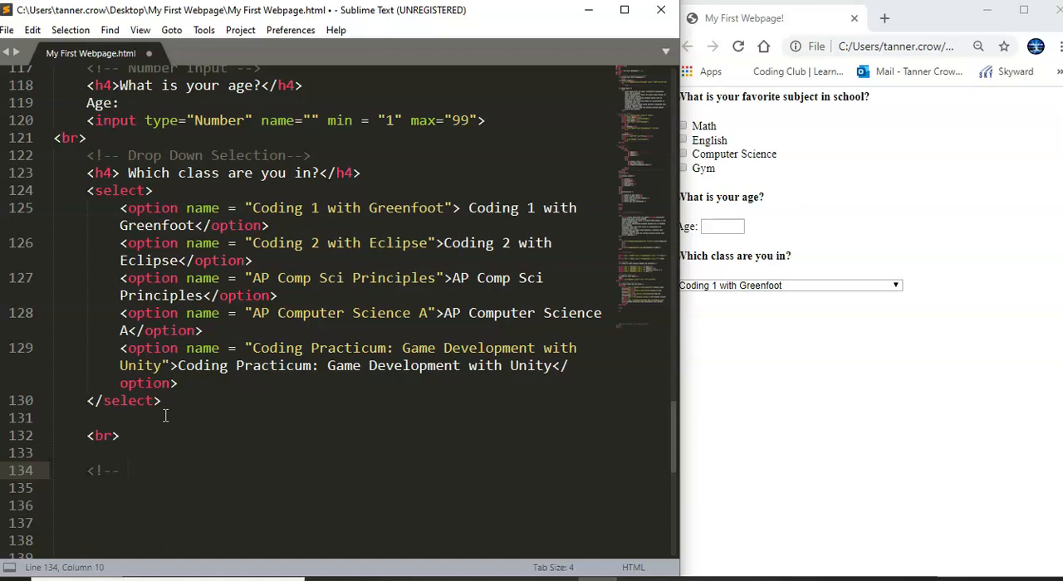
{"action": "type", "text": "Creating a"}
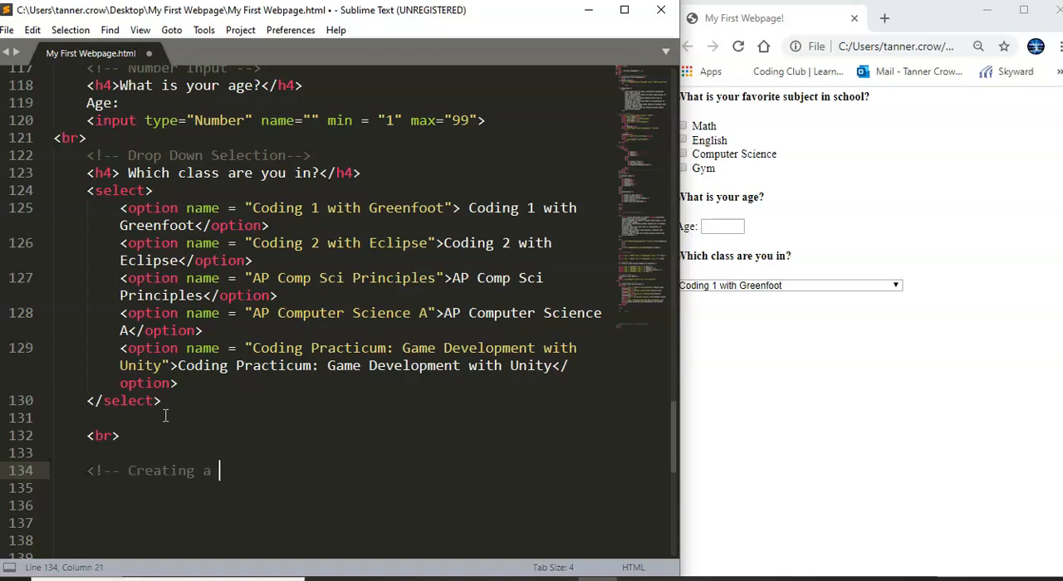
{"action": "type", "text": "Date INput -->"}
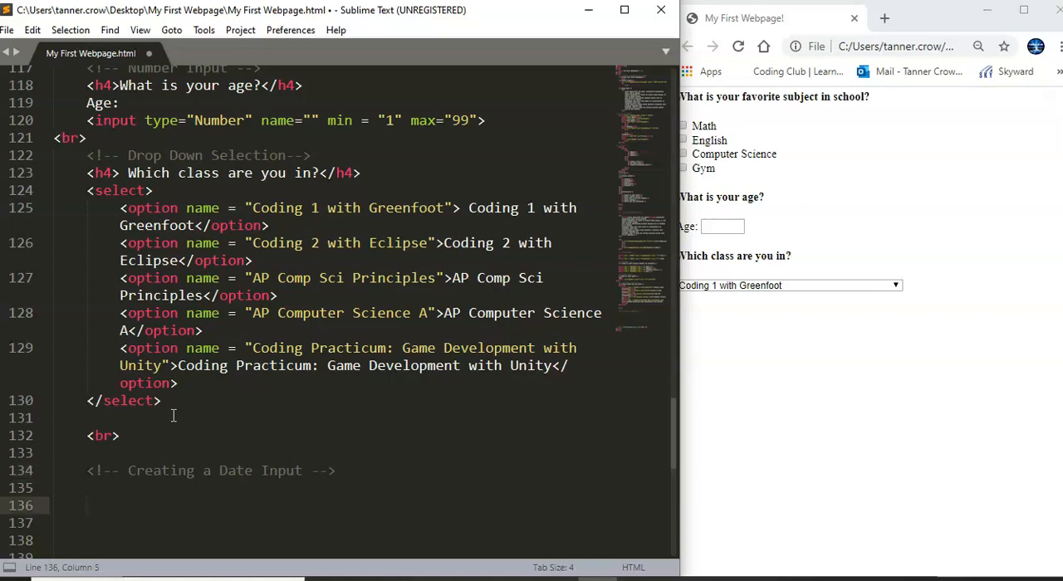
Step: Add a 'What is the current date?' heading and a date input named today
{"action": "type", "text": "h2> What is the current d</h2>"}
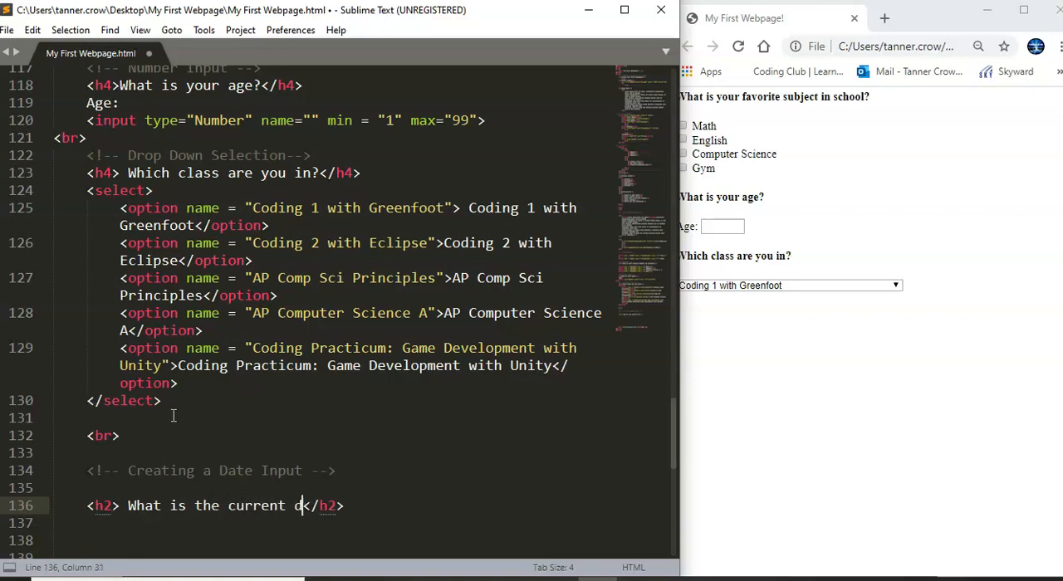
{"action": "type", "text": "ate?"}
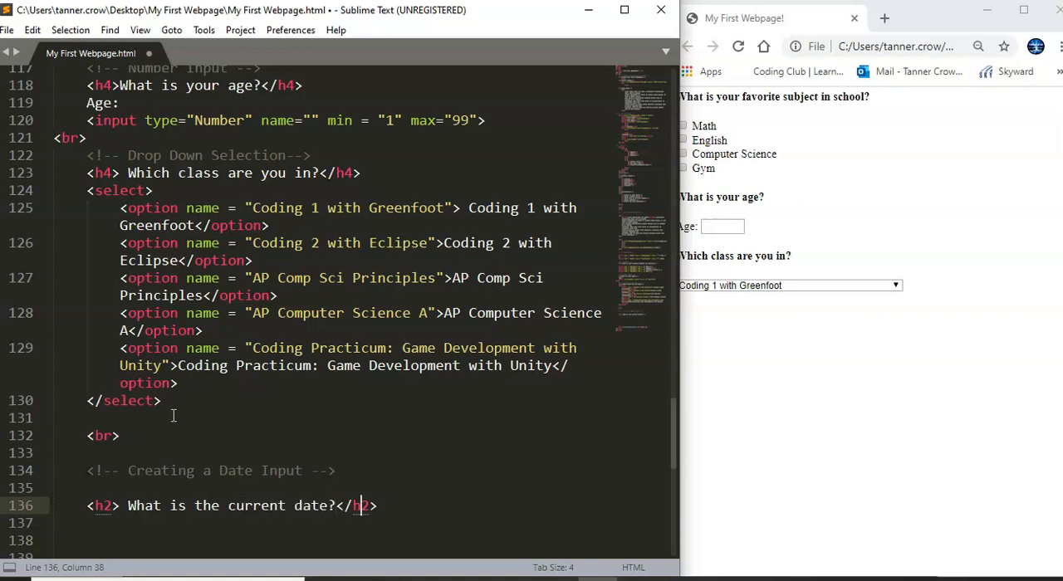
{"action": "type", "text": "input type=\"\" name=\"\">"}
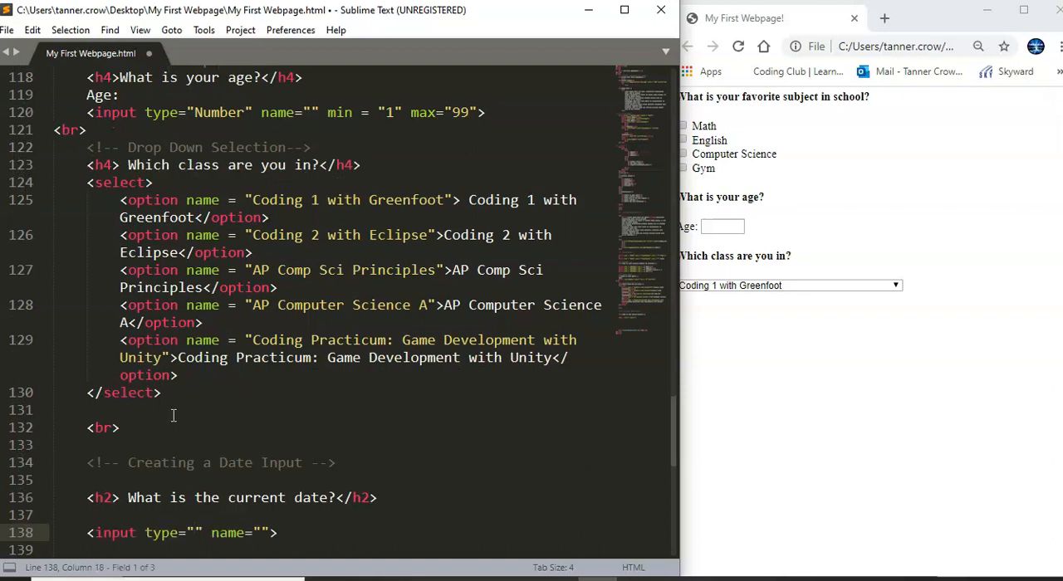
{"action": "type", "text": "date"}
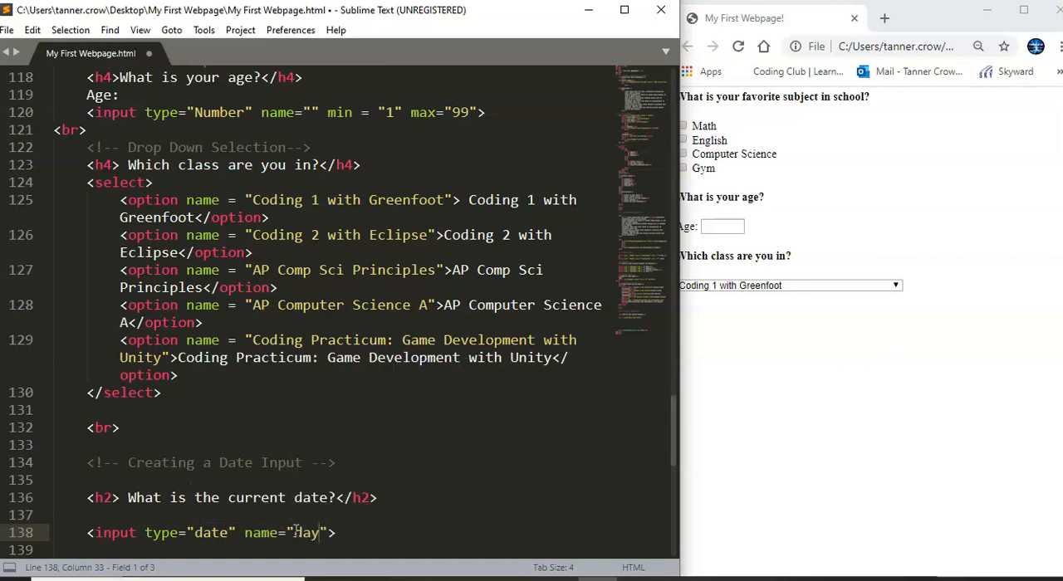
{"action": "left_click", "coordinate": [292, 531]}
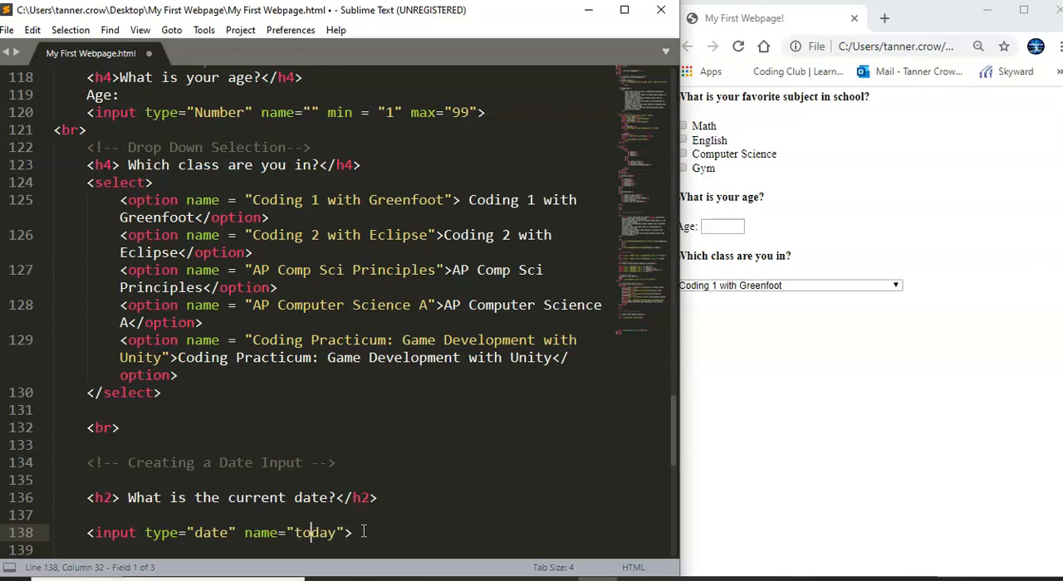
{"action": "scroll", "scroll_direction": "down", "scroll_amount": 3}
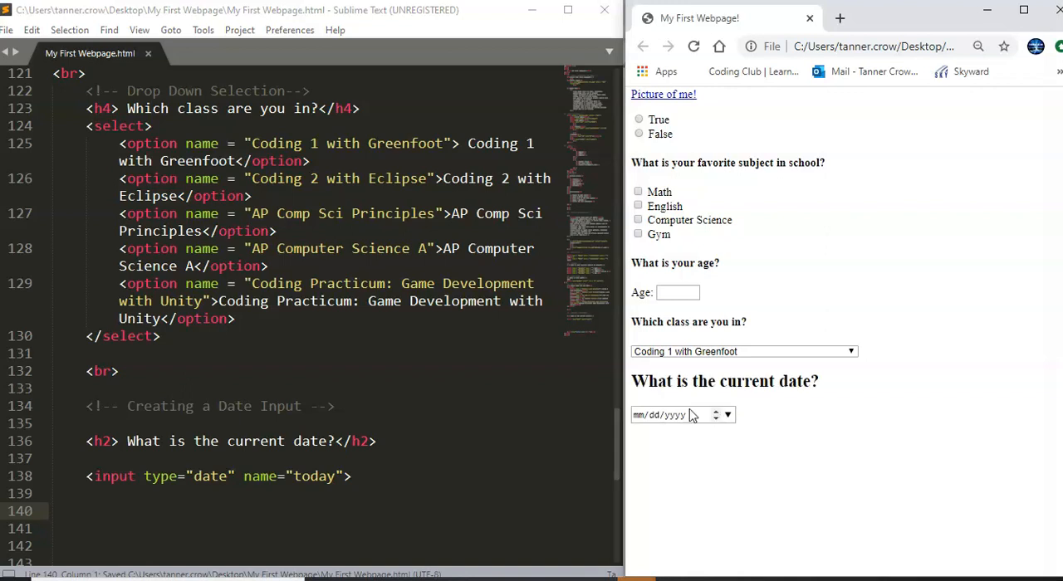
Step: Enter 01 as the month in the preview's date field
{"action": "left_click", "coordinate": [664, 415]}
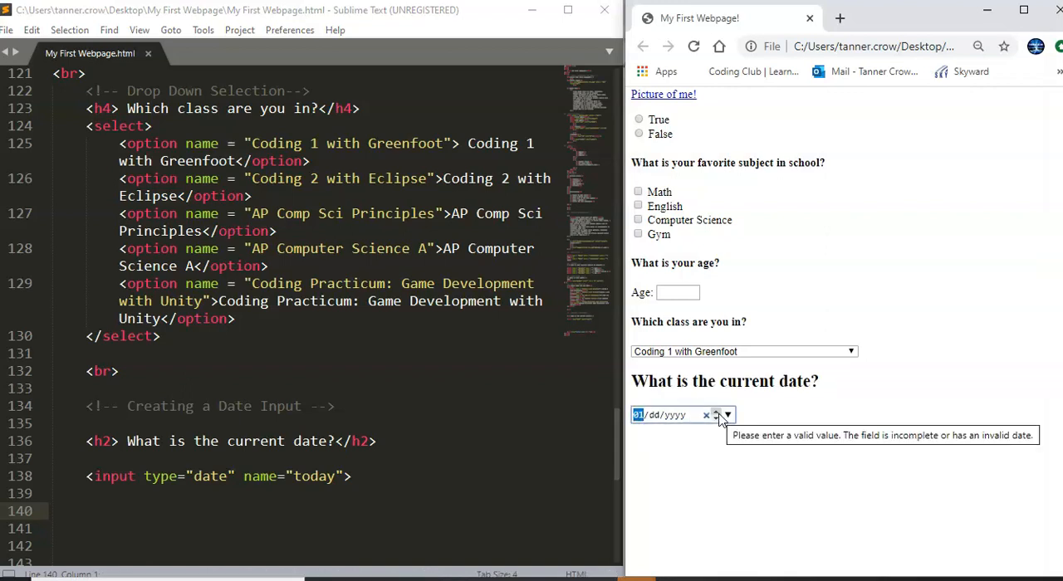
{"action": "type", "text": "01"}
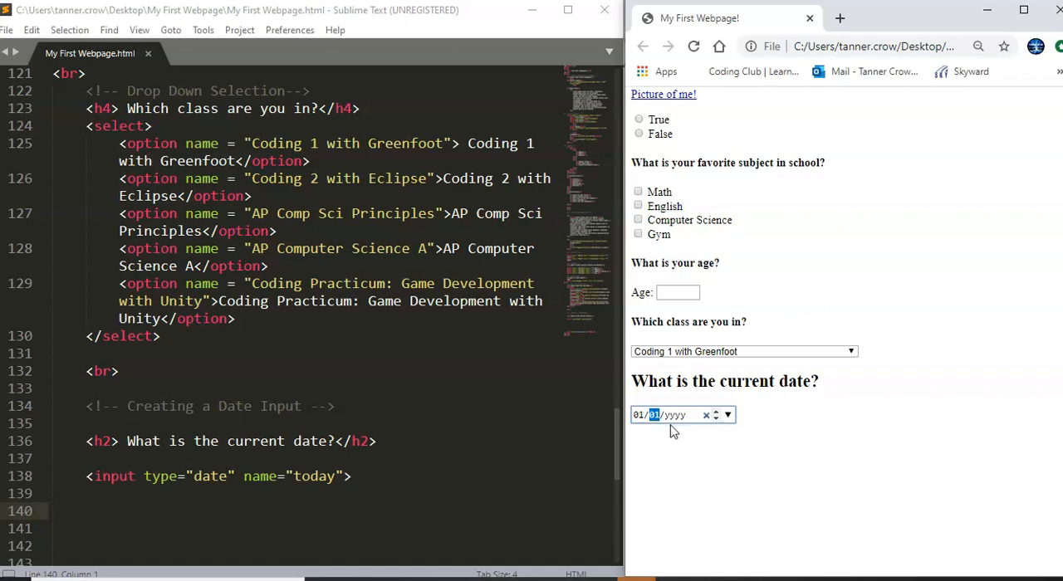